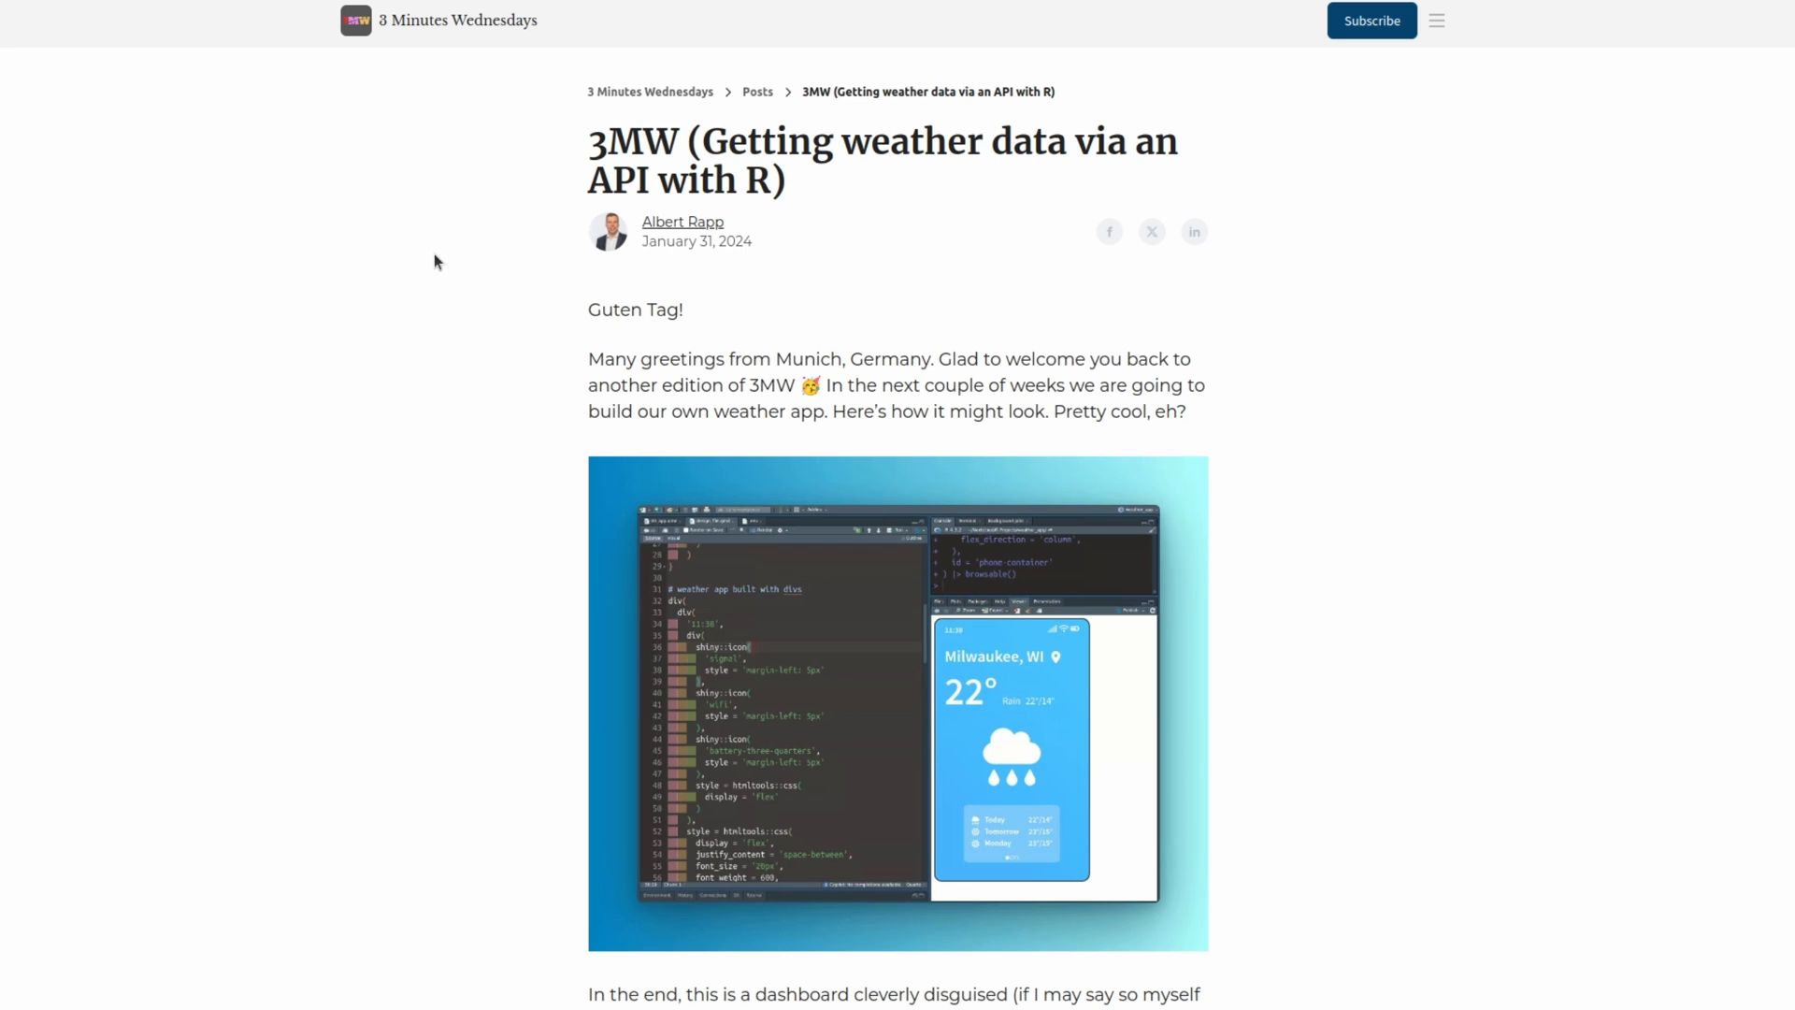
Step: Inspect the greeting paragraph from its context menu to reveal its markup in DevTools
right_click(590, 381)
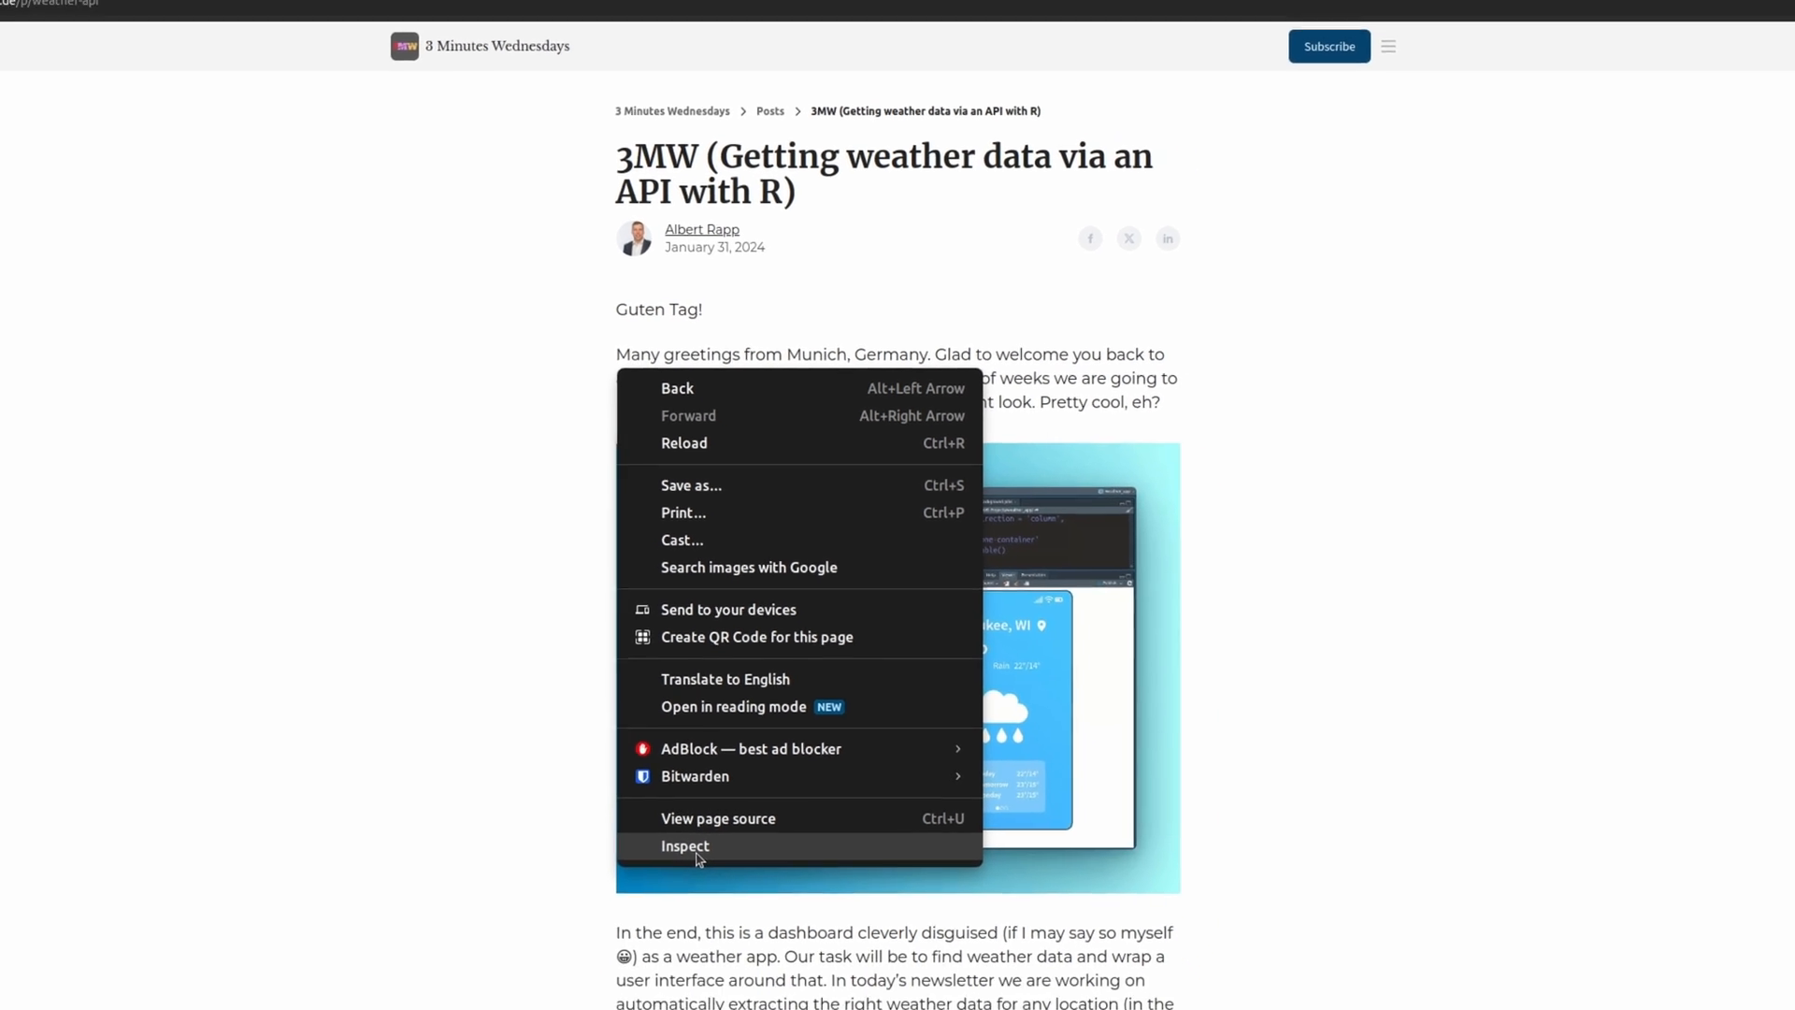
click(684, 845)
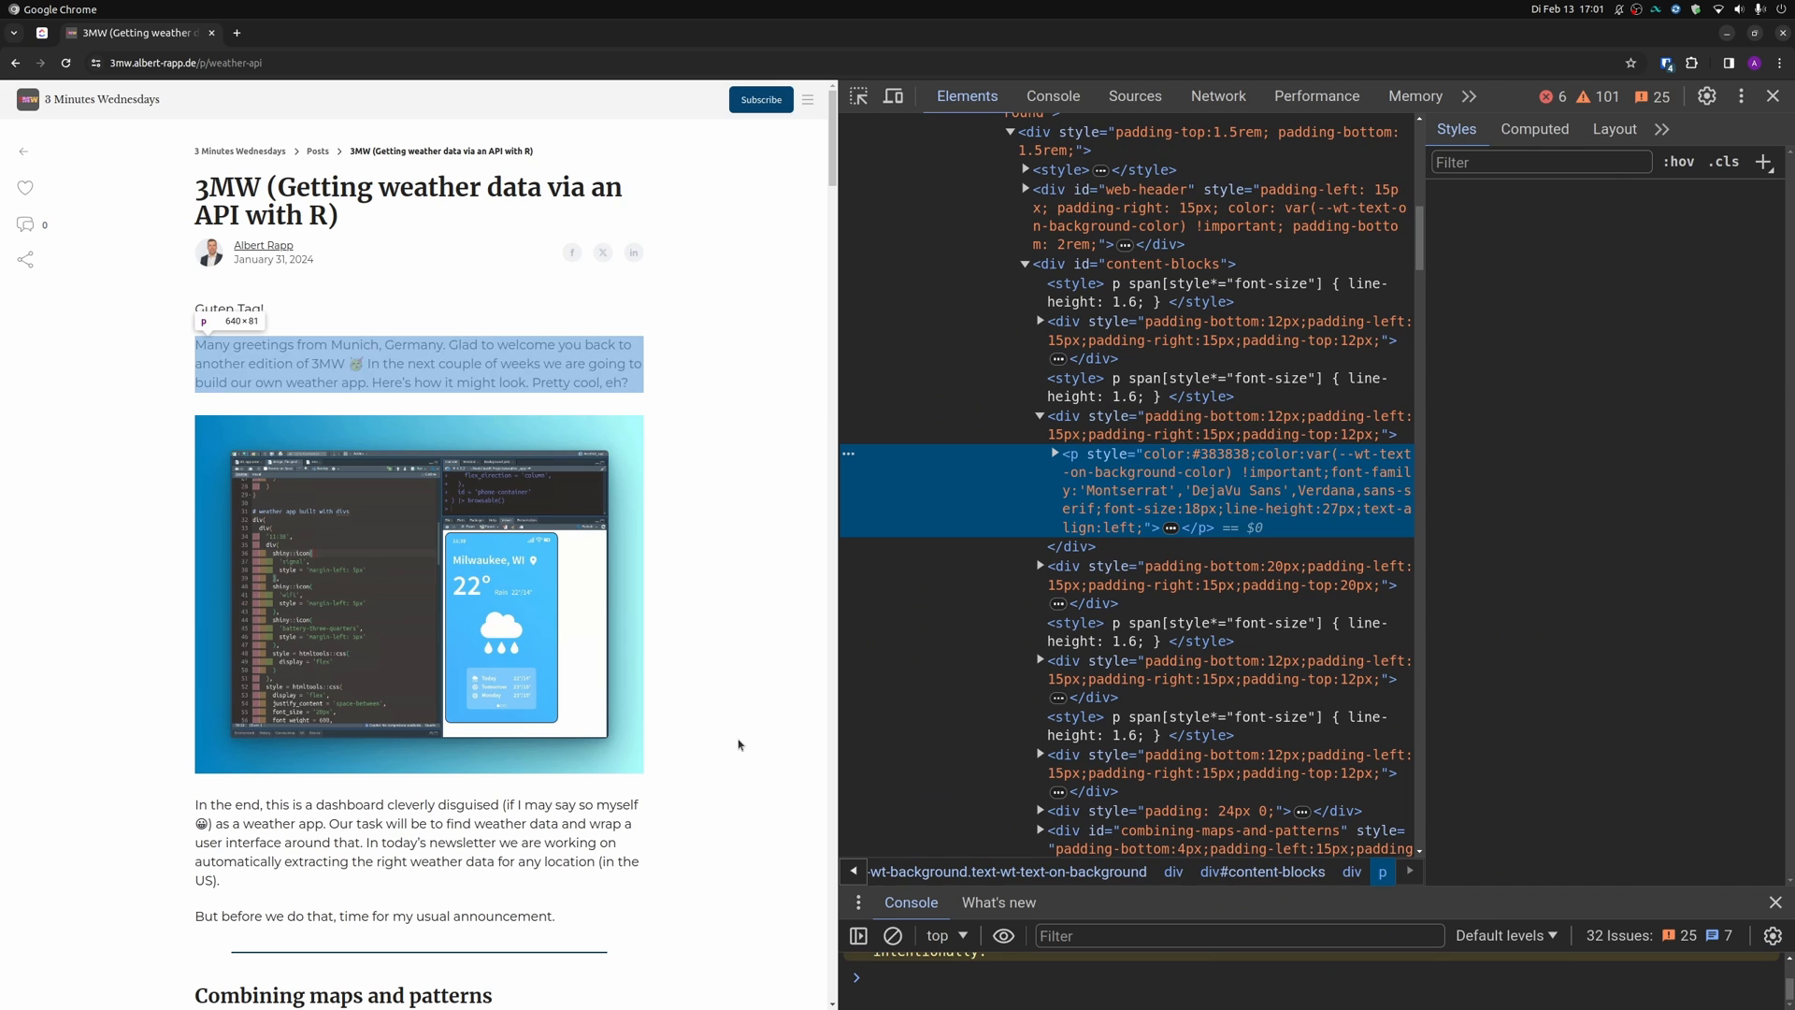
Step: Select the greeting <p> node to list its inline colour, Montserrat font, 18px size and 27px line height
click(1070, 452)
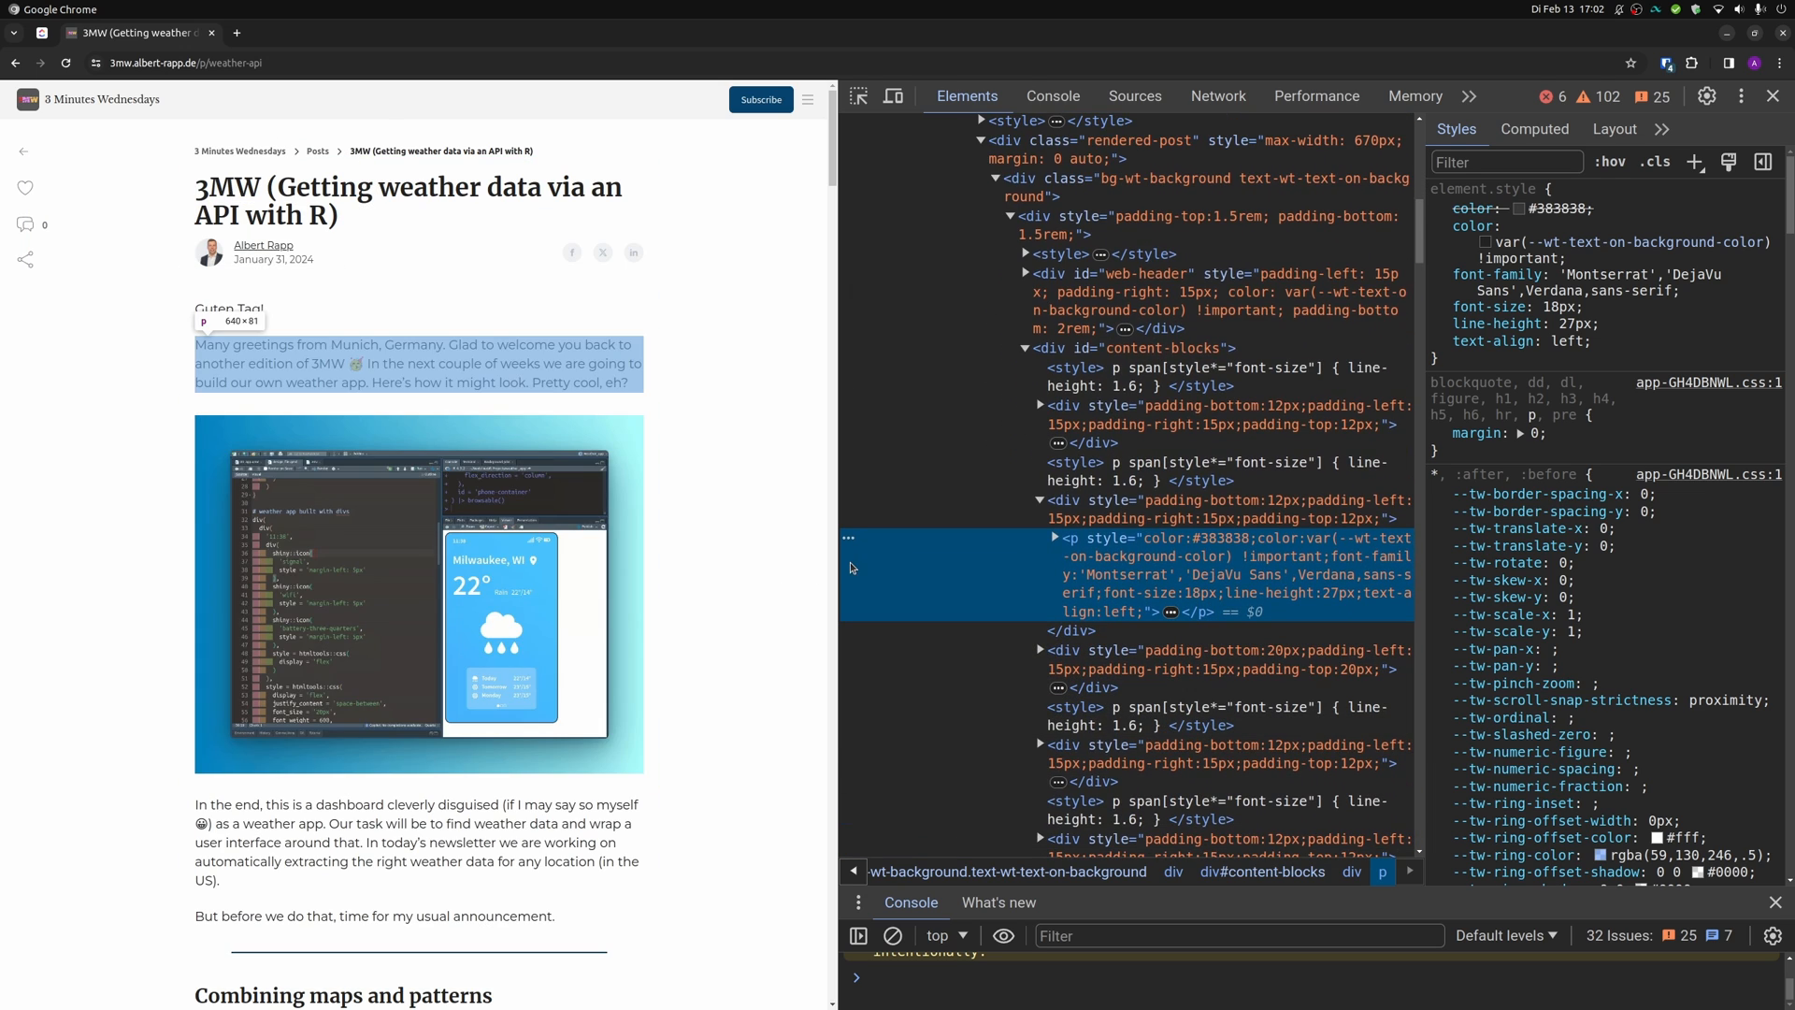
mouse_move(399, 438)
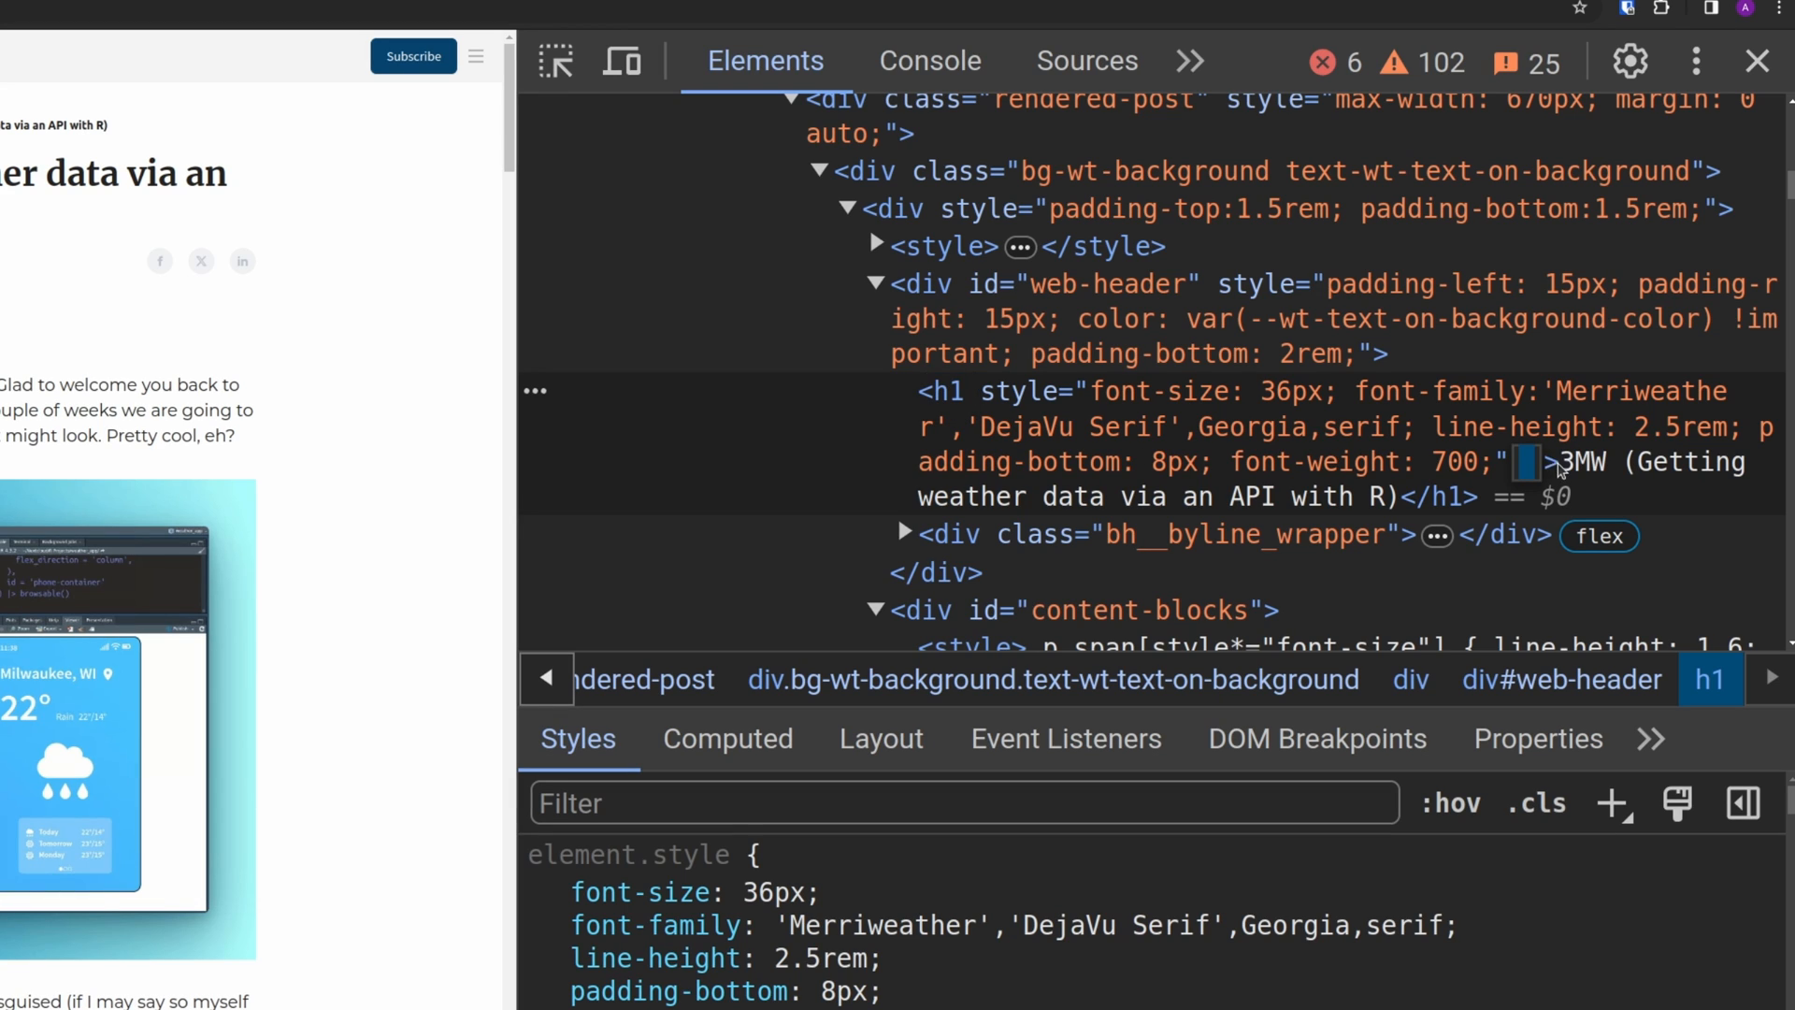
Step: Edit the h1 text node live so the article heading reads "This is a new title"
double_click(1614, 462)
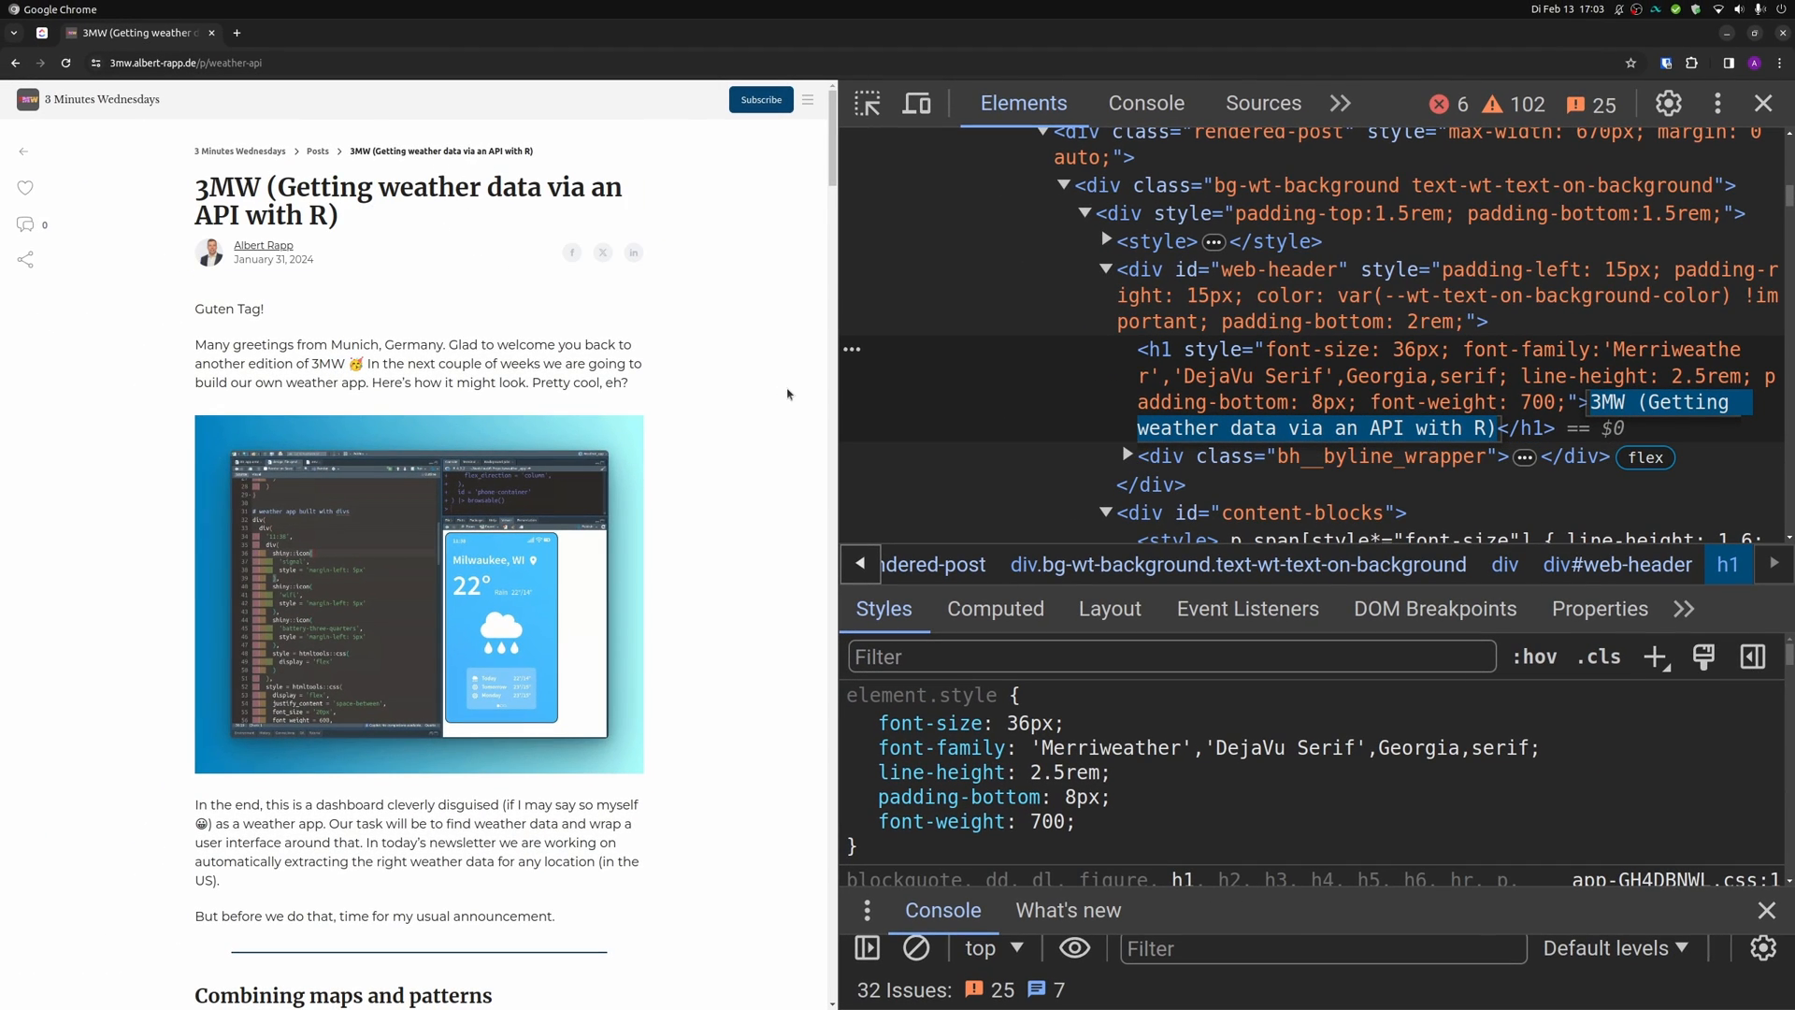
mouse_move(1446, 426)
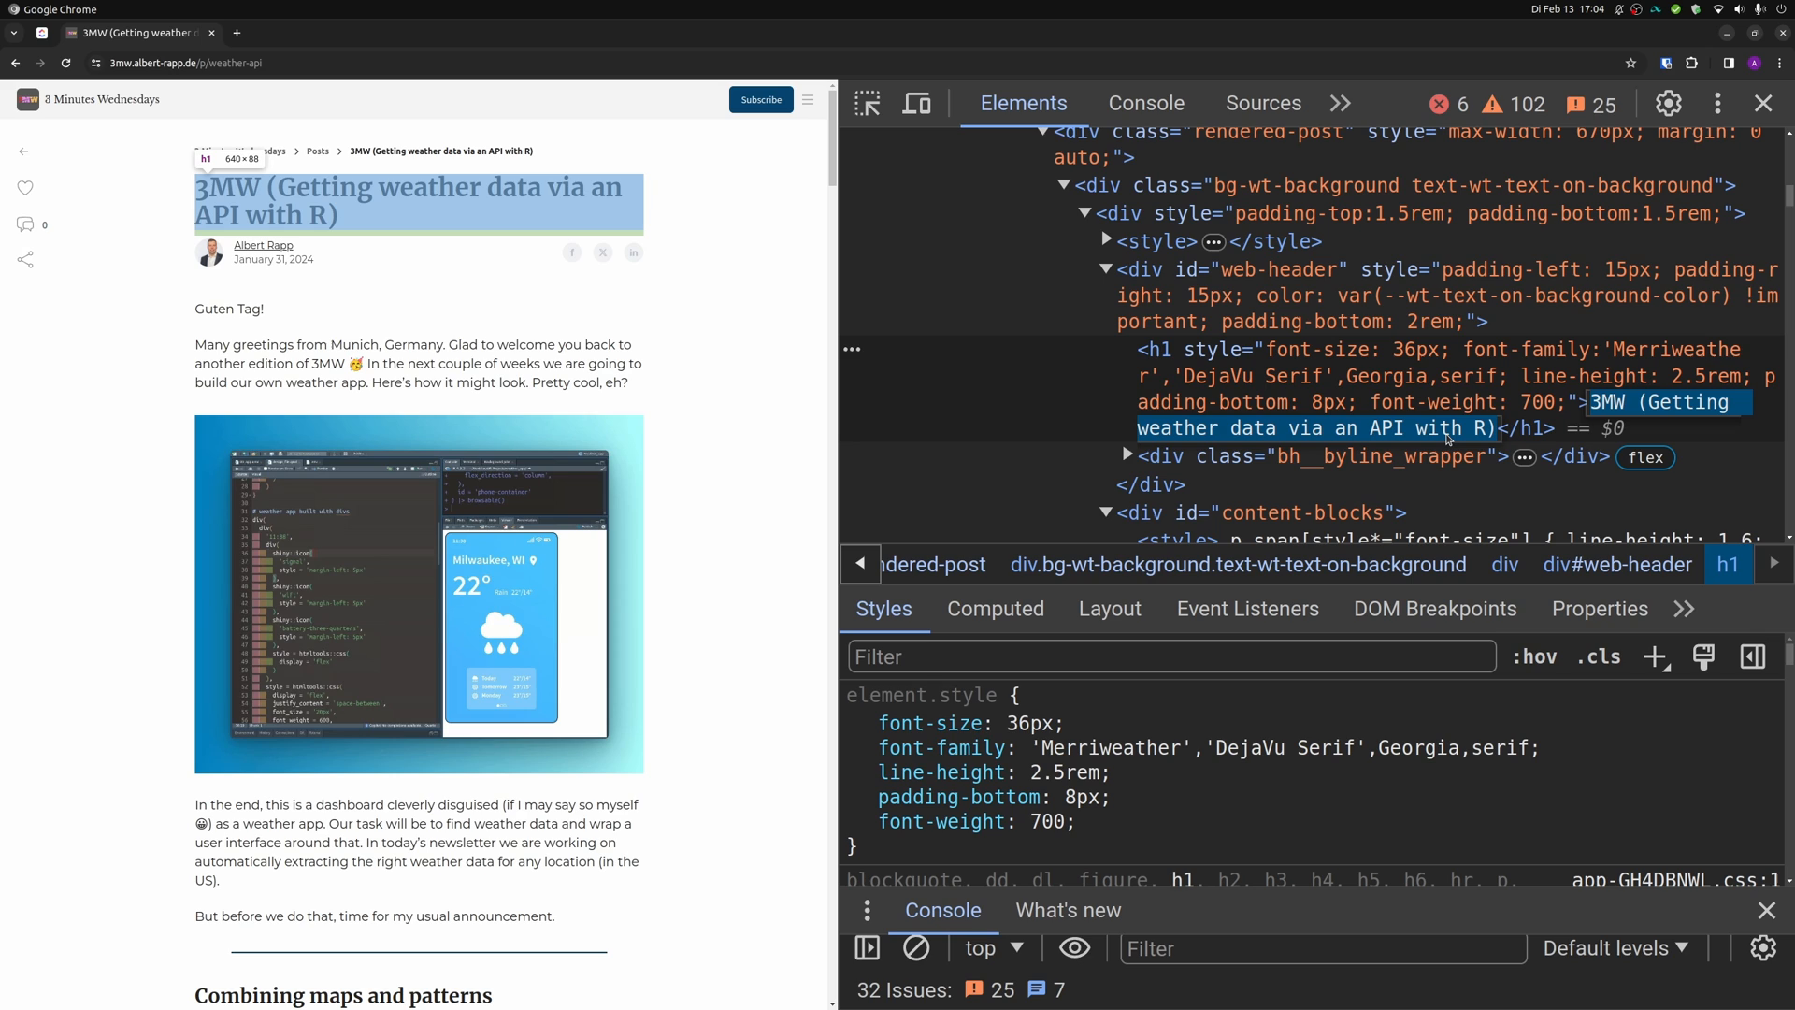
text(This is a nwe)
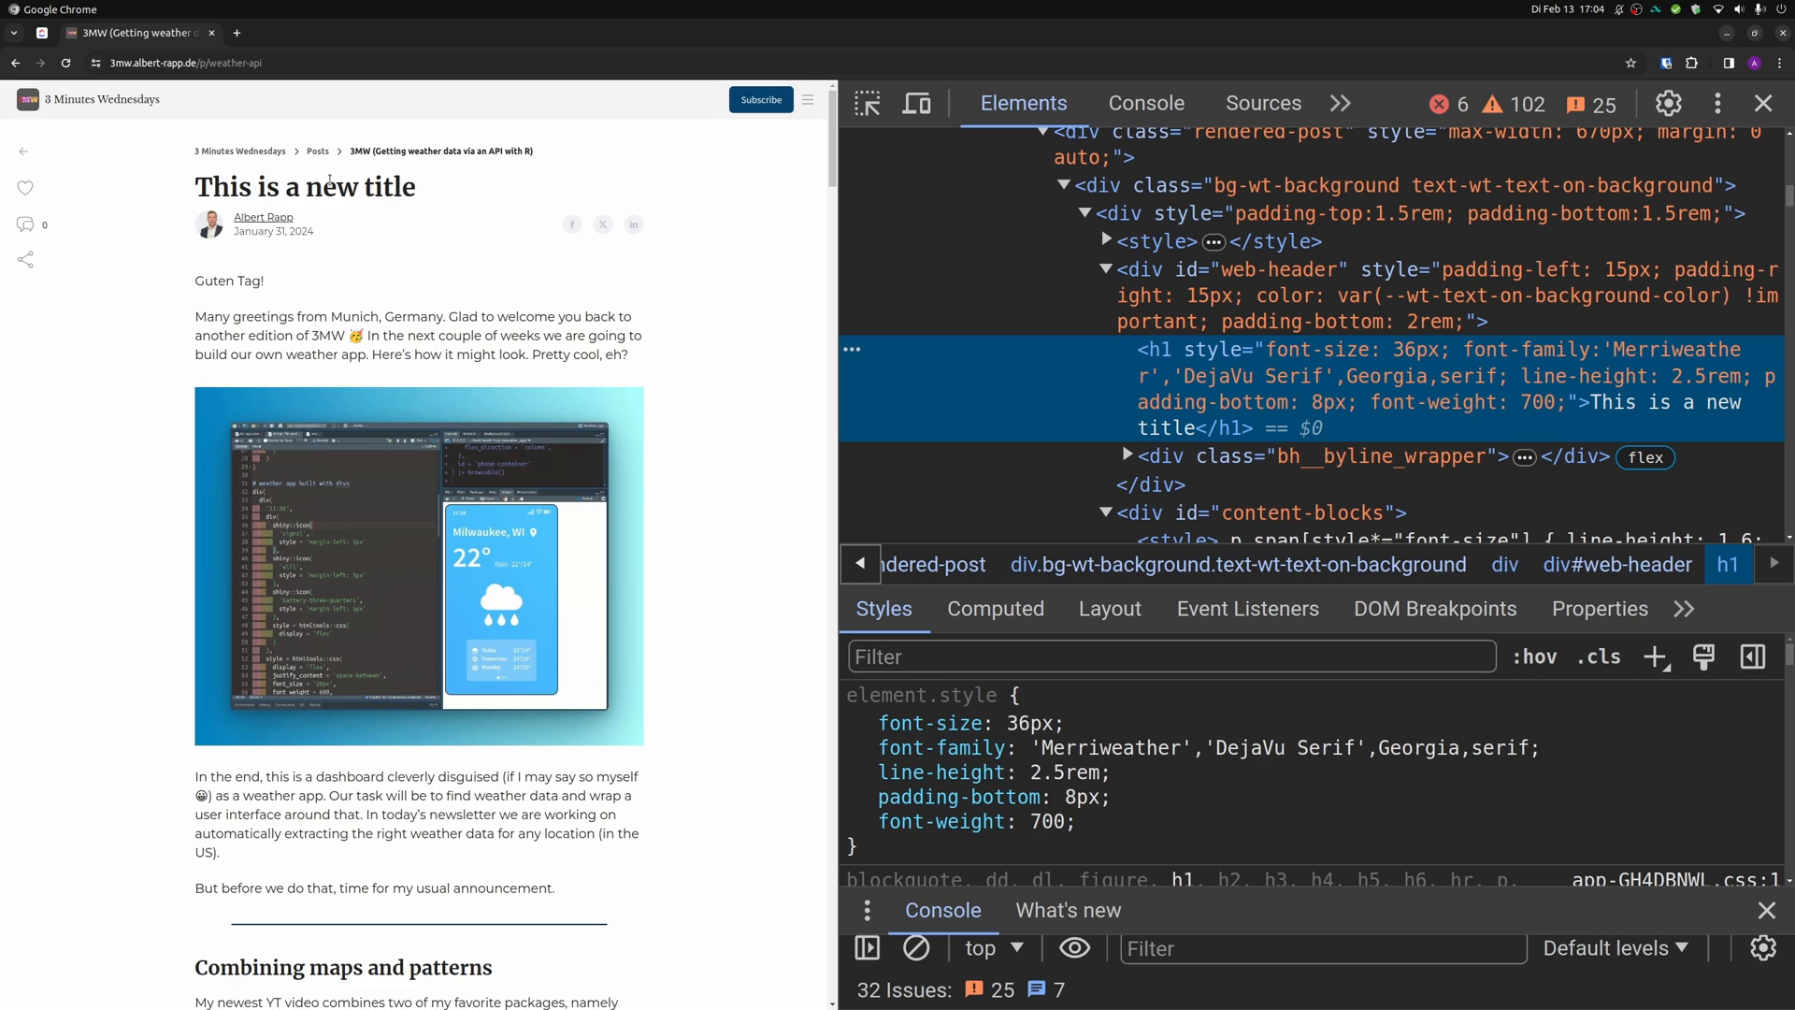
mouse_move(507, 292)
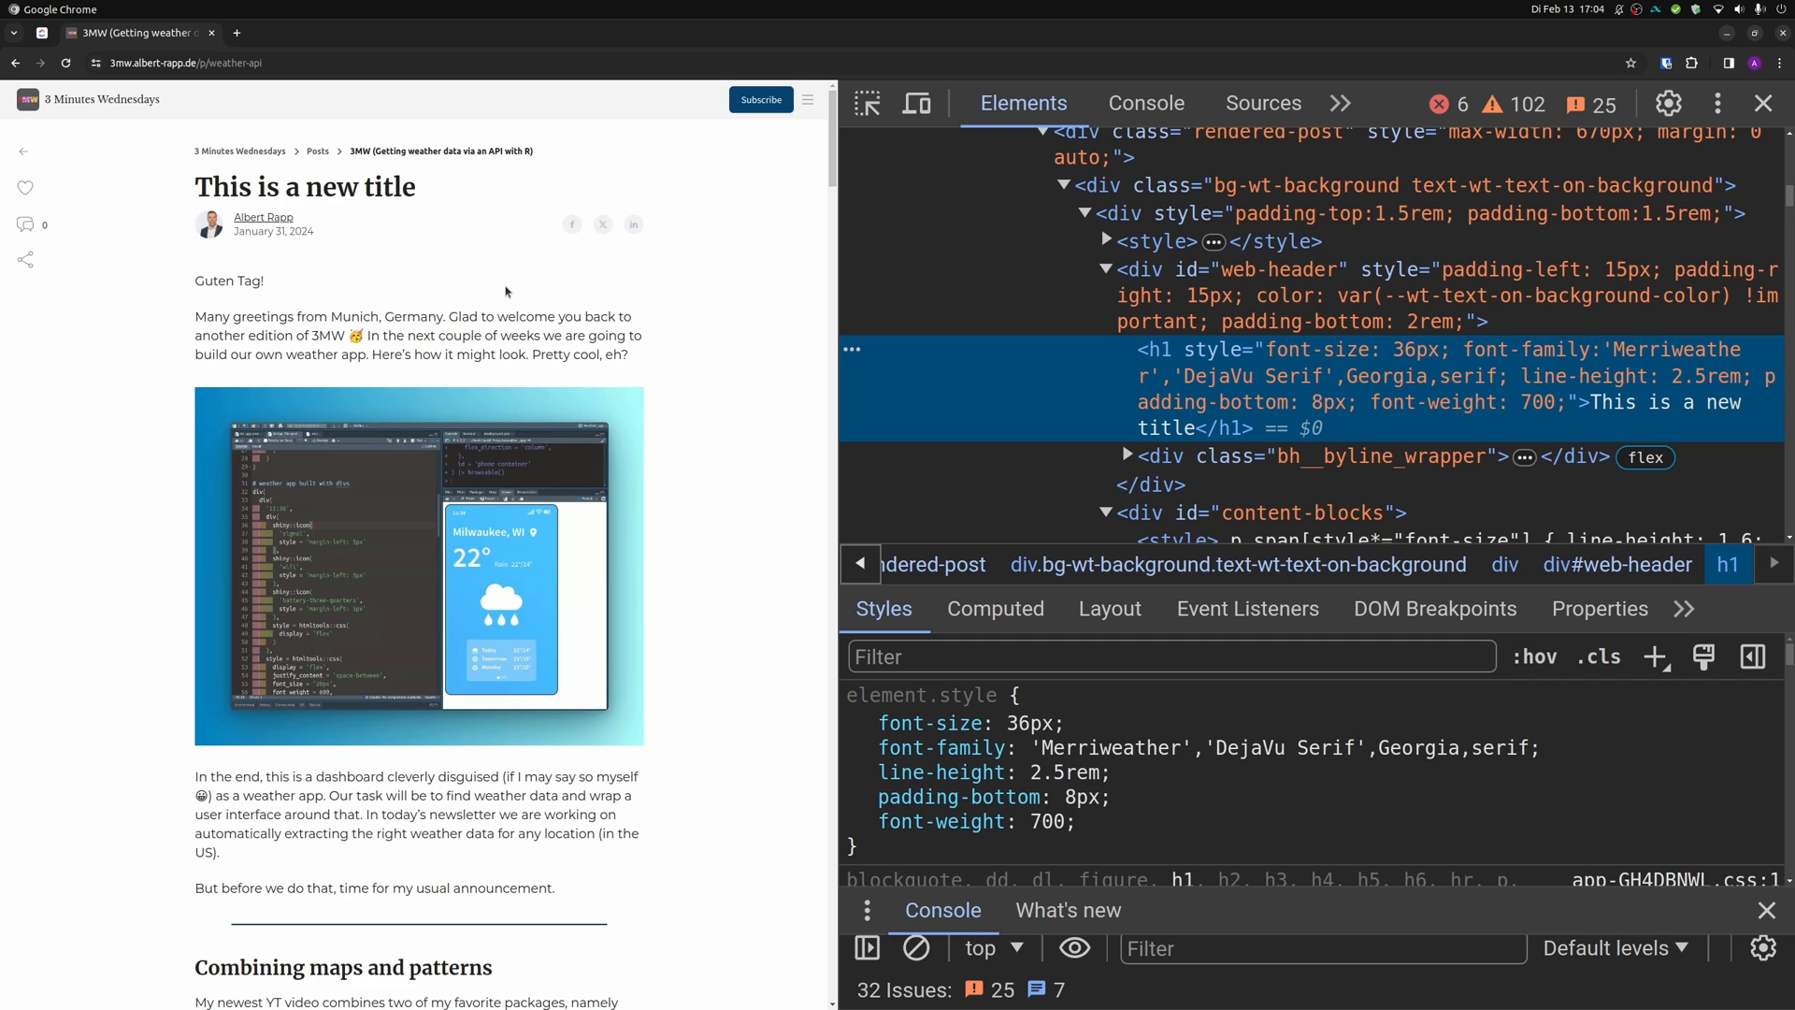
mouse_move(737, 299)
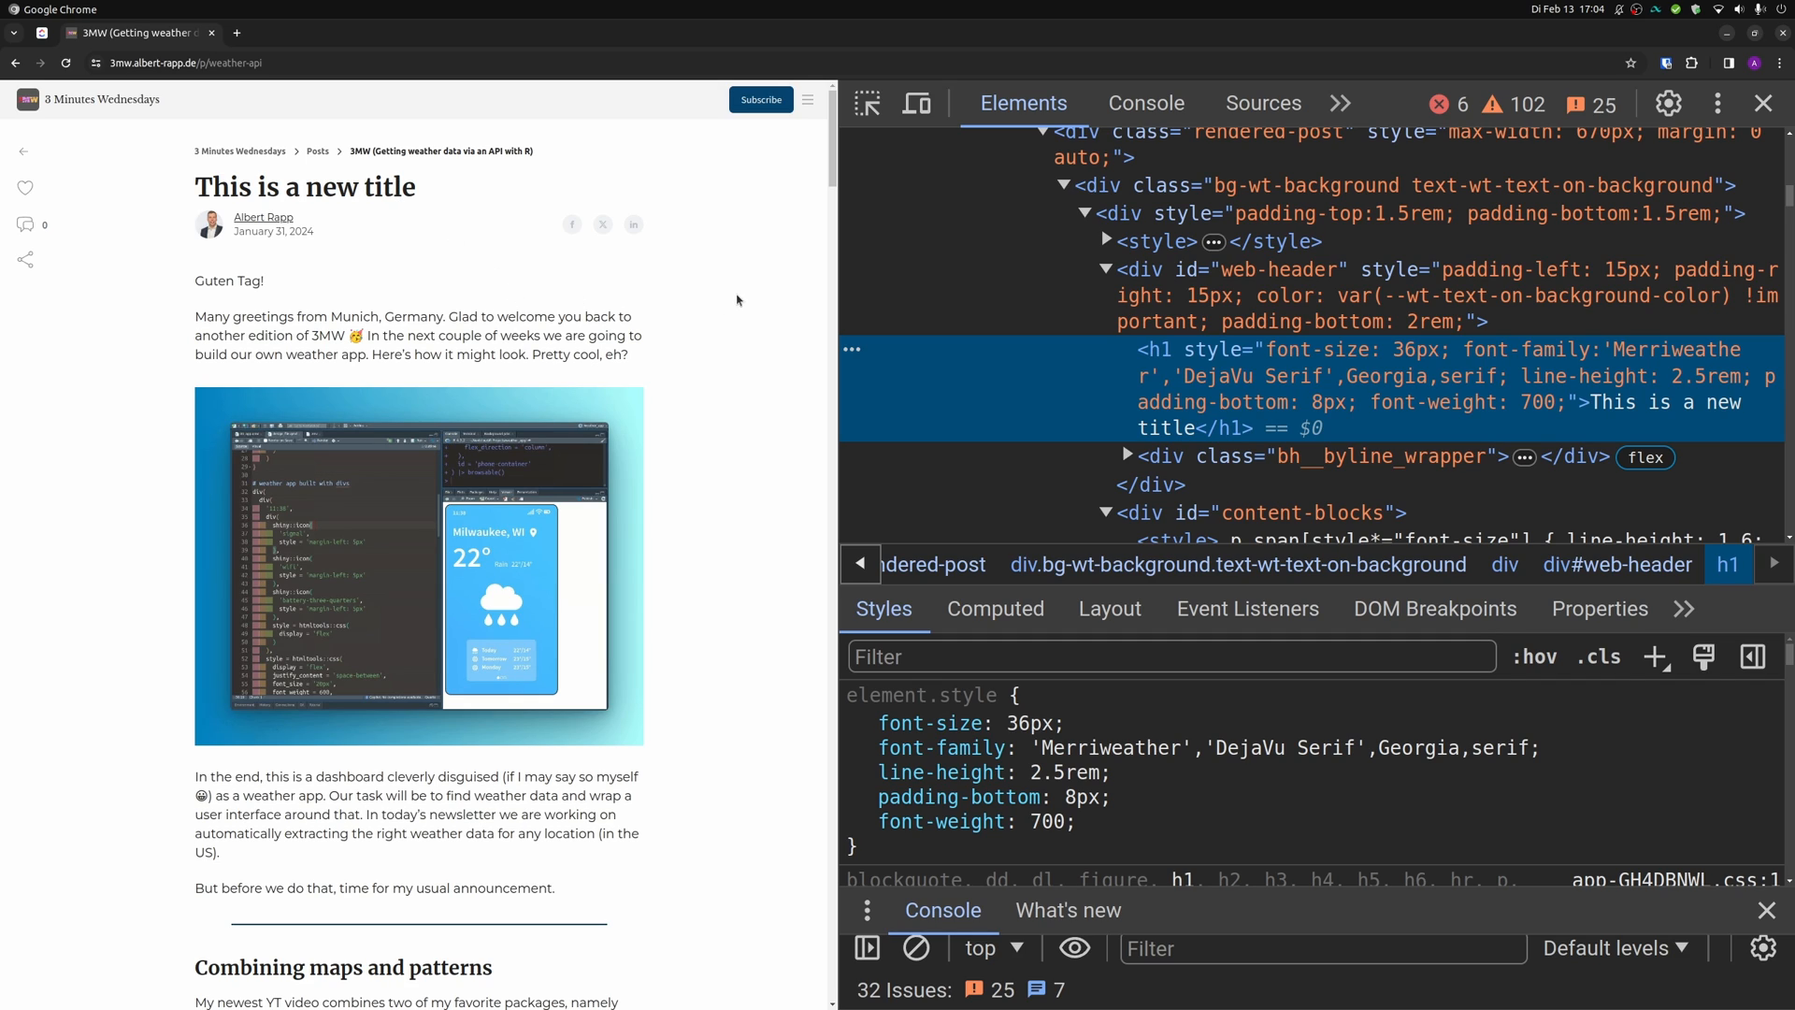
mouse_move(686, 273)
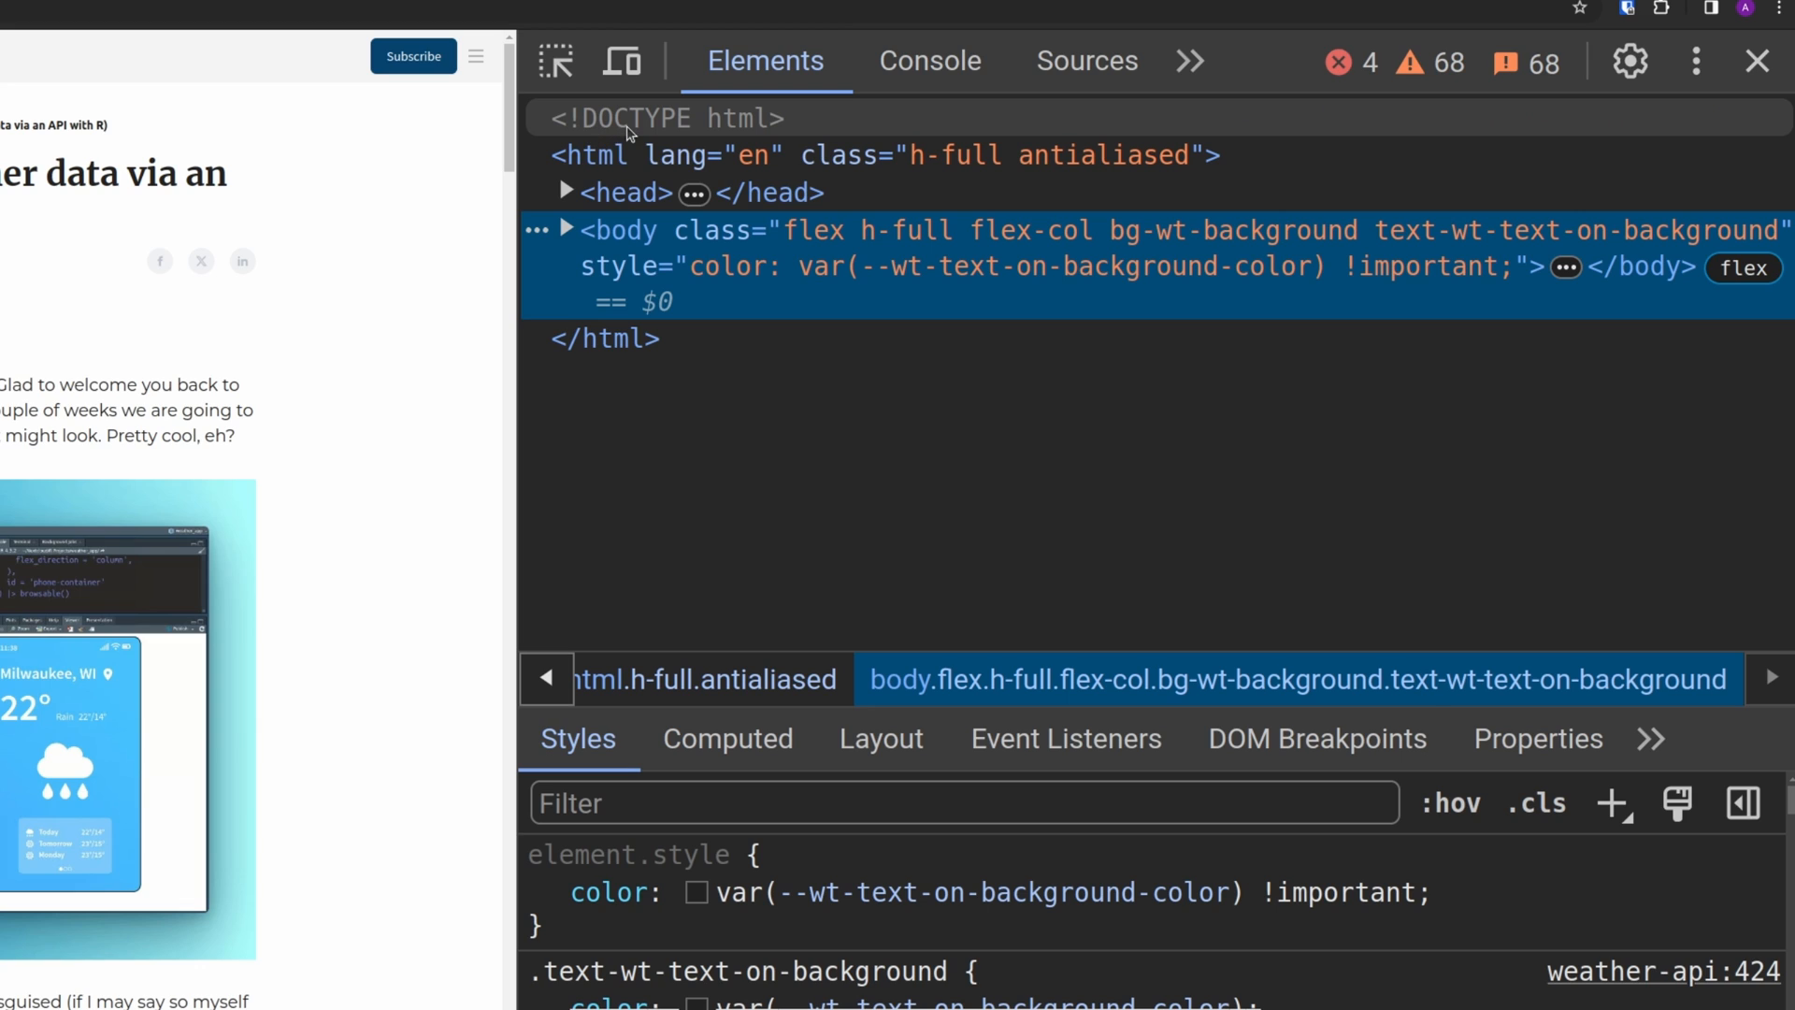
mouse_move(634, 133)
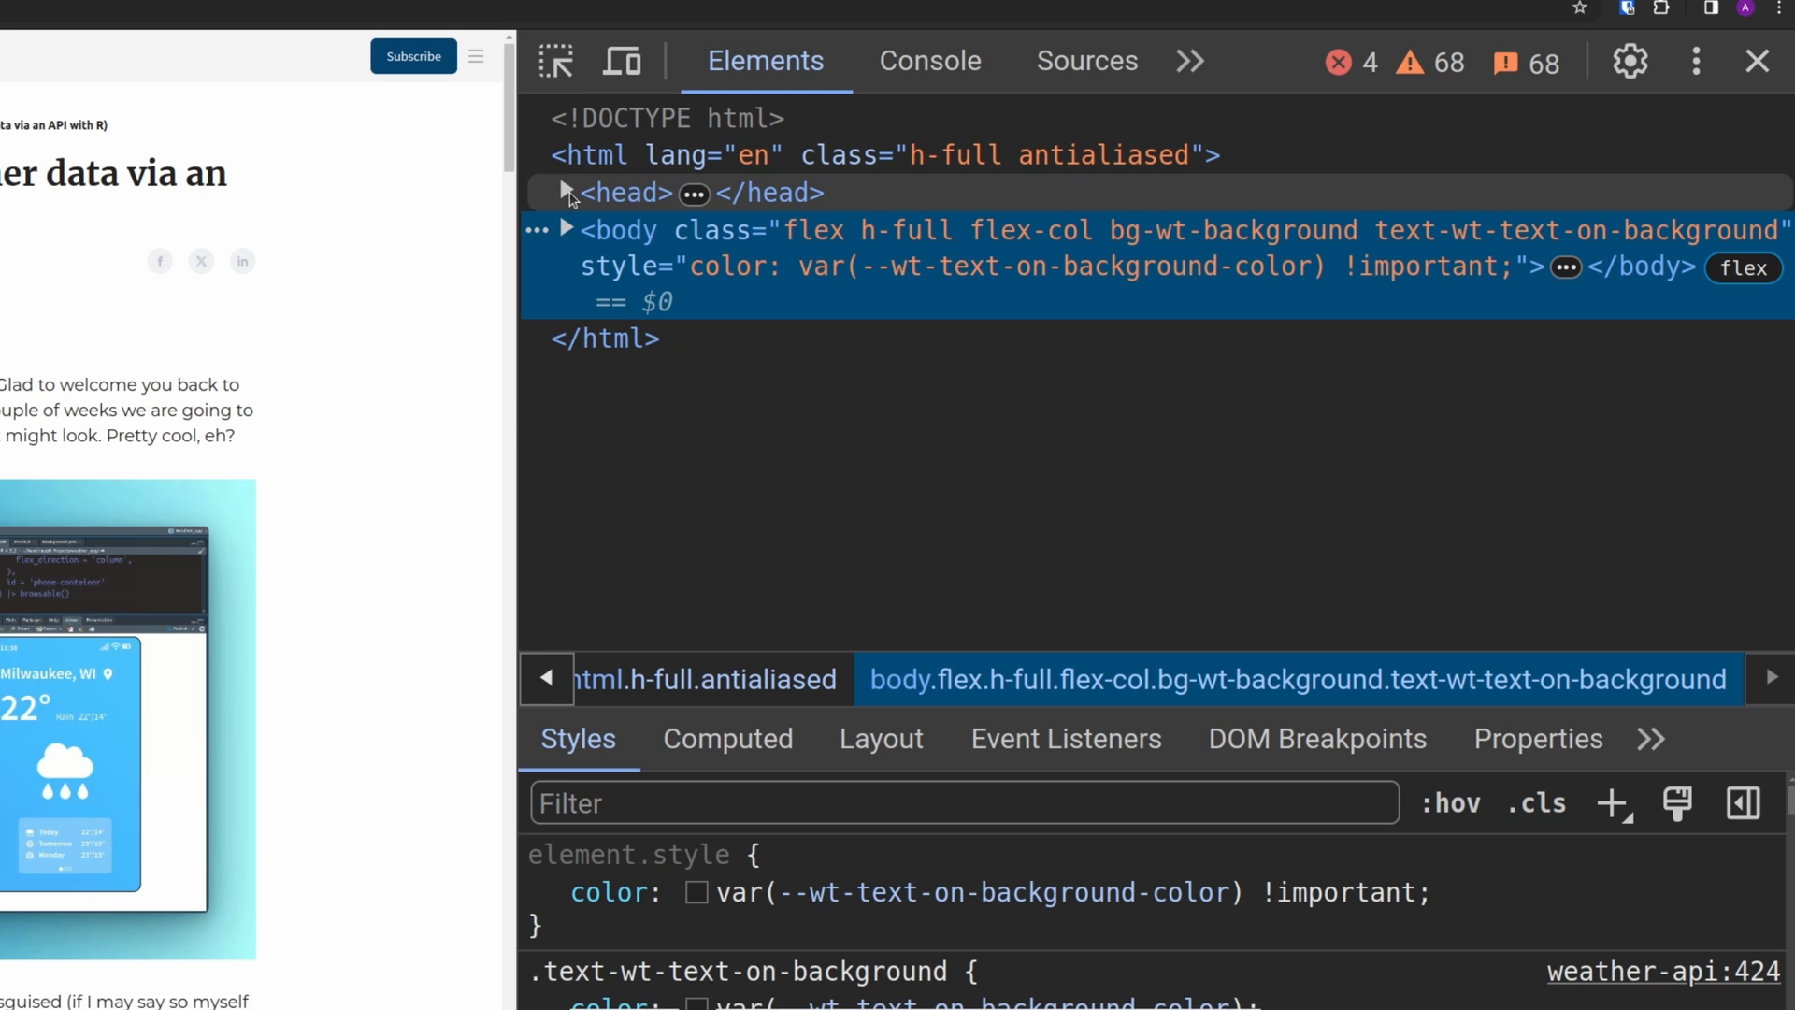
Step: Expand the document <head> to browse its meta tags, then collapse it again
click(565, 192)
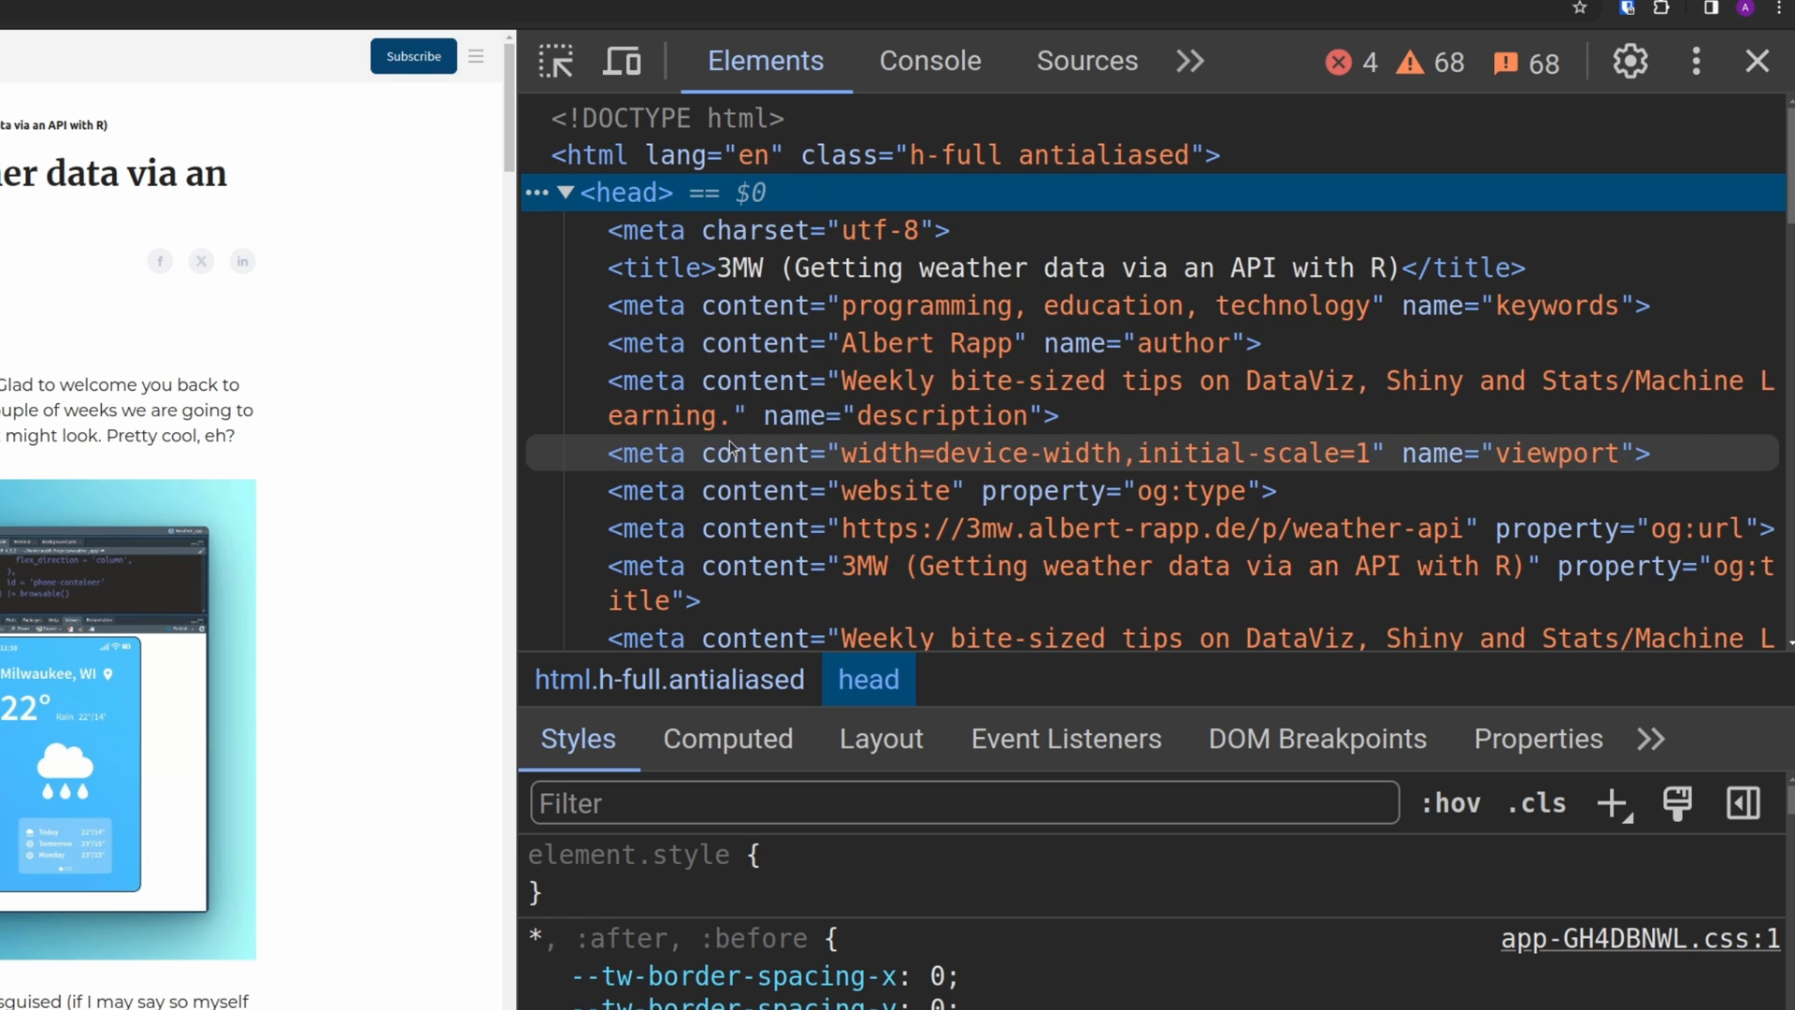
scroll(down, 3)
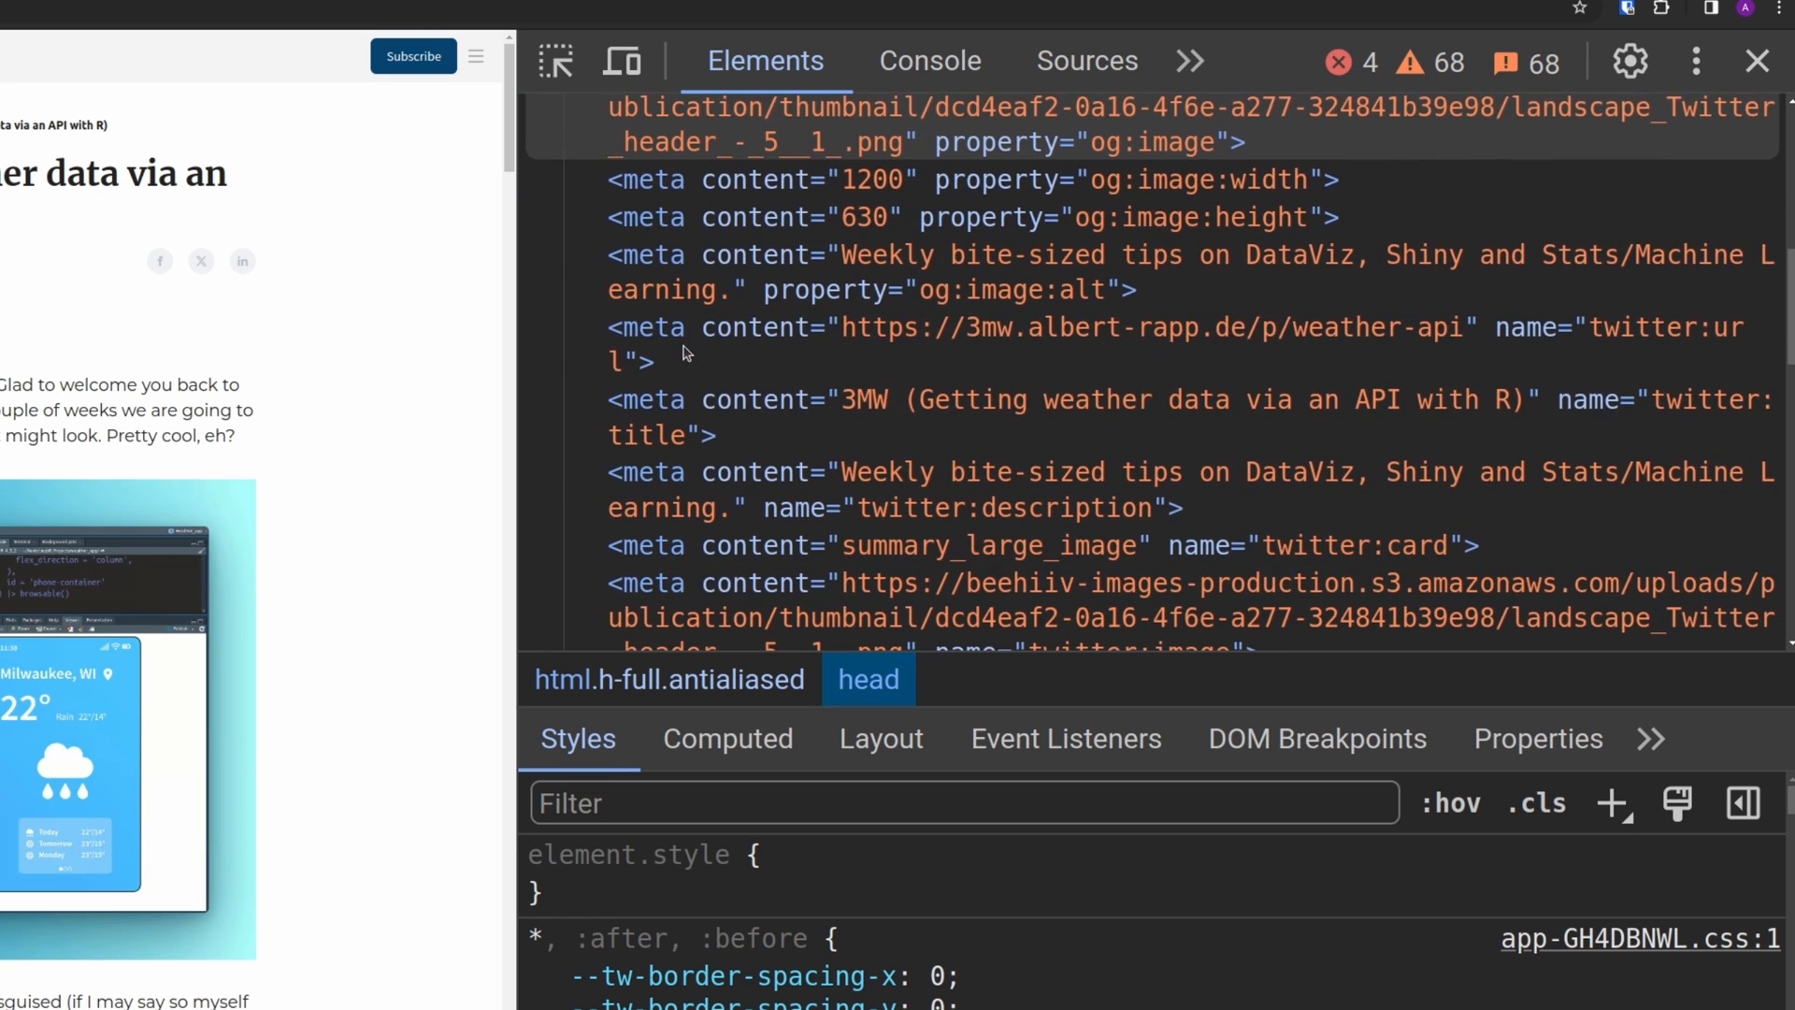
scroll(down, 3)
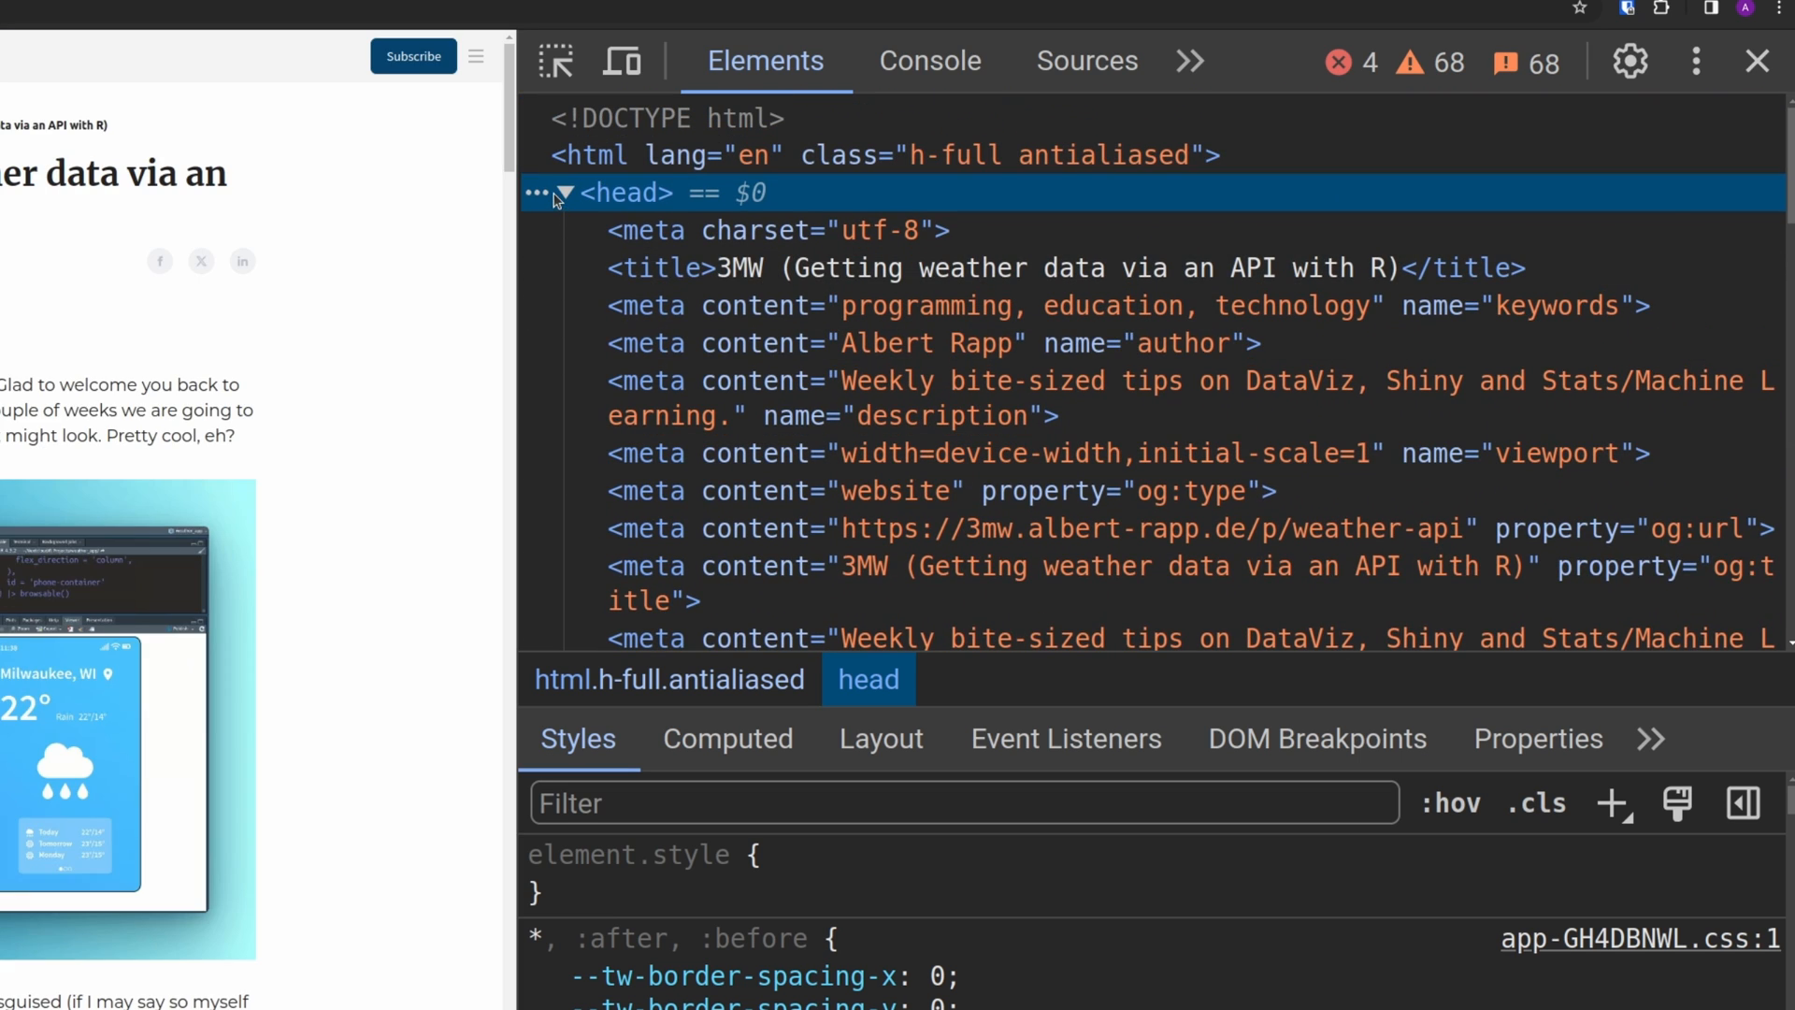
click(554, 193)
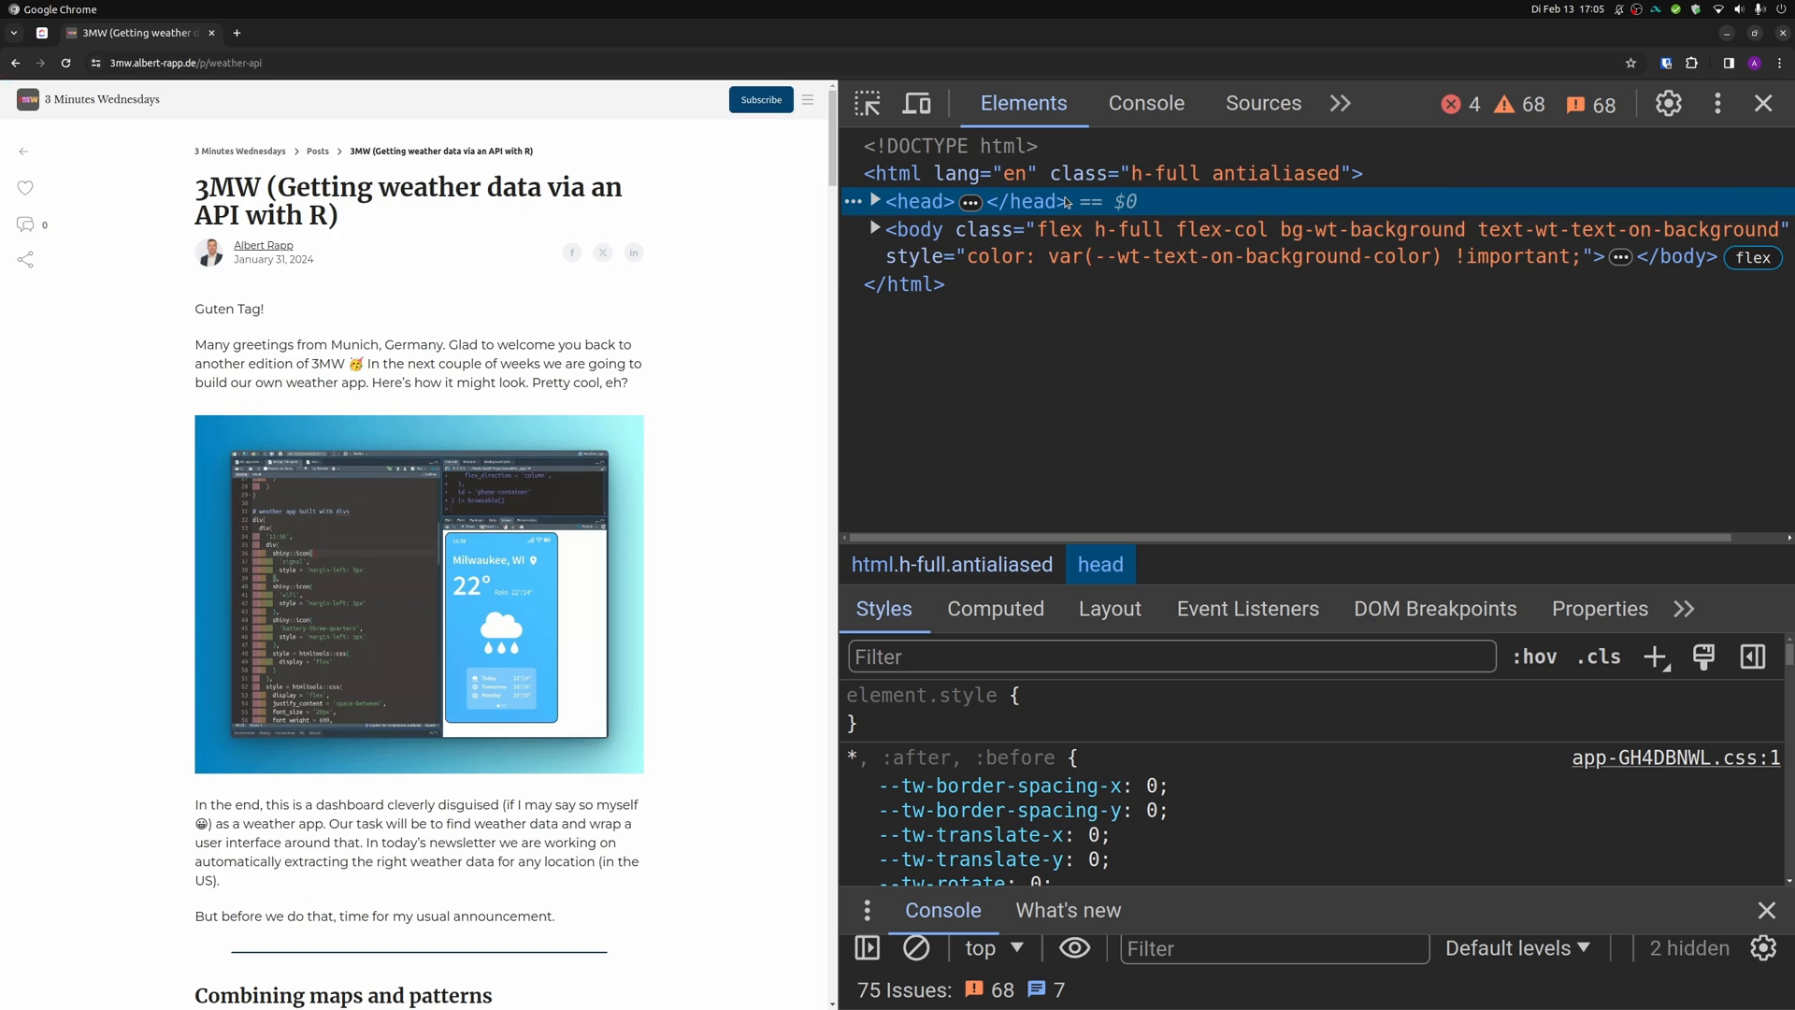
mouse_move(916, 232)
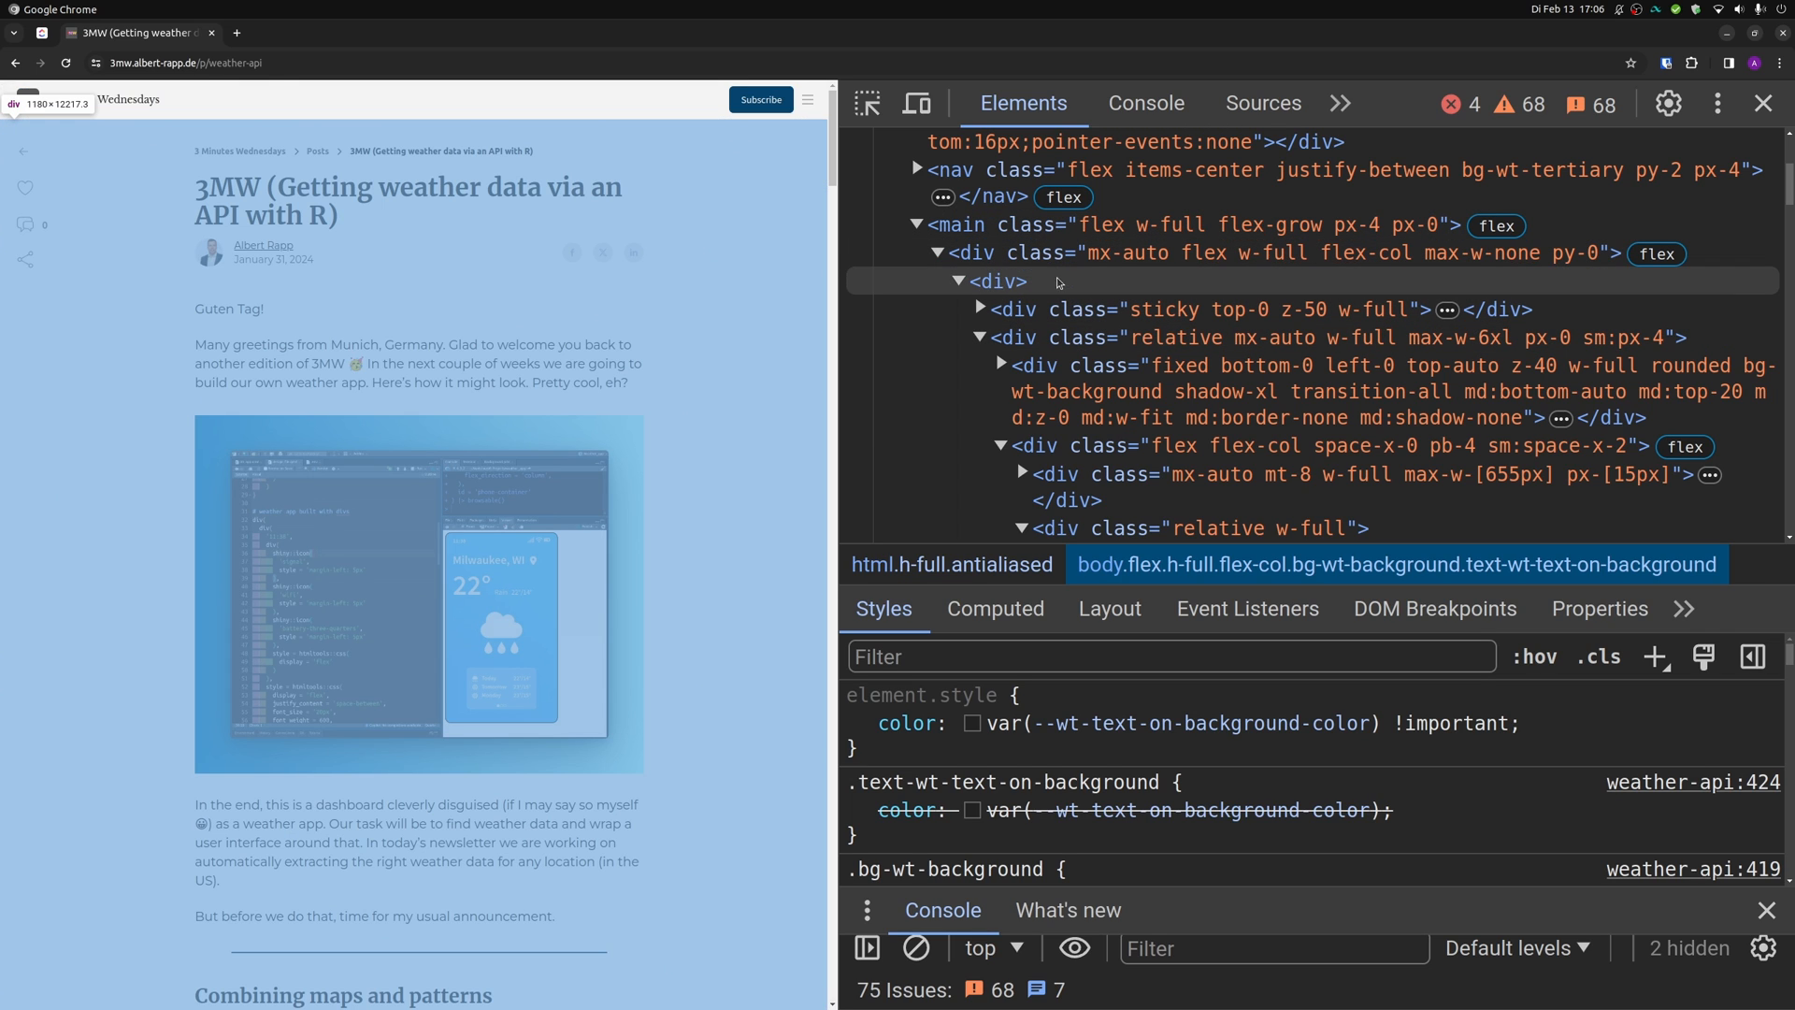
mouse_move(1077, 446)
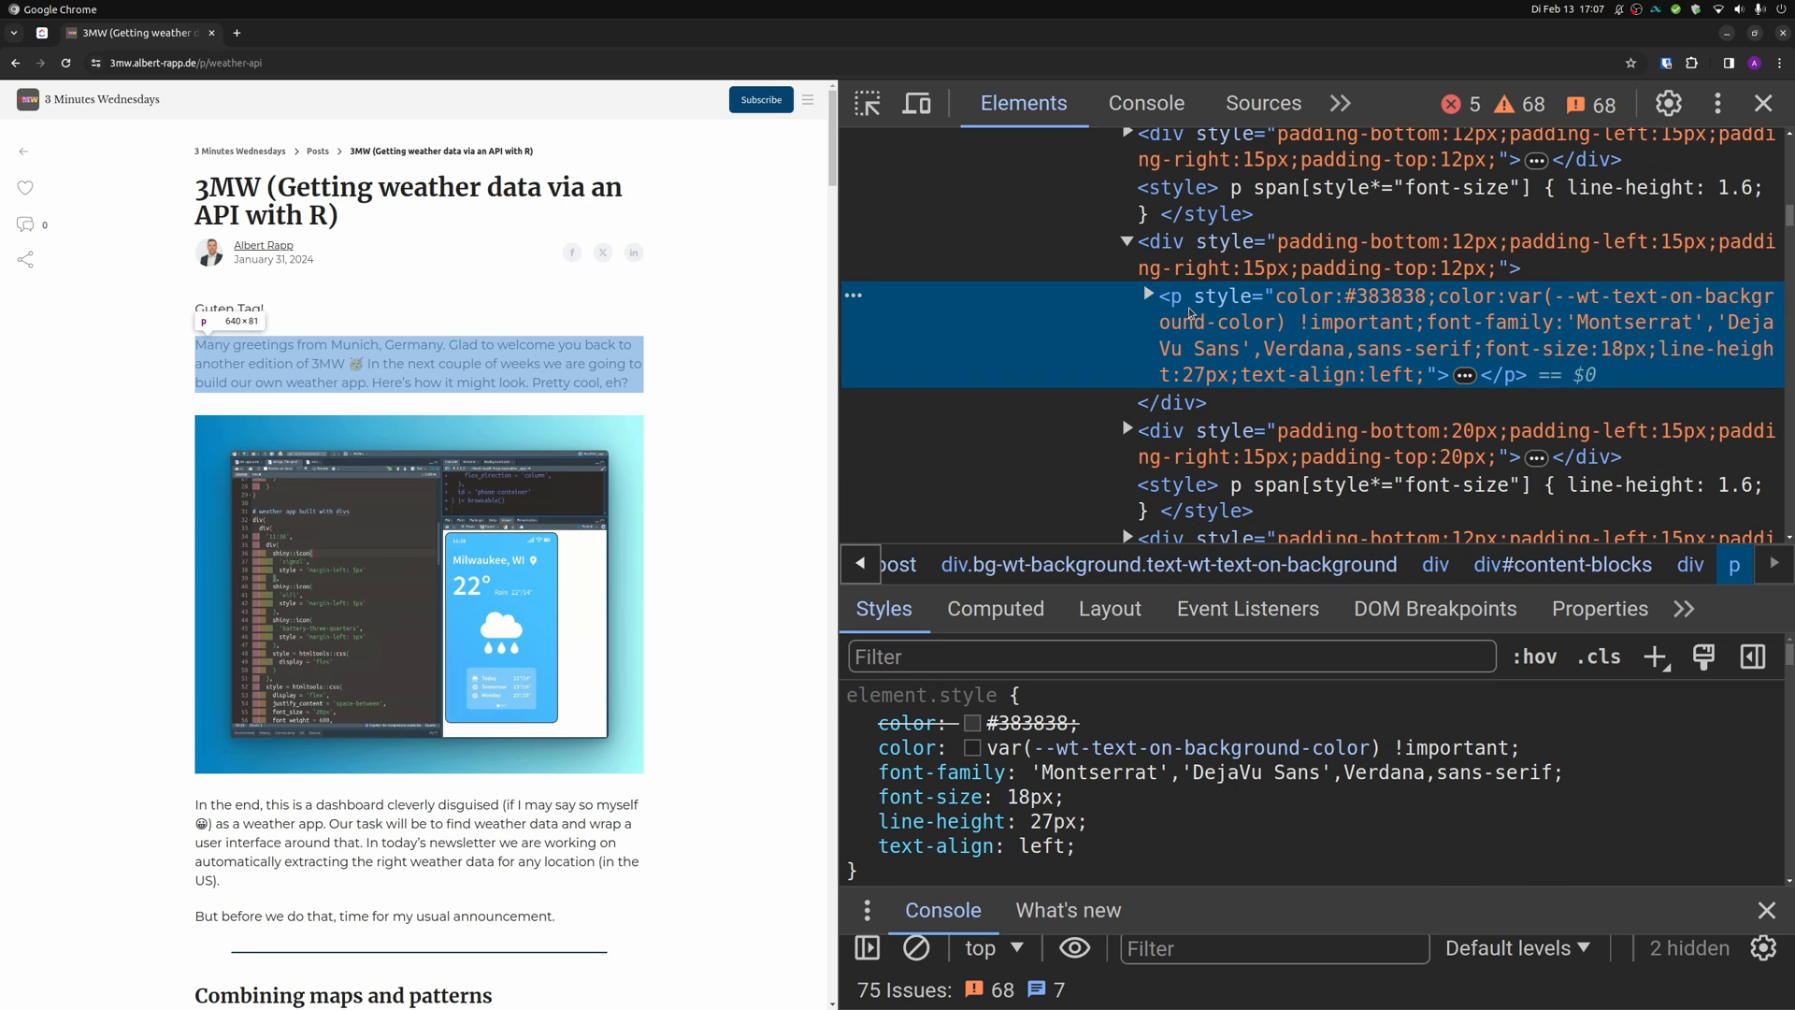
mouse_move(1163, 248)
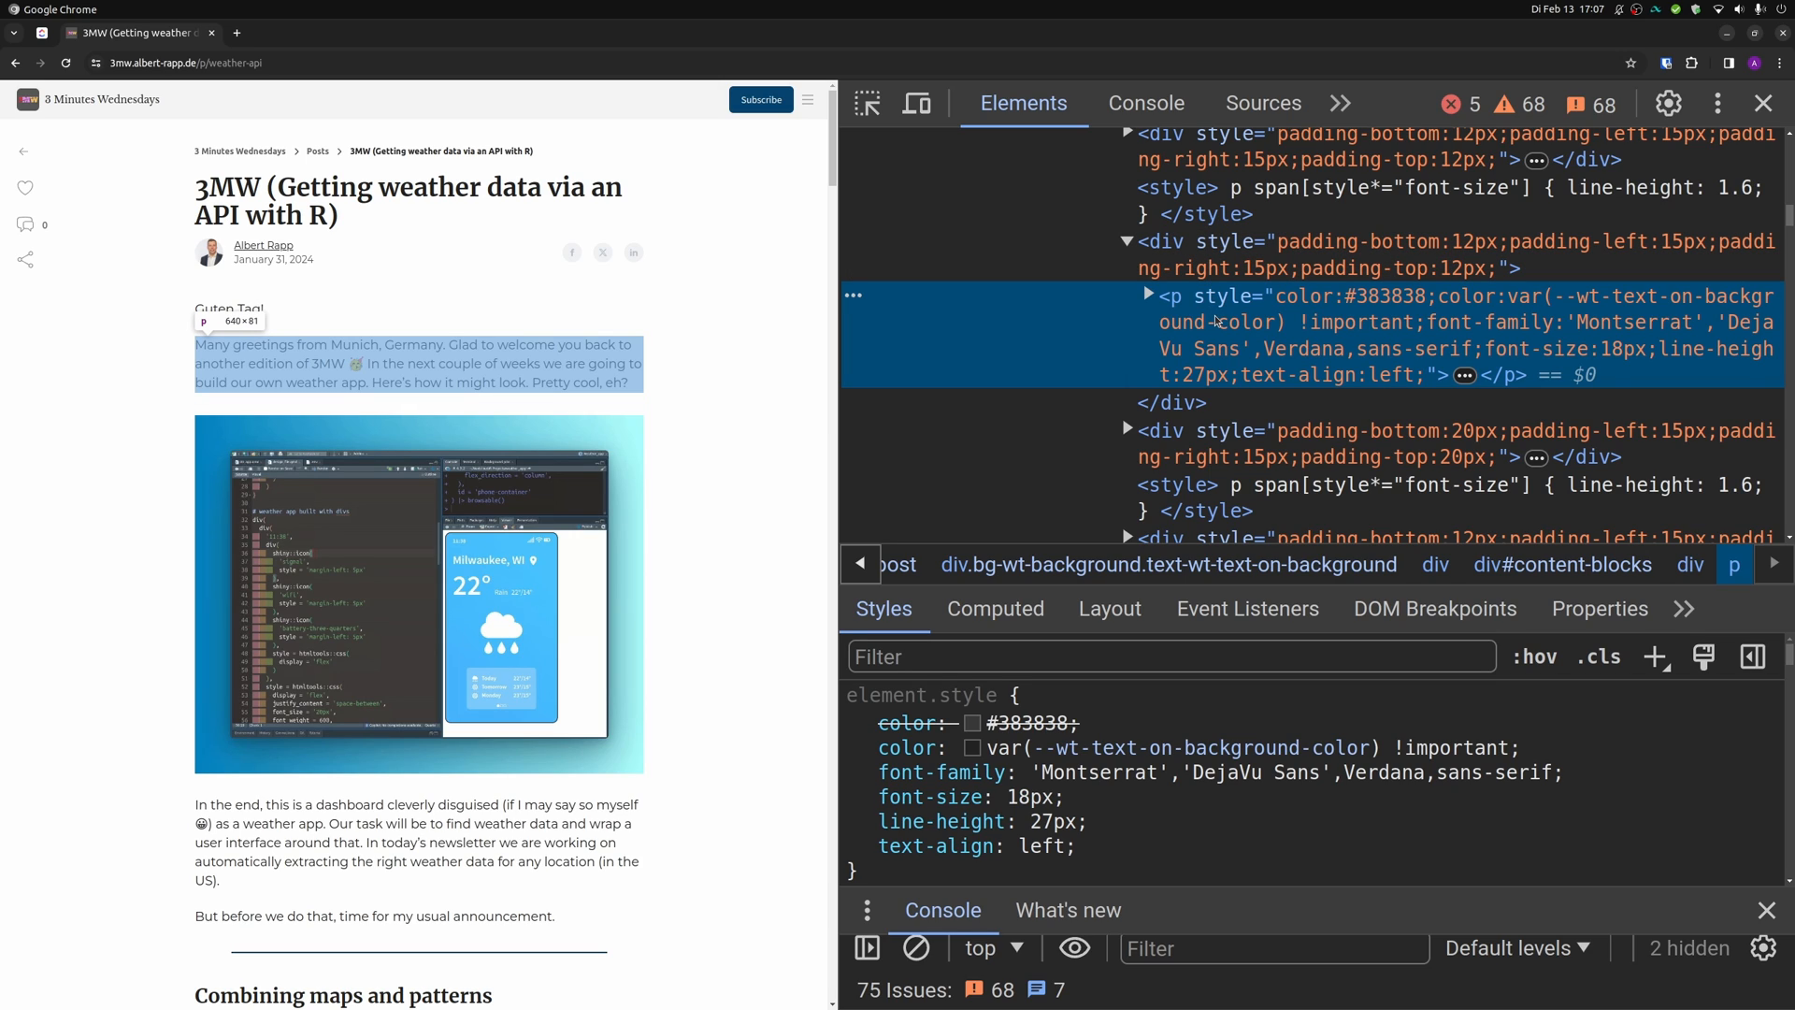
mouse_move(1173, 300)
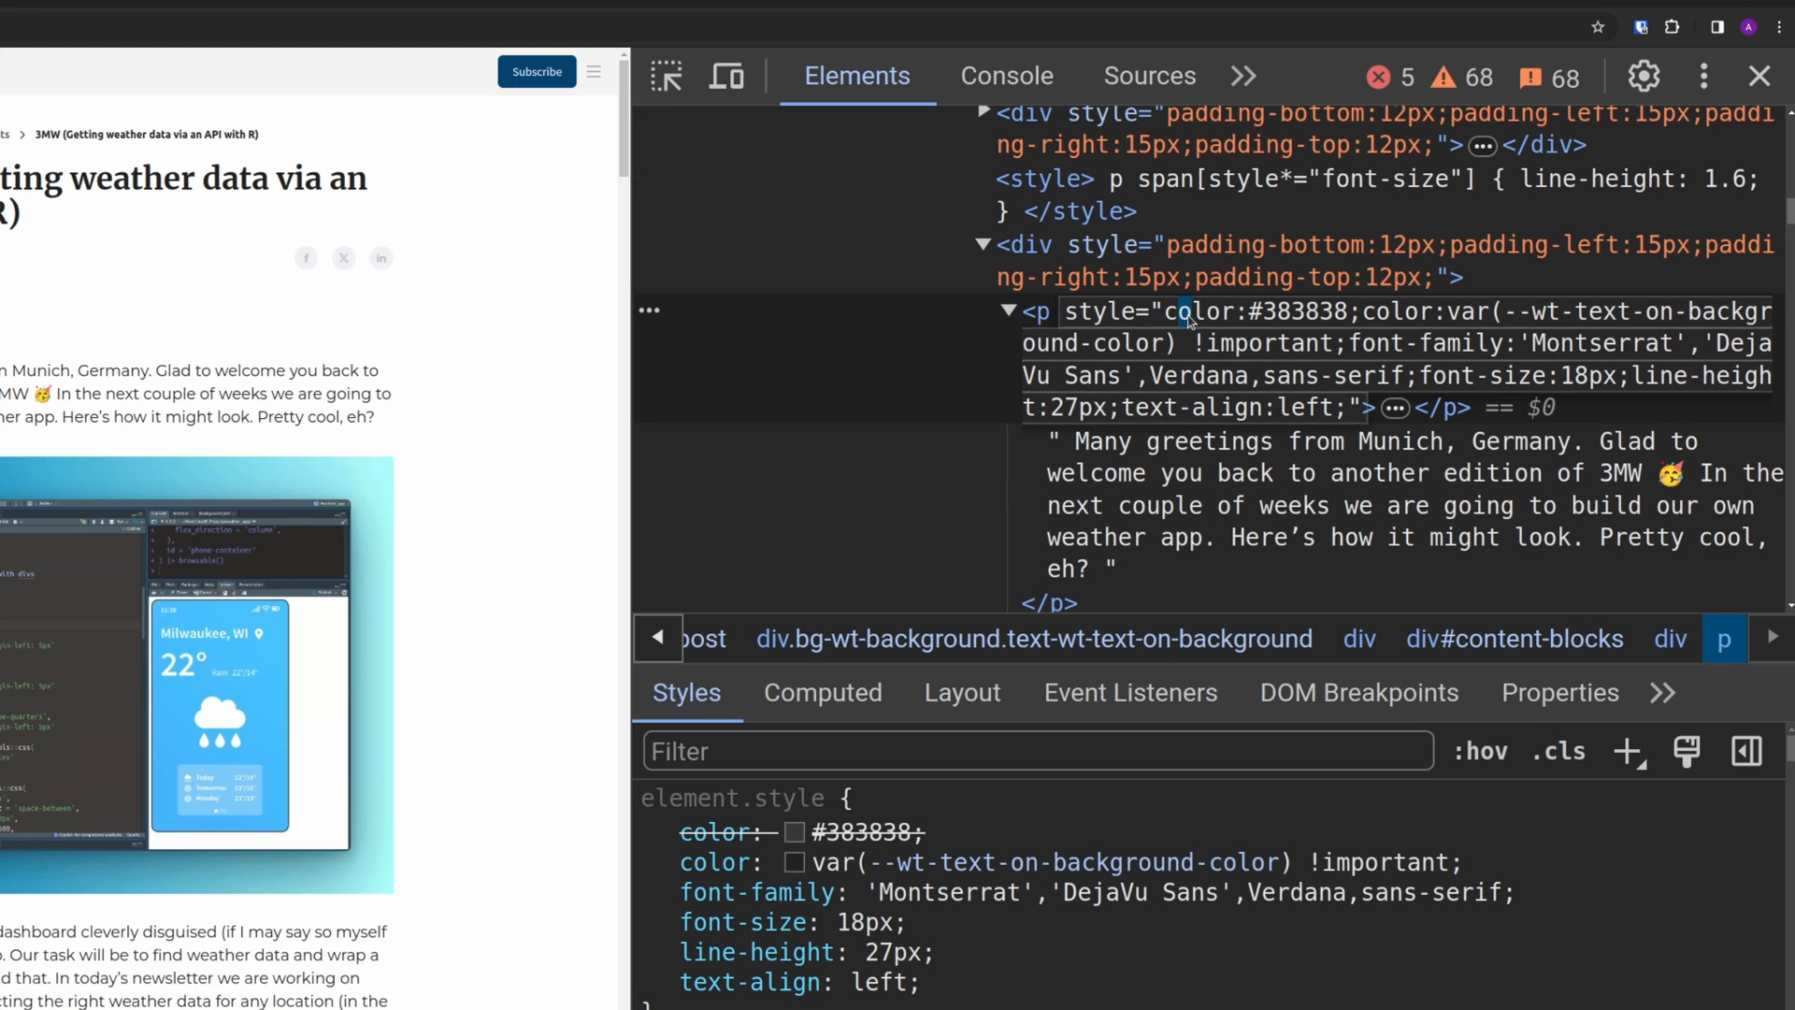
Step: Select the paragraph's padded parent container and toggle its four inline padding declarations off
double_click(1195, 312)
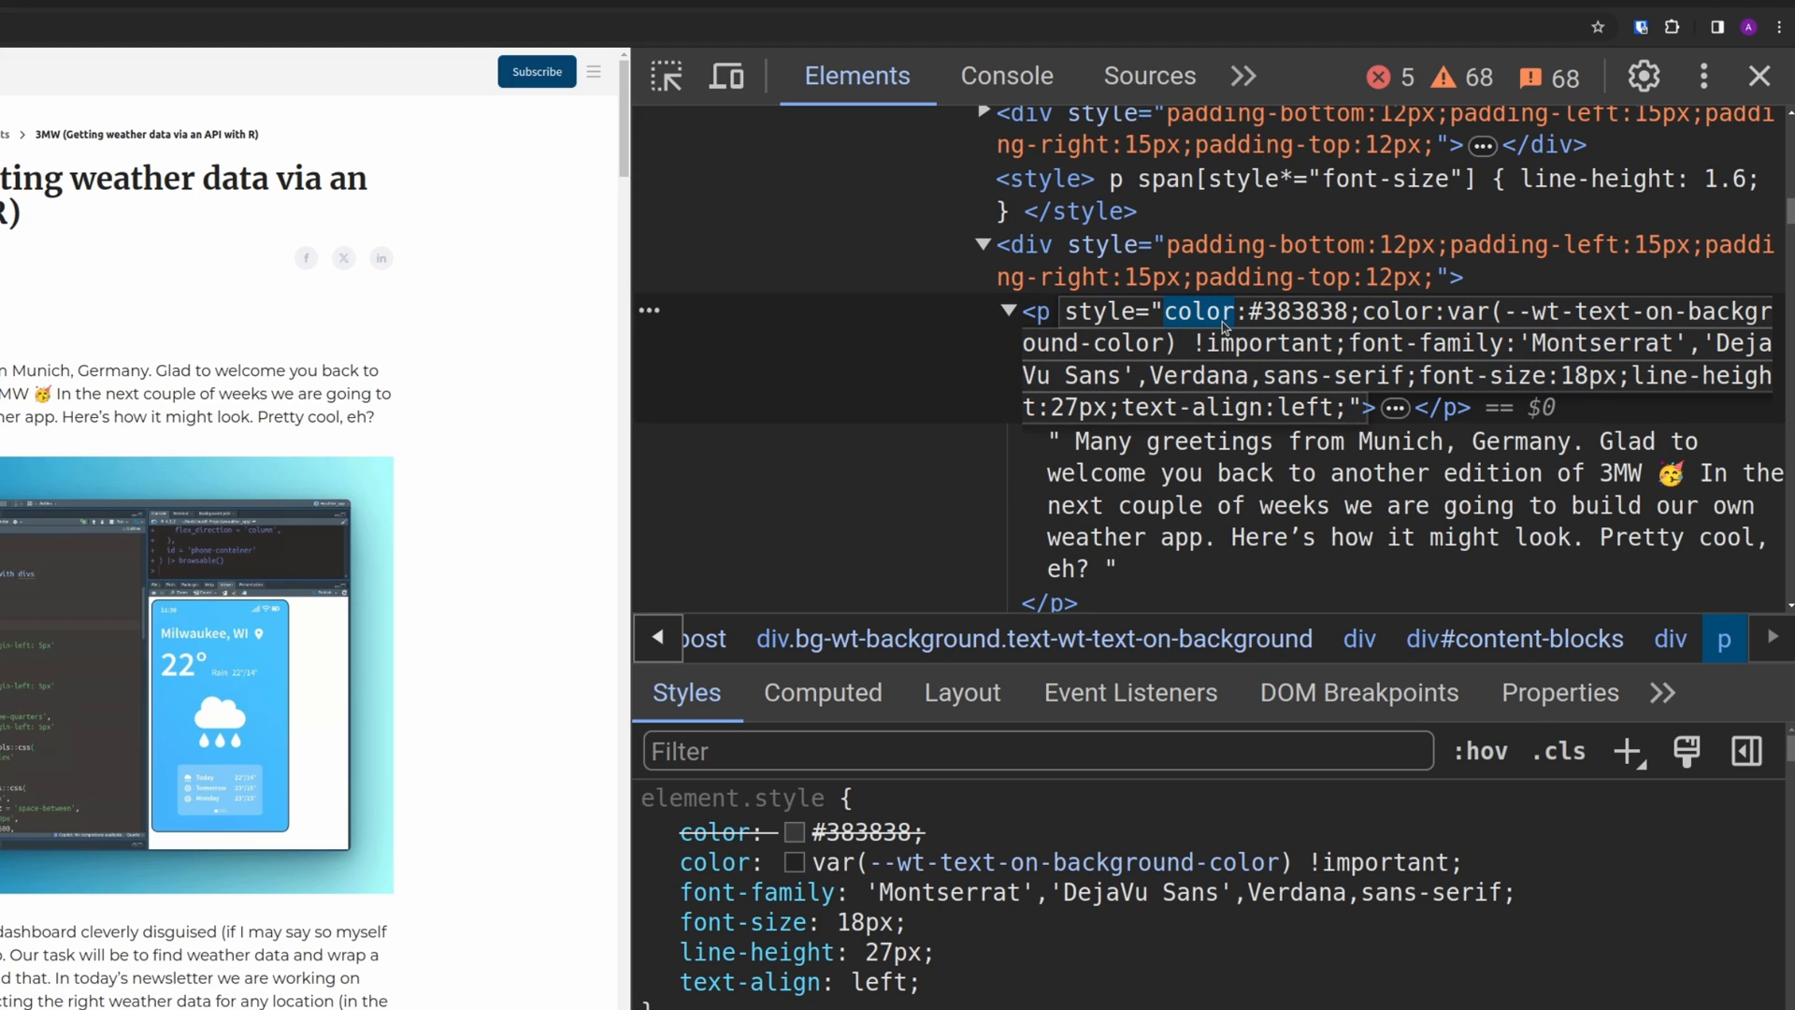
click(1305, 313)
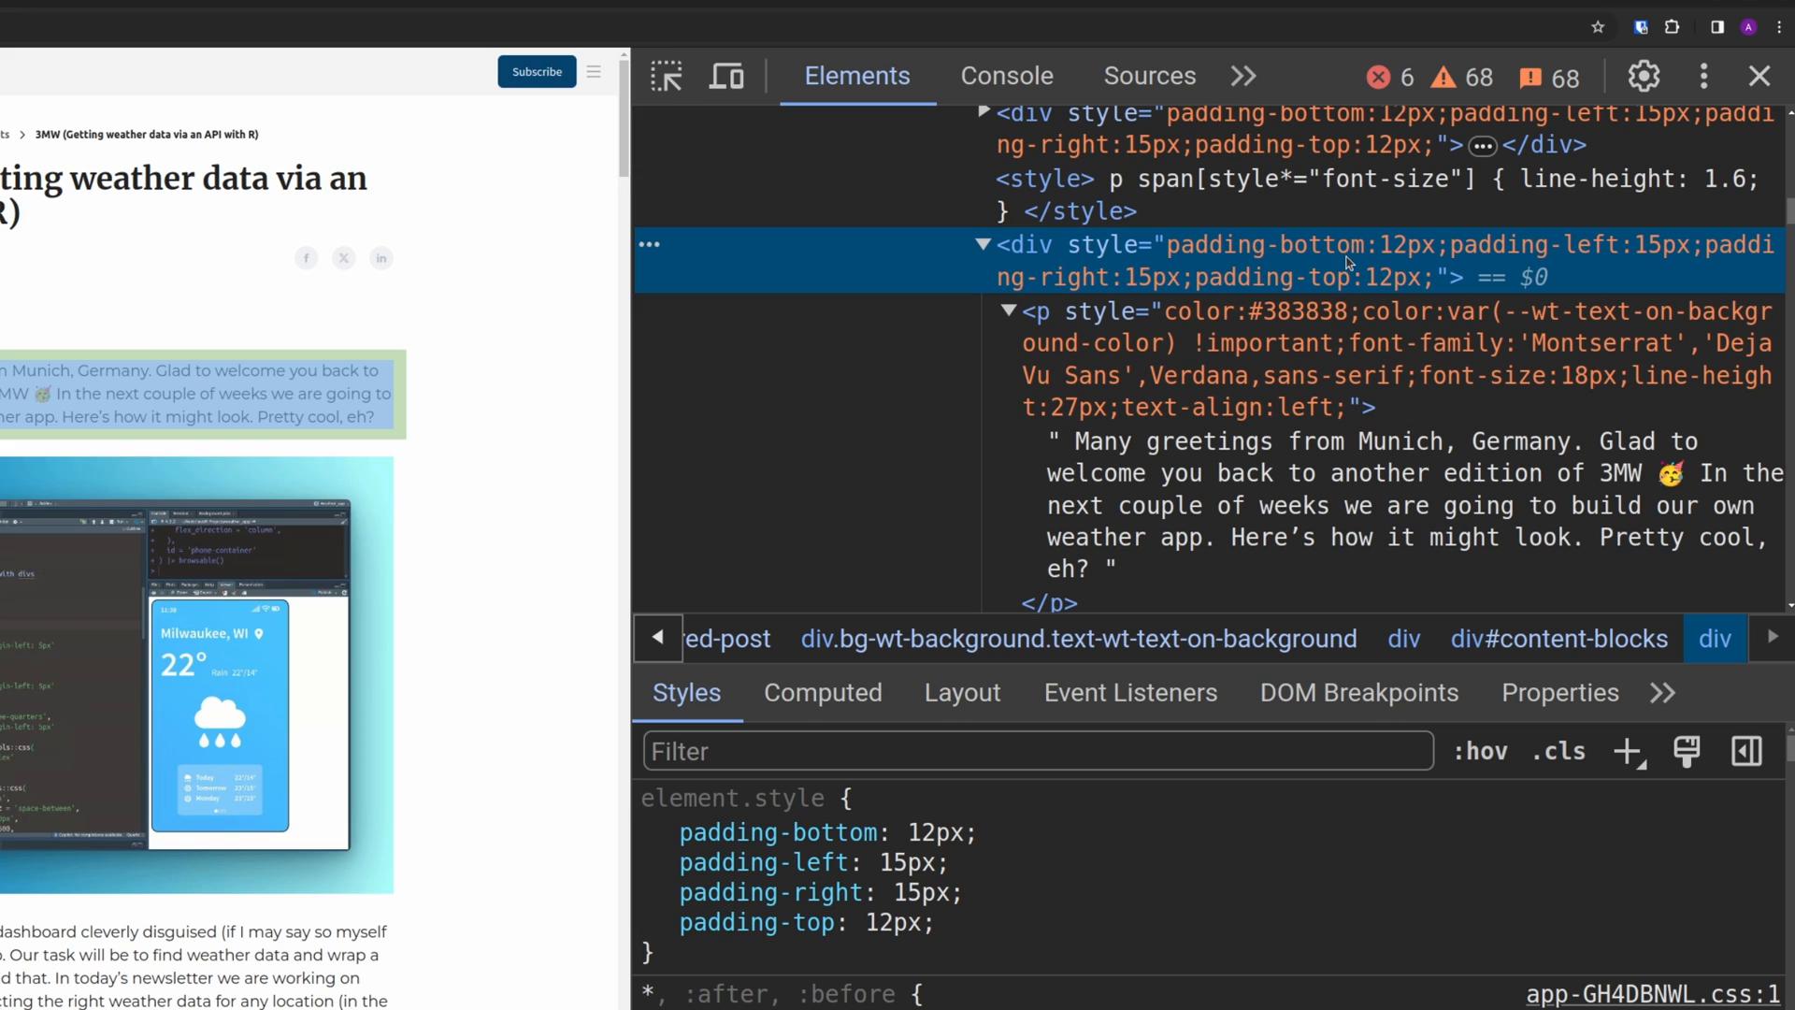
mouse_move(1349, 275)
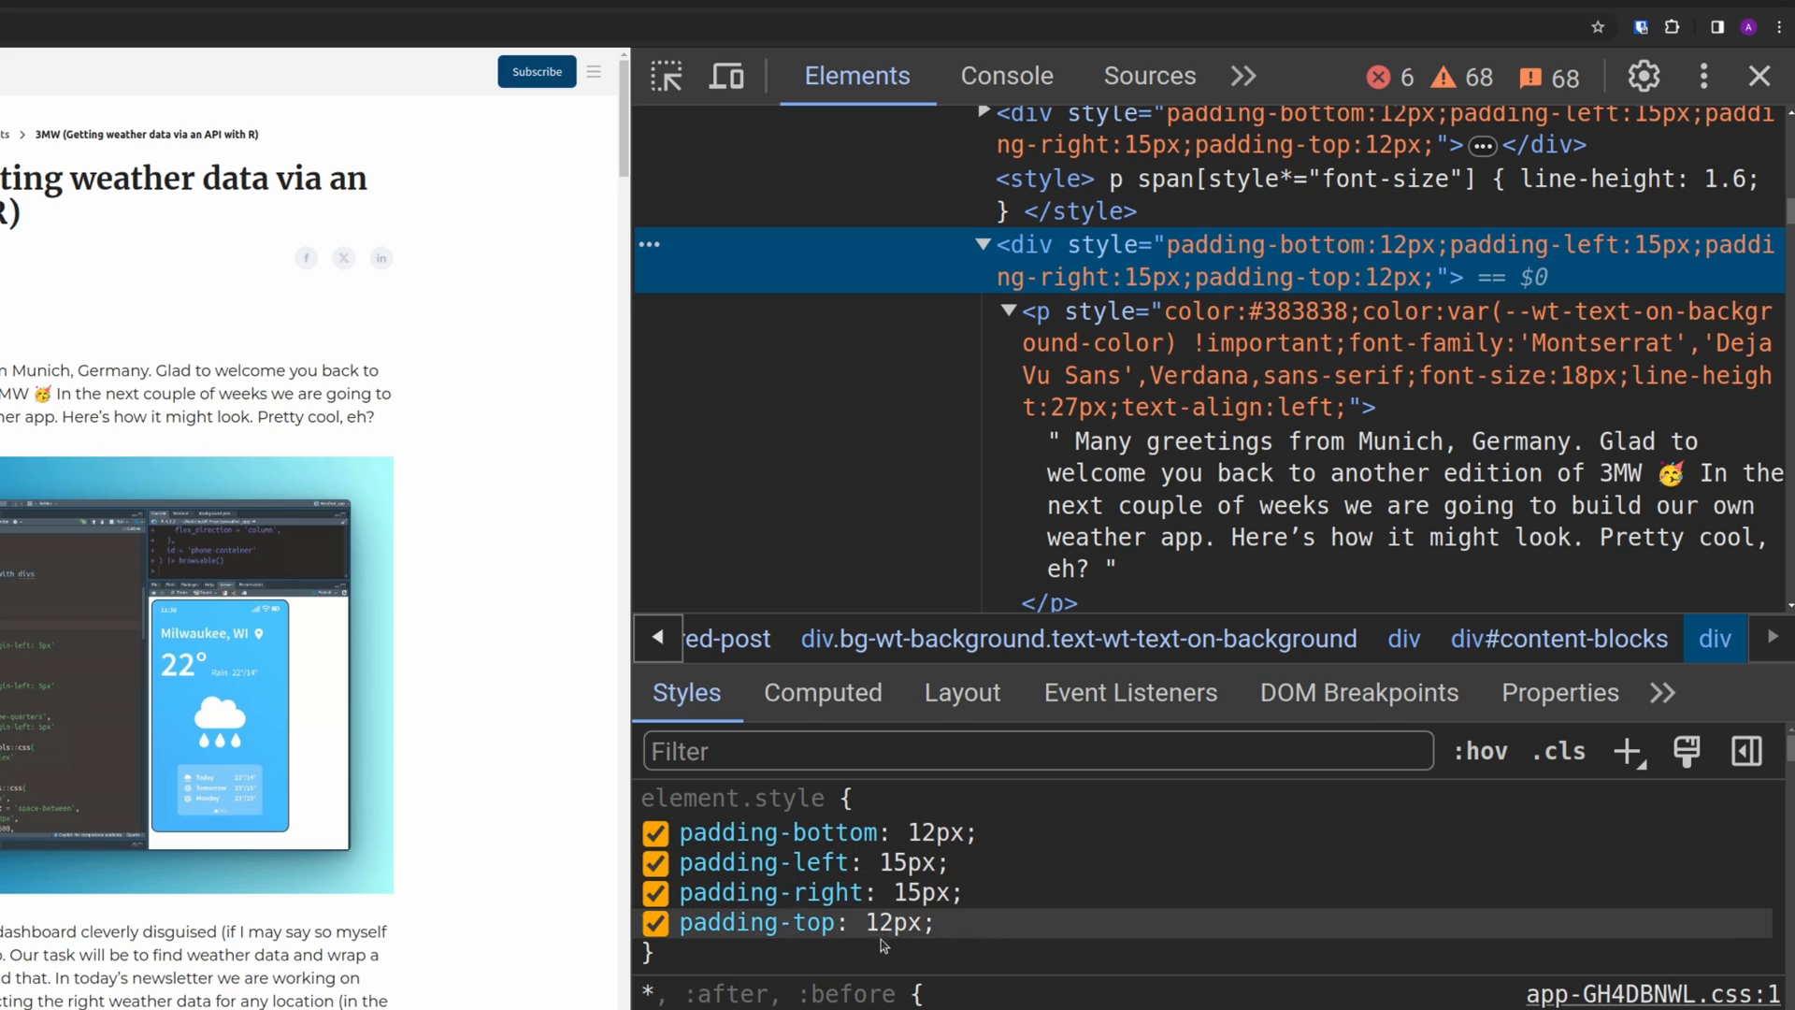
drag(680, 831, 933, 922)
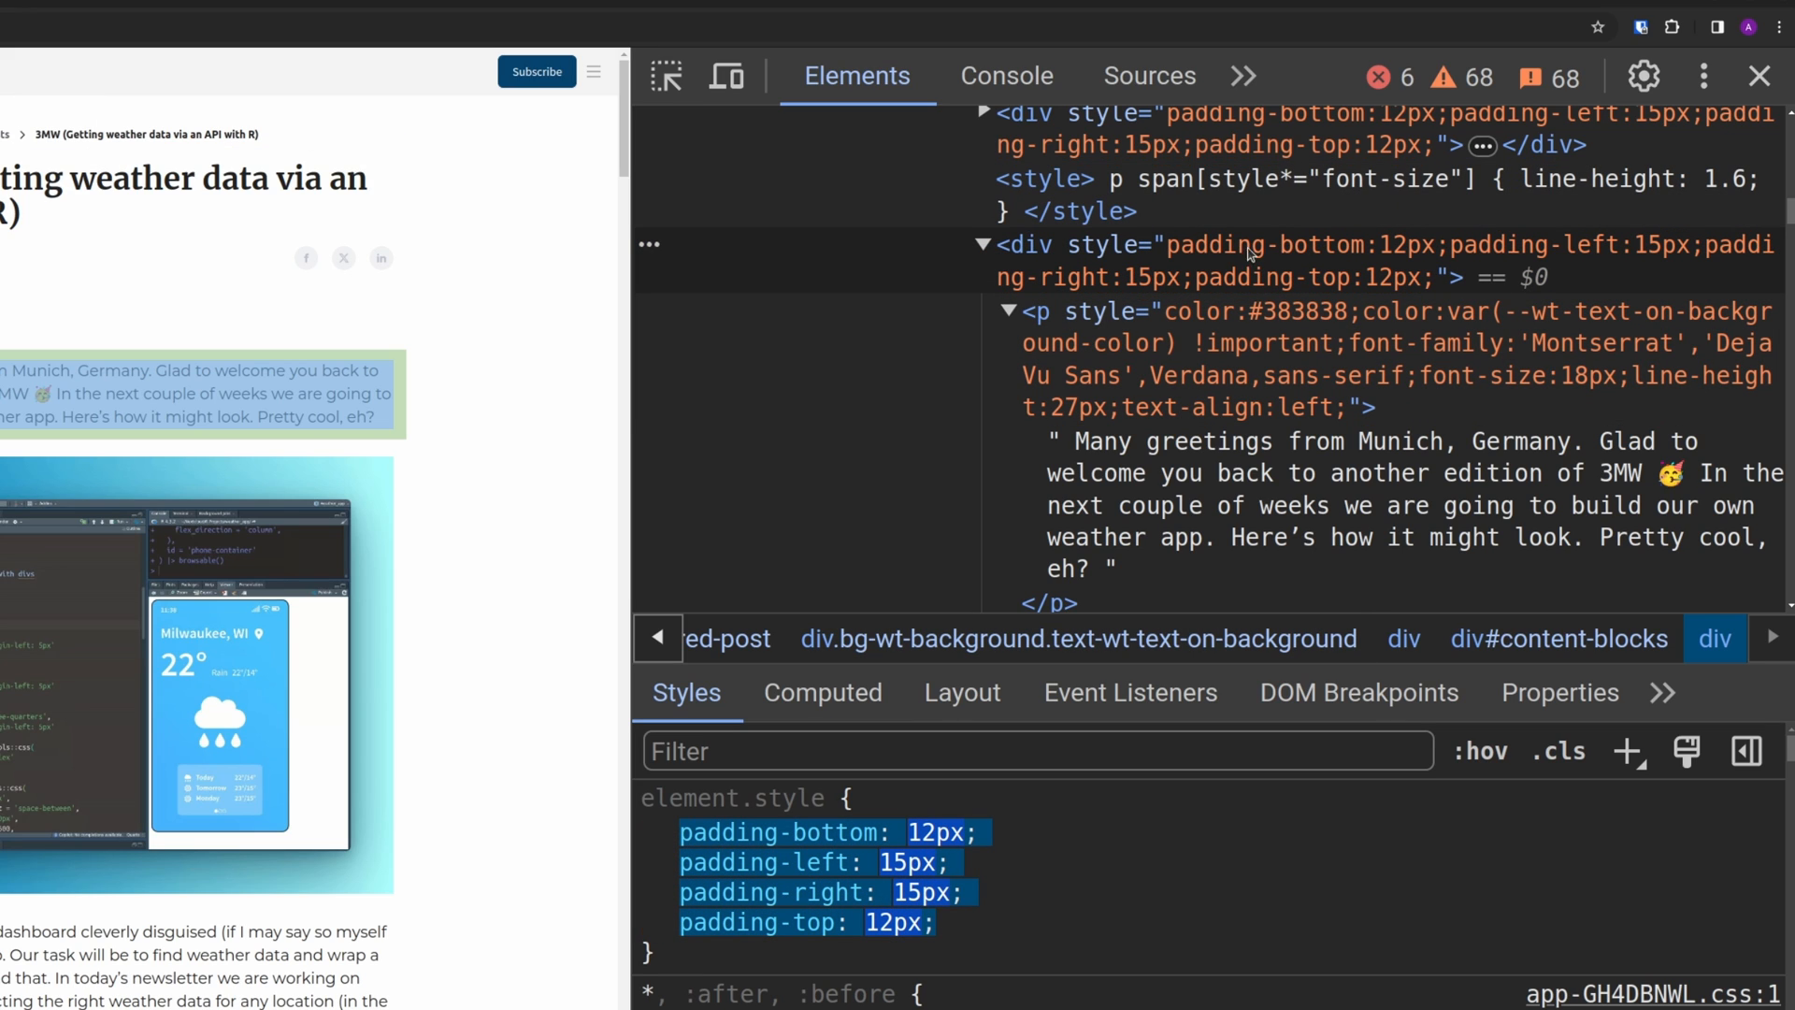
click(1203, 260)
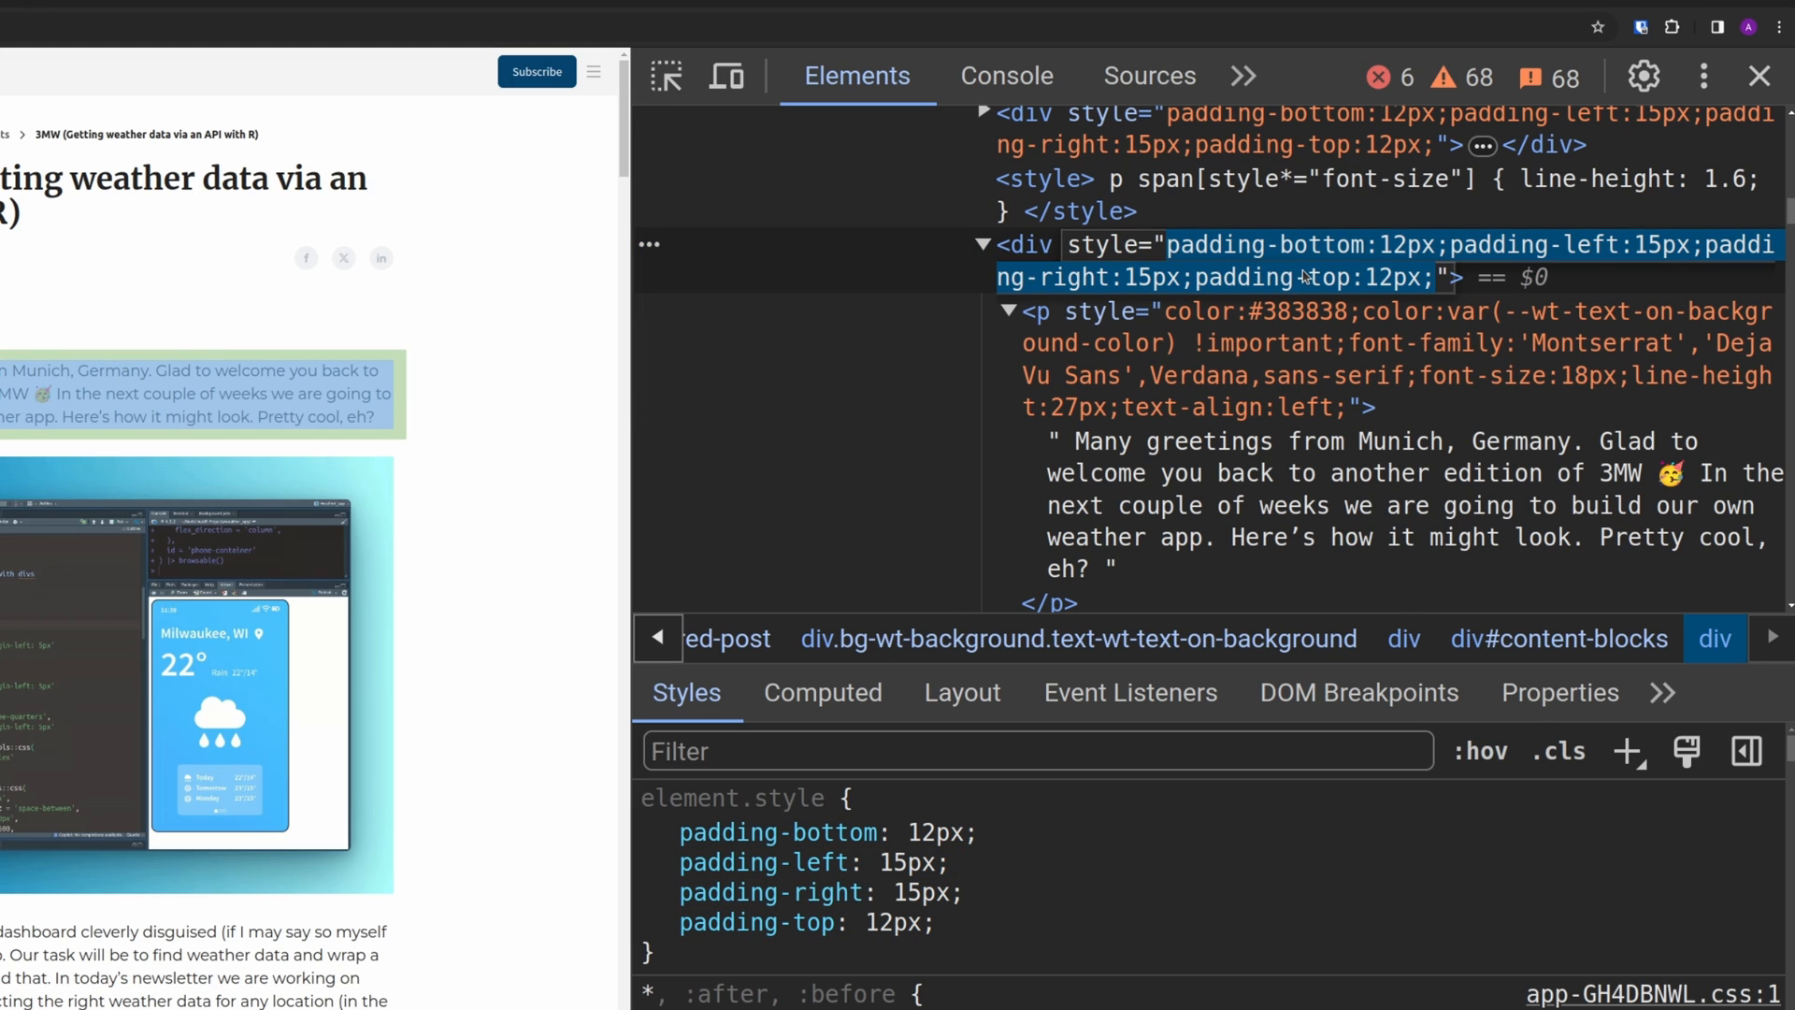
mouse_move(1290, 256)
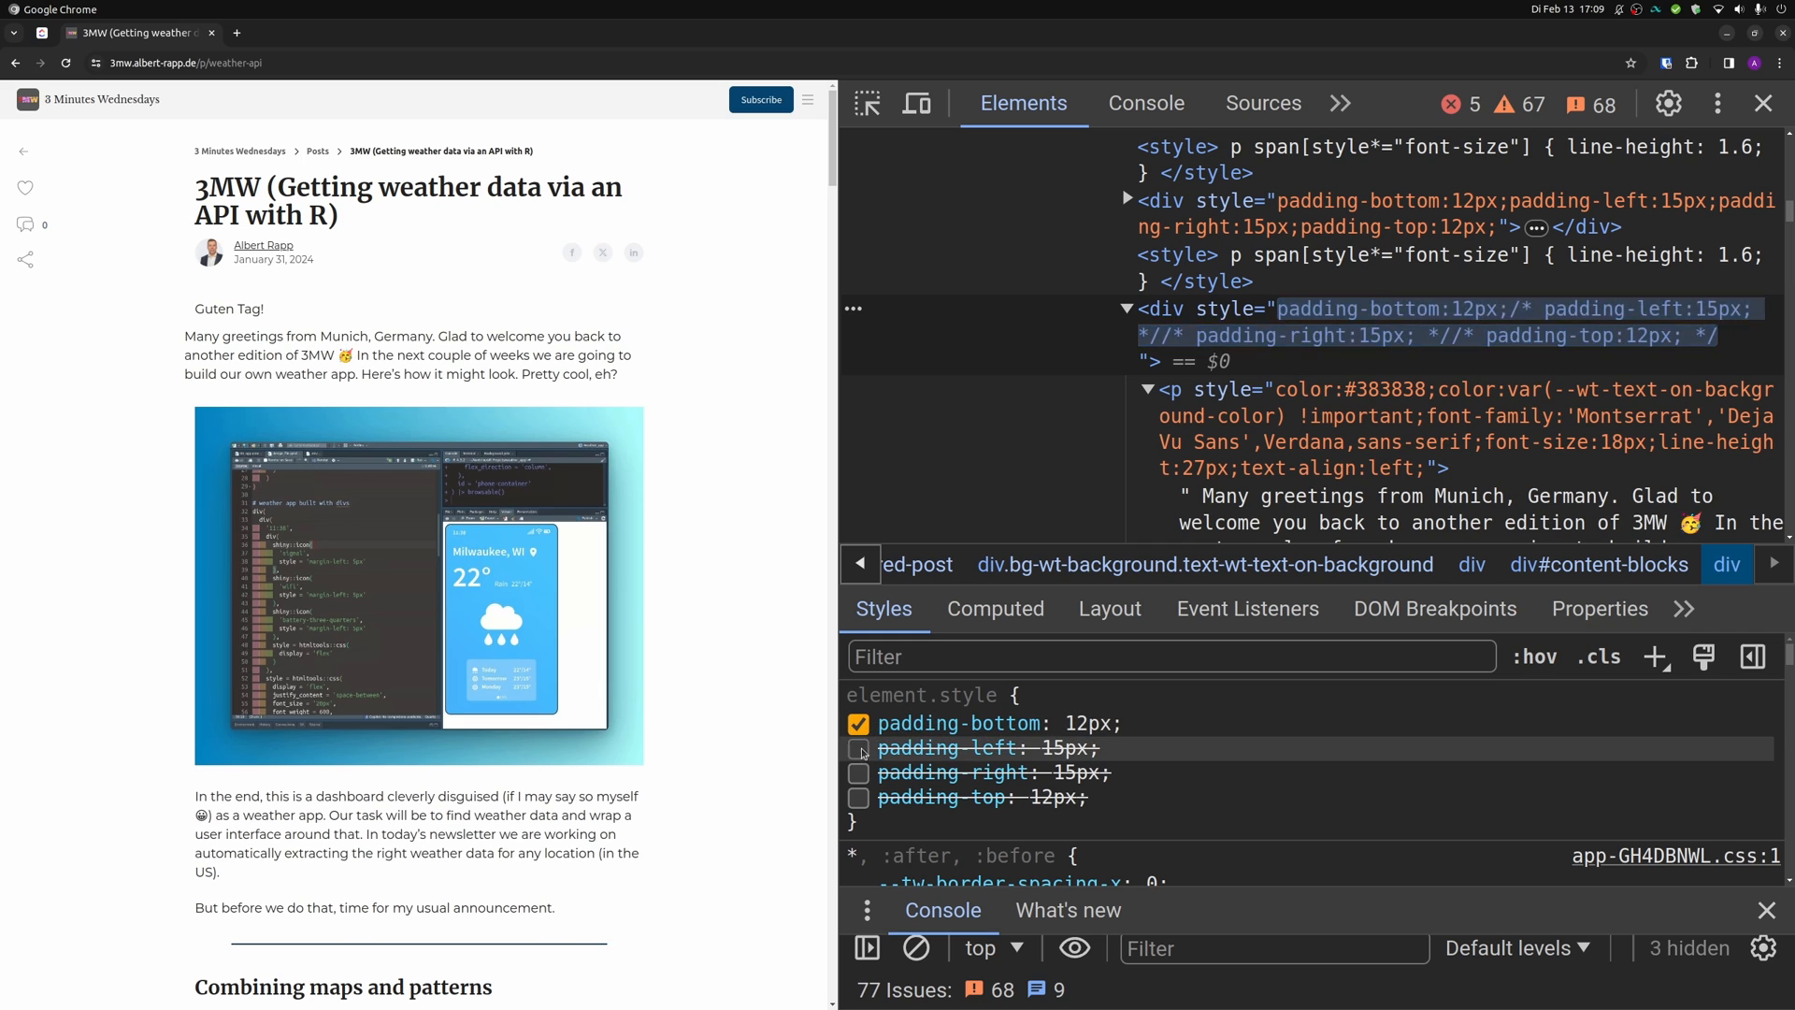
Step: Re-enable the padding declarations and change the container's padding-left to 66px
click(858, 746)
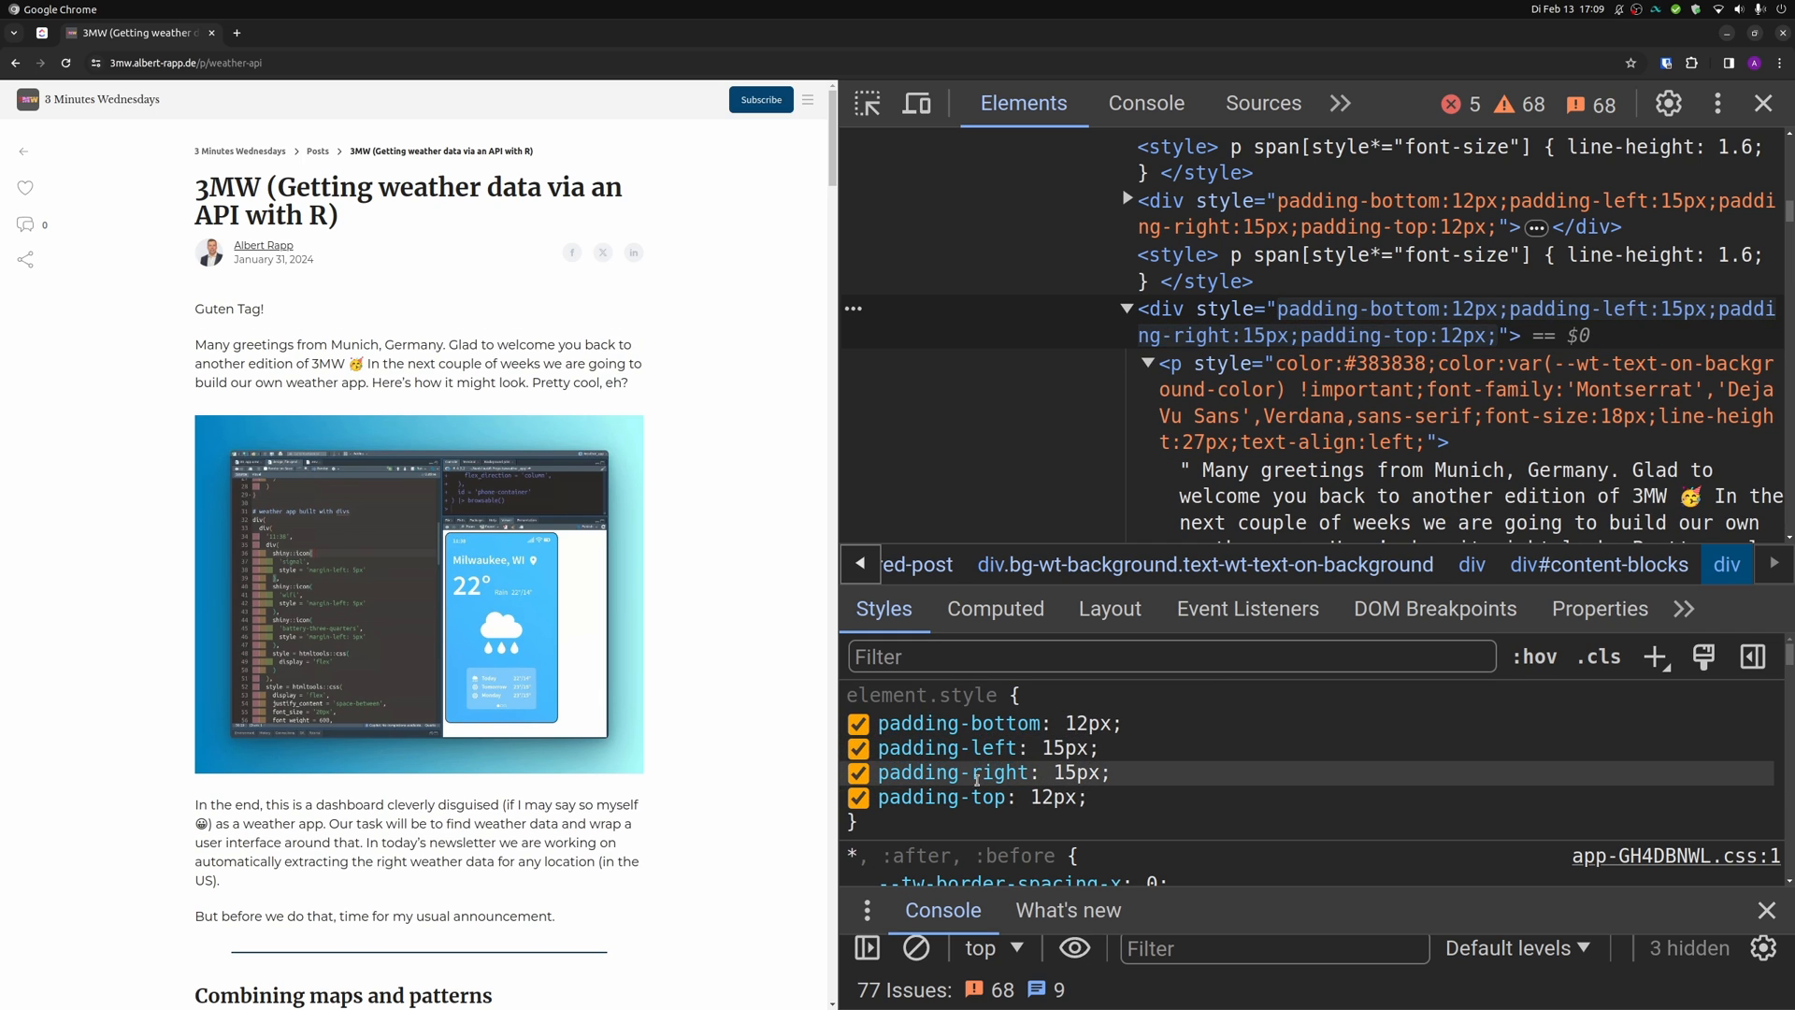
text(50px)
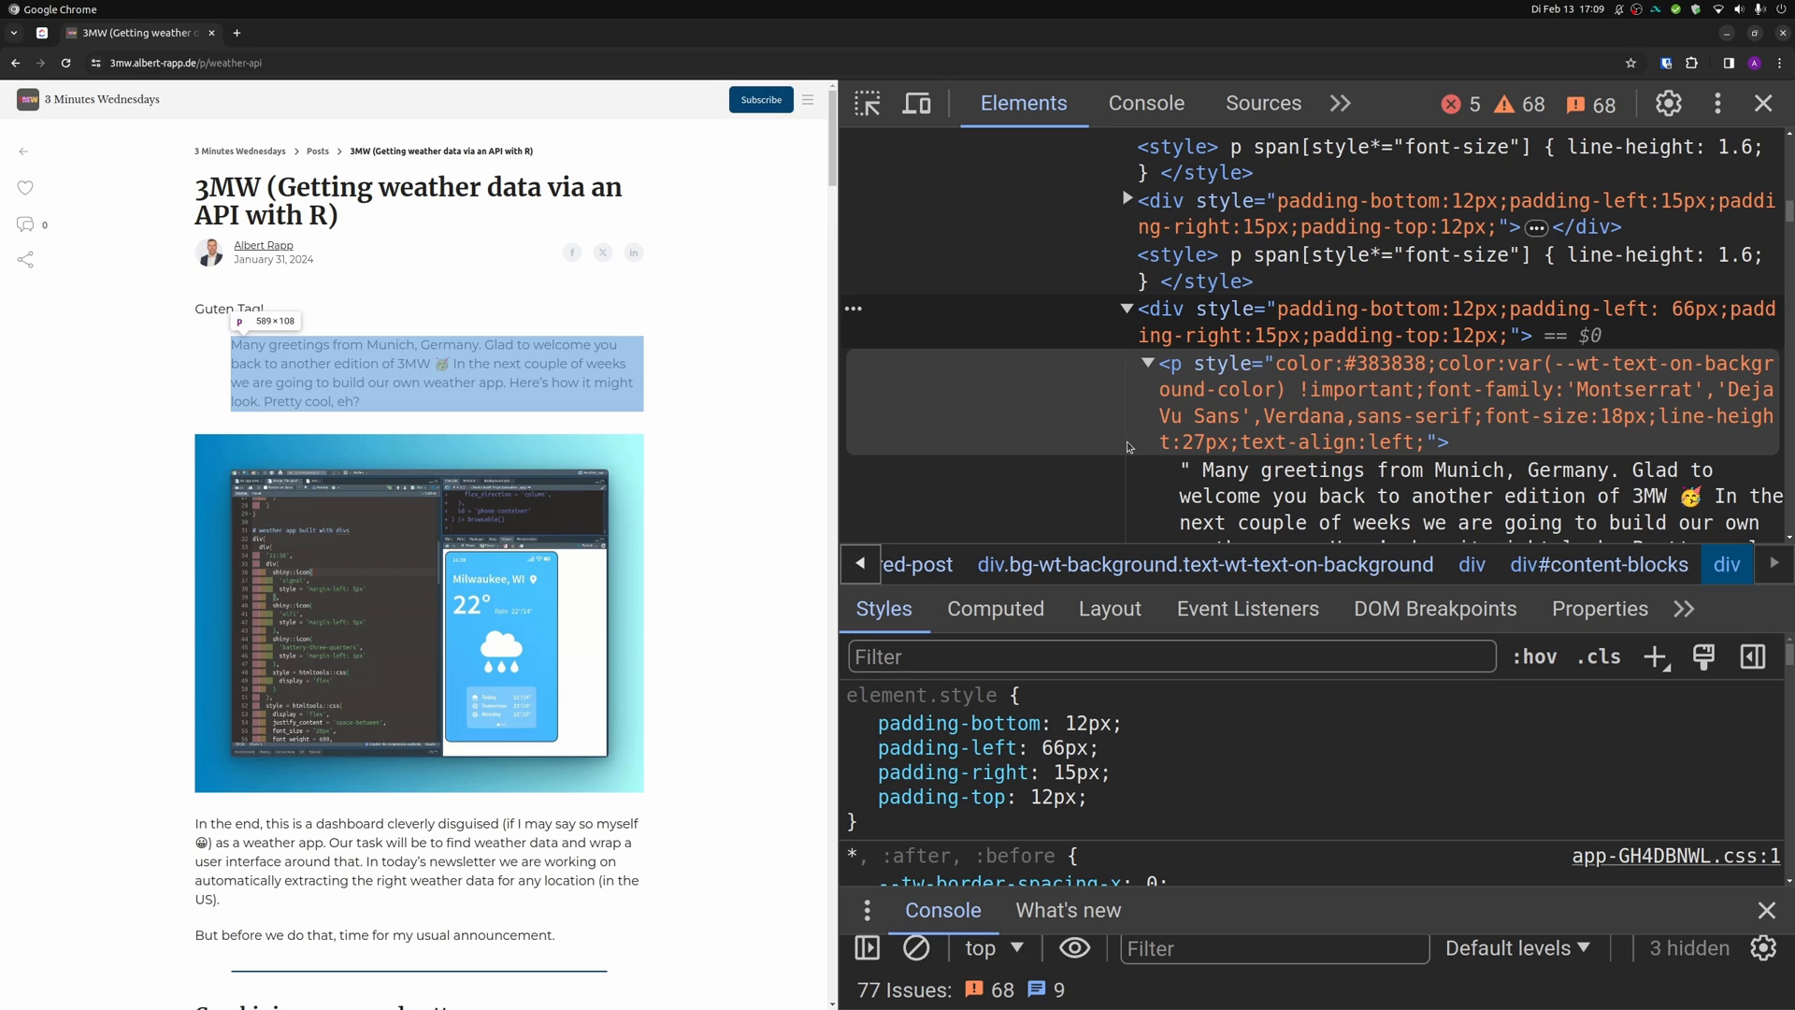
mouse_move(1160, 452)
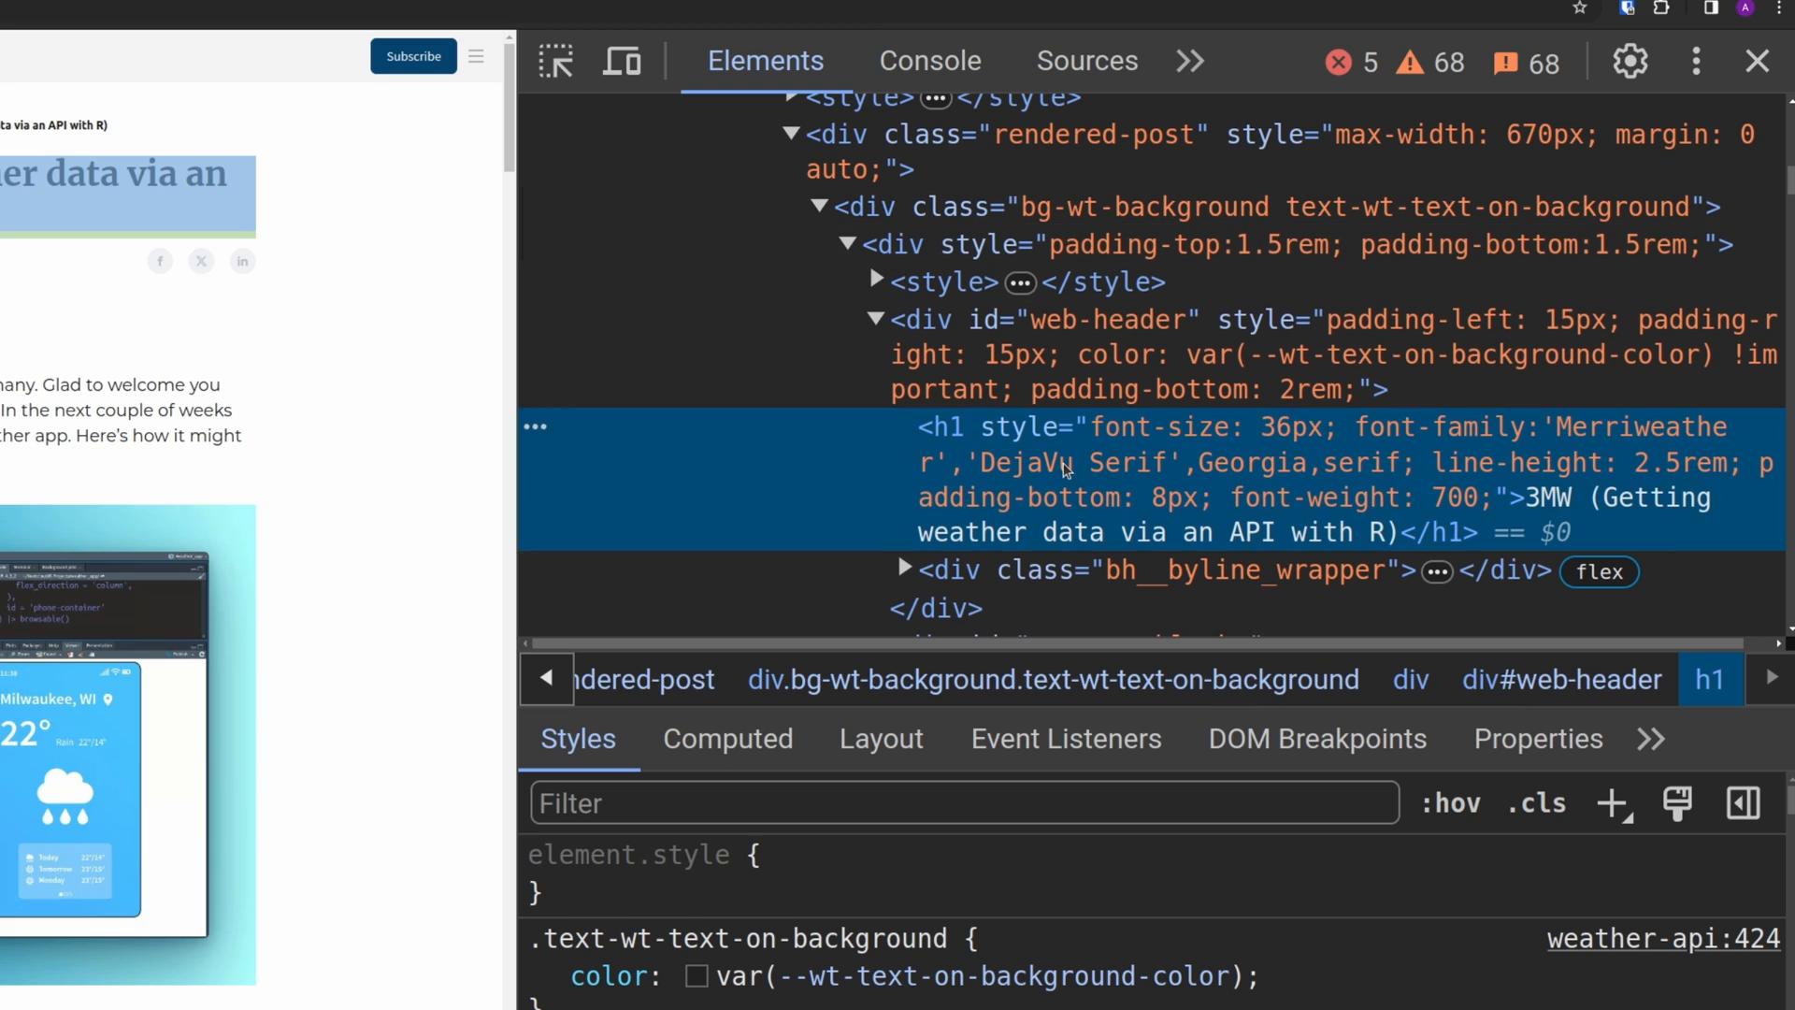
Step: Select the heading's inline style showing 36px Merriweather, 2.5rem line height and 8px bottom padding
click(1259, 426)
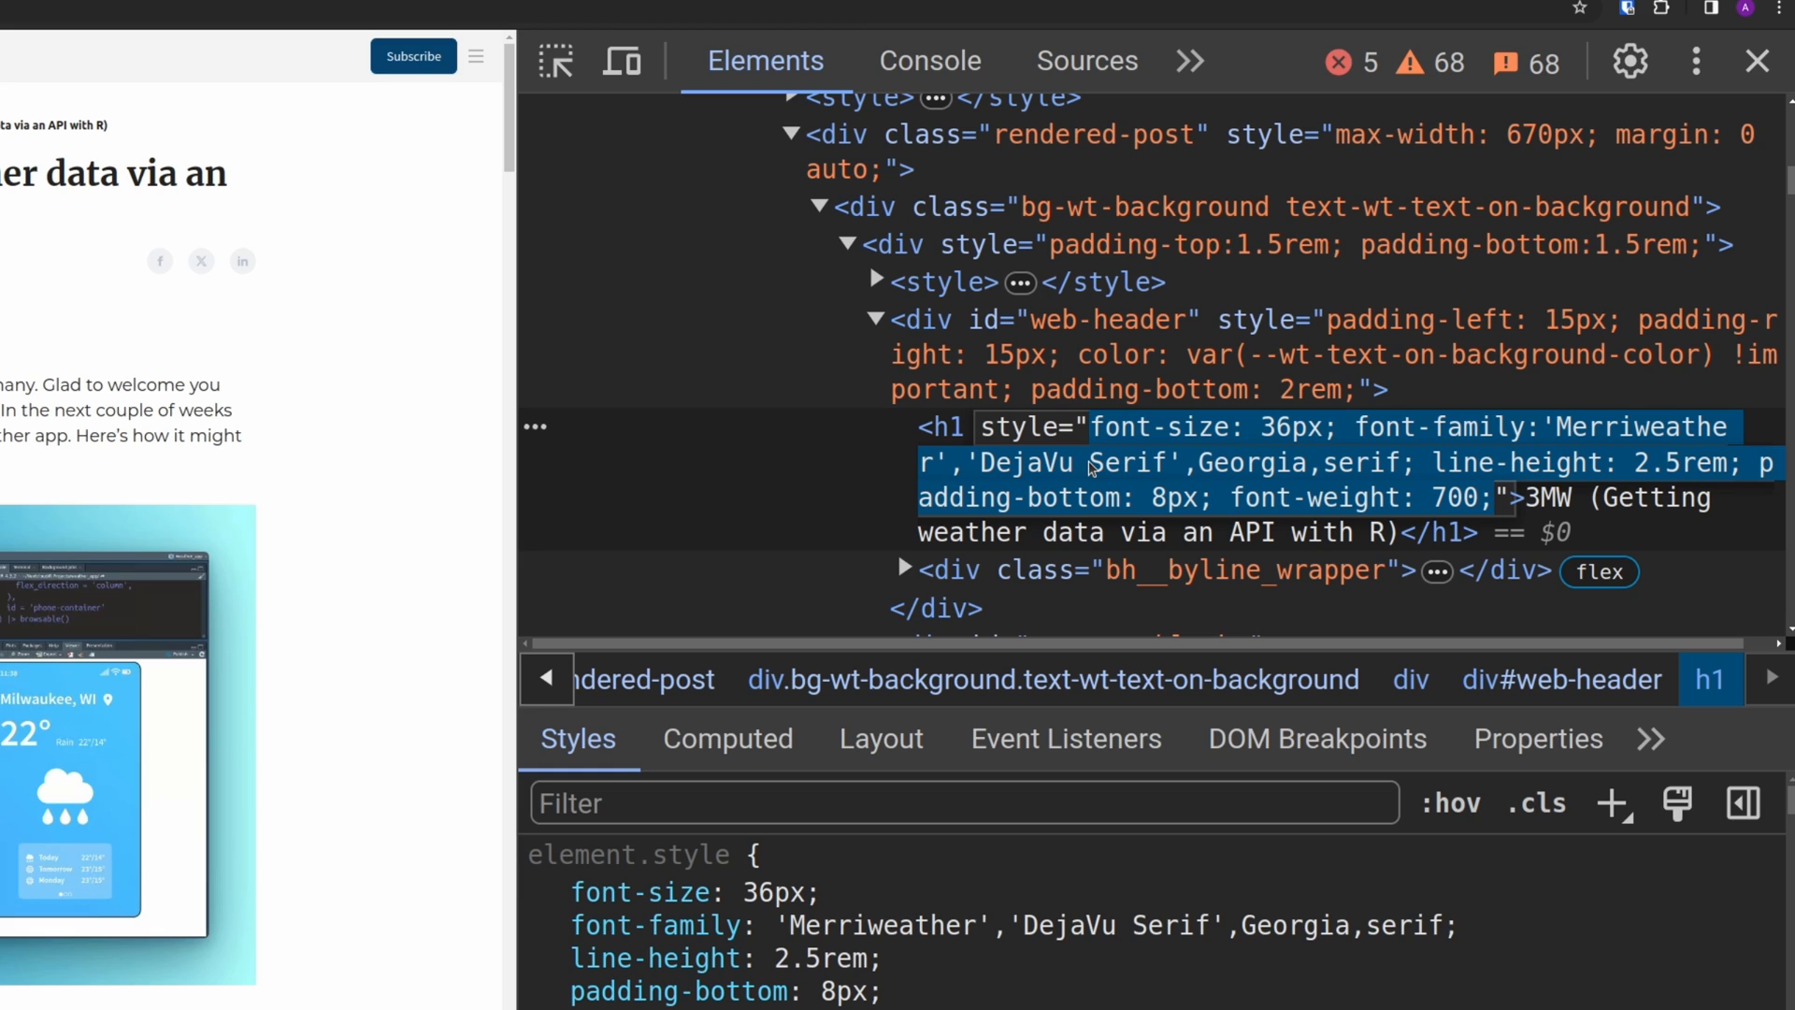
mouse_move(1094, 389)
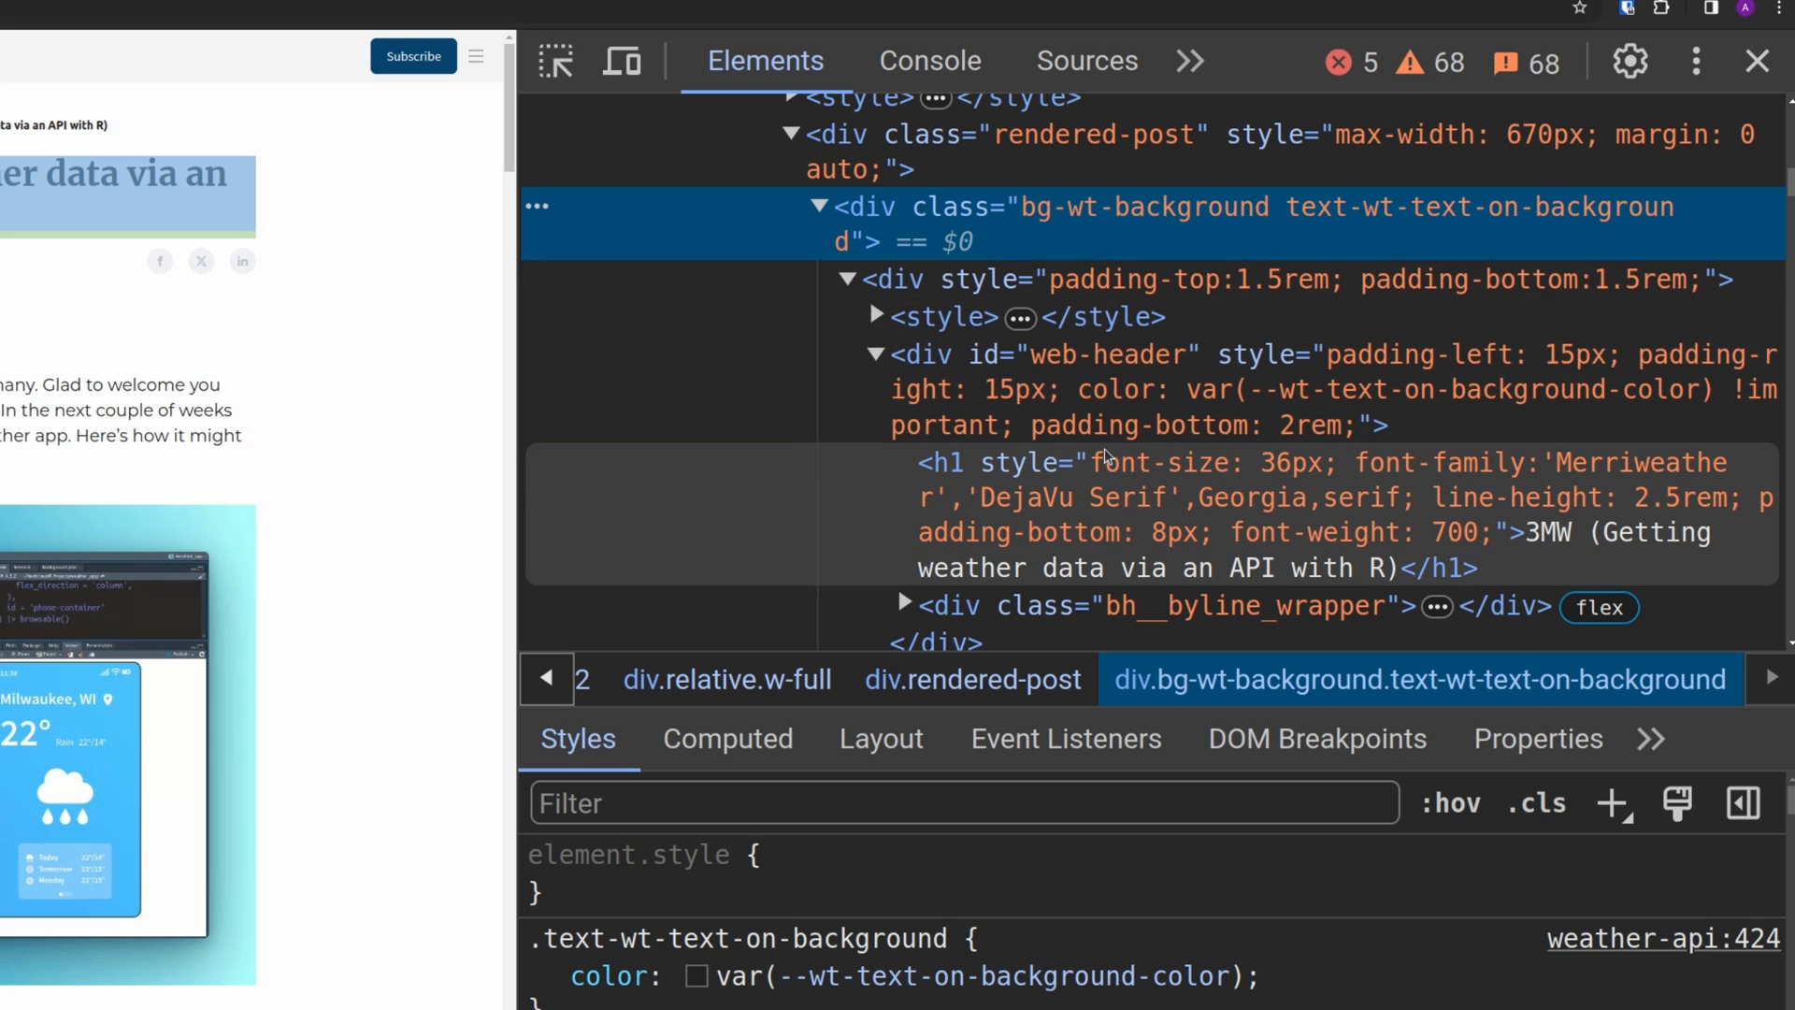
mouse_move(973, 679)
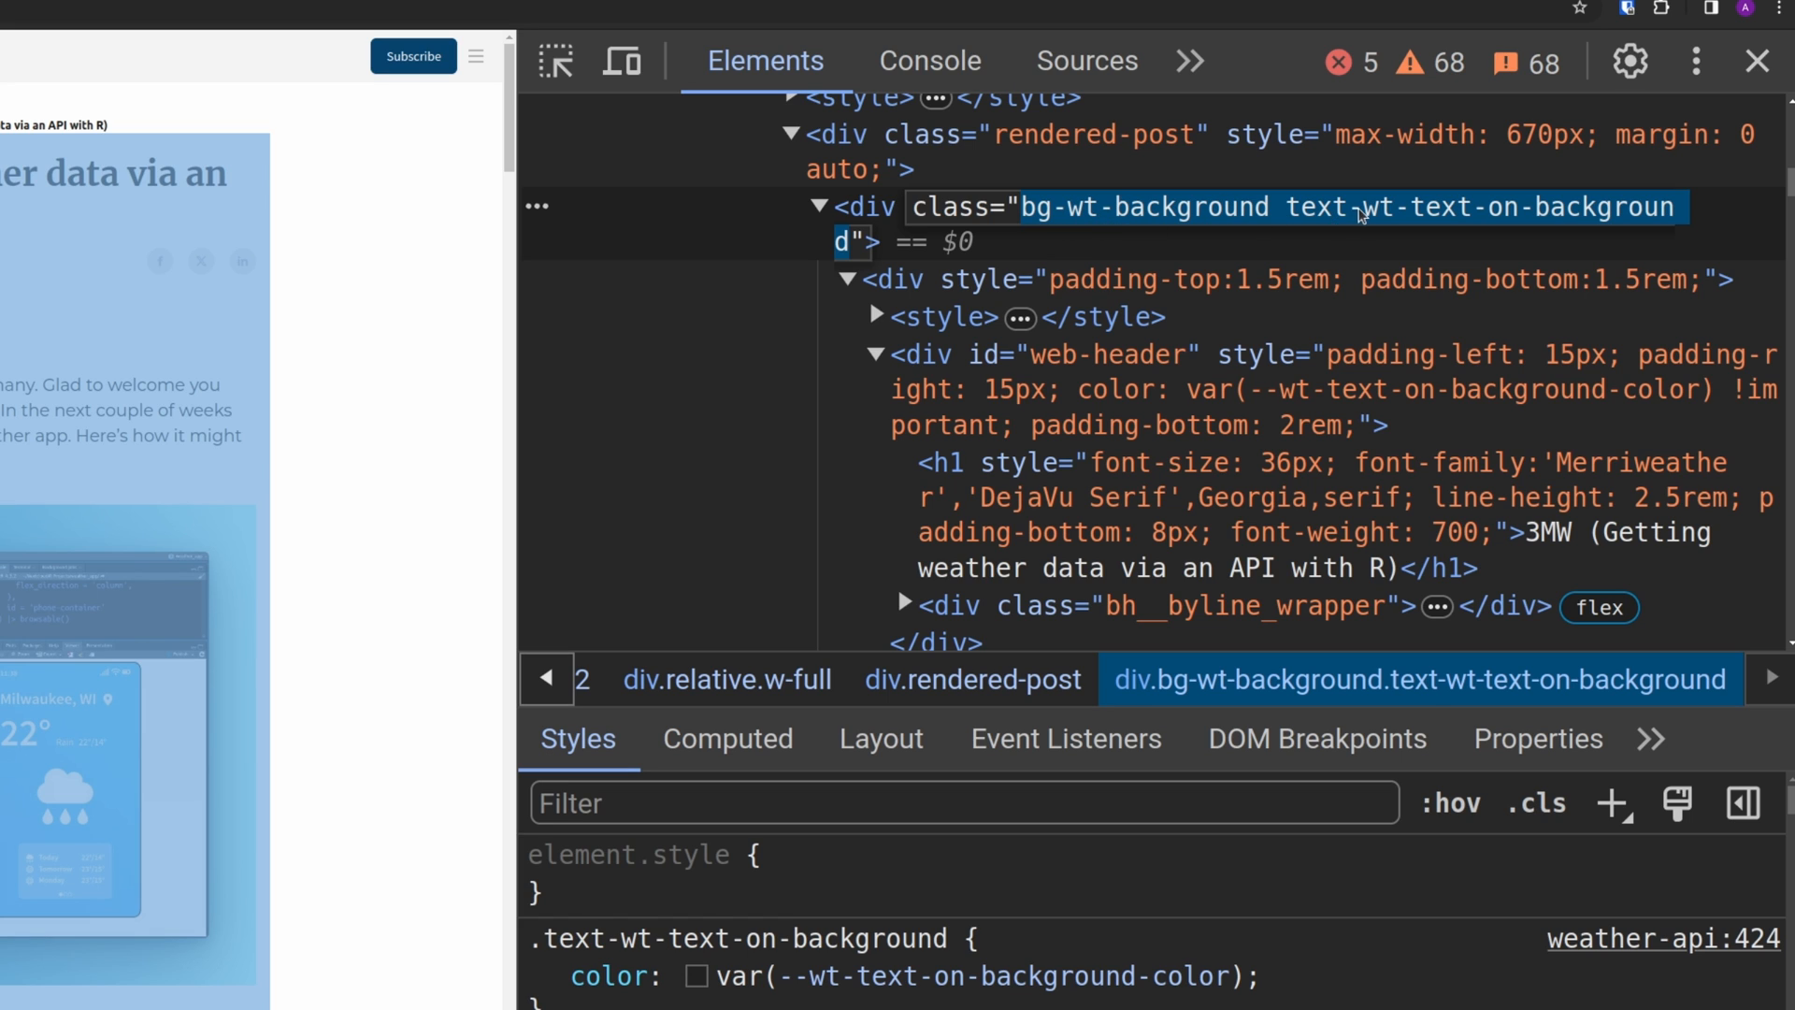
mouse_move(1573, 230)
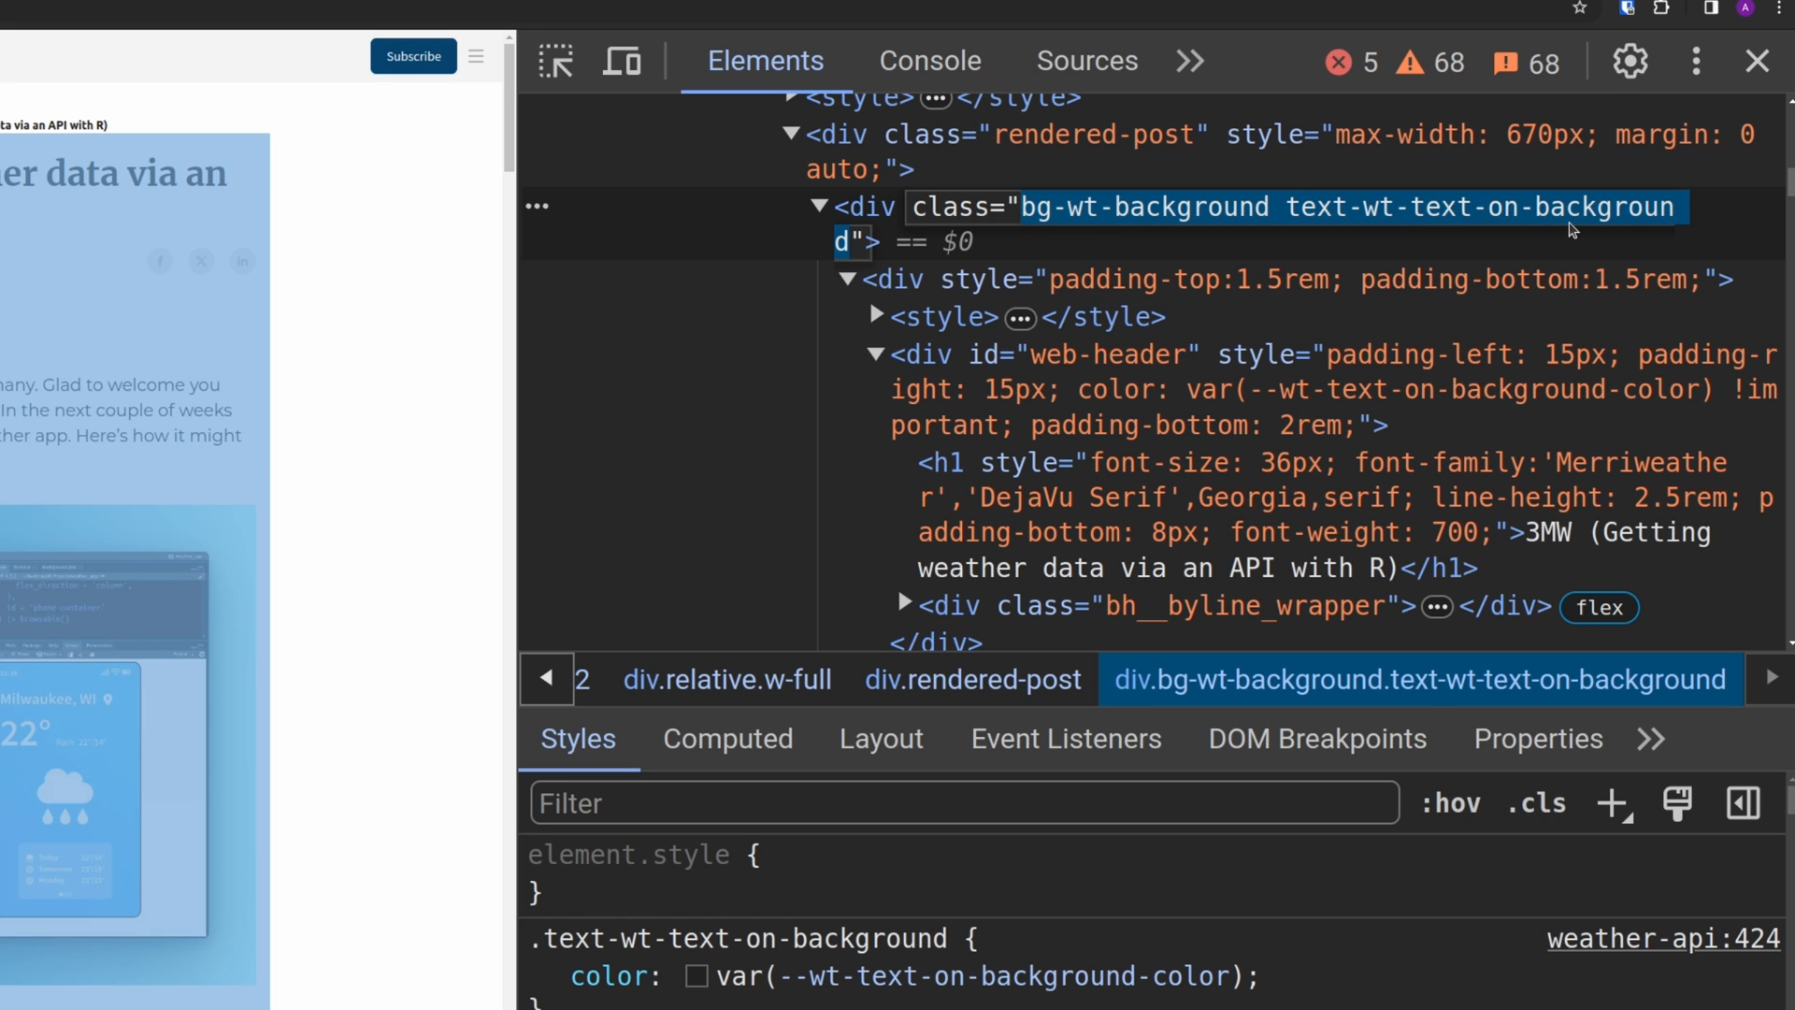
mouse_move(1437, 215)
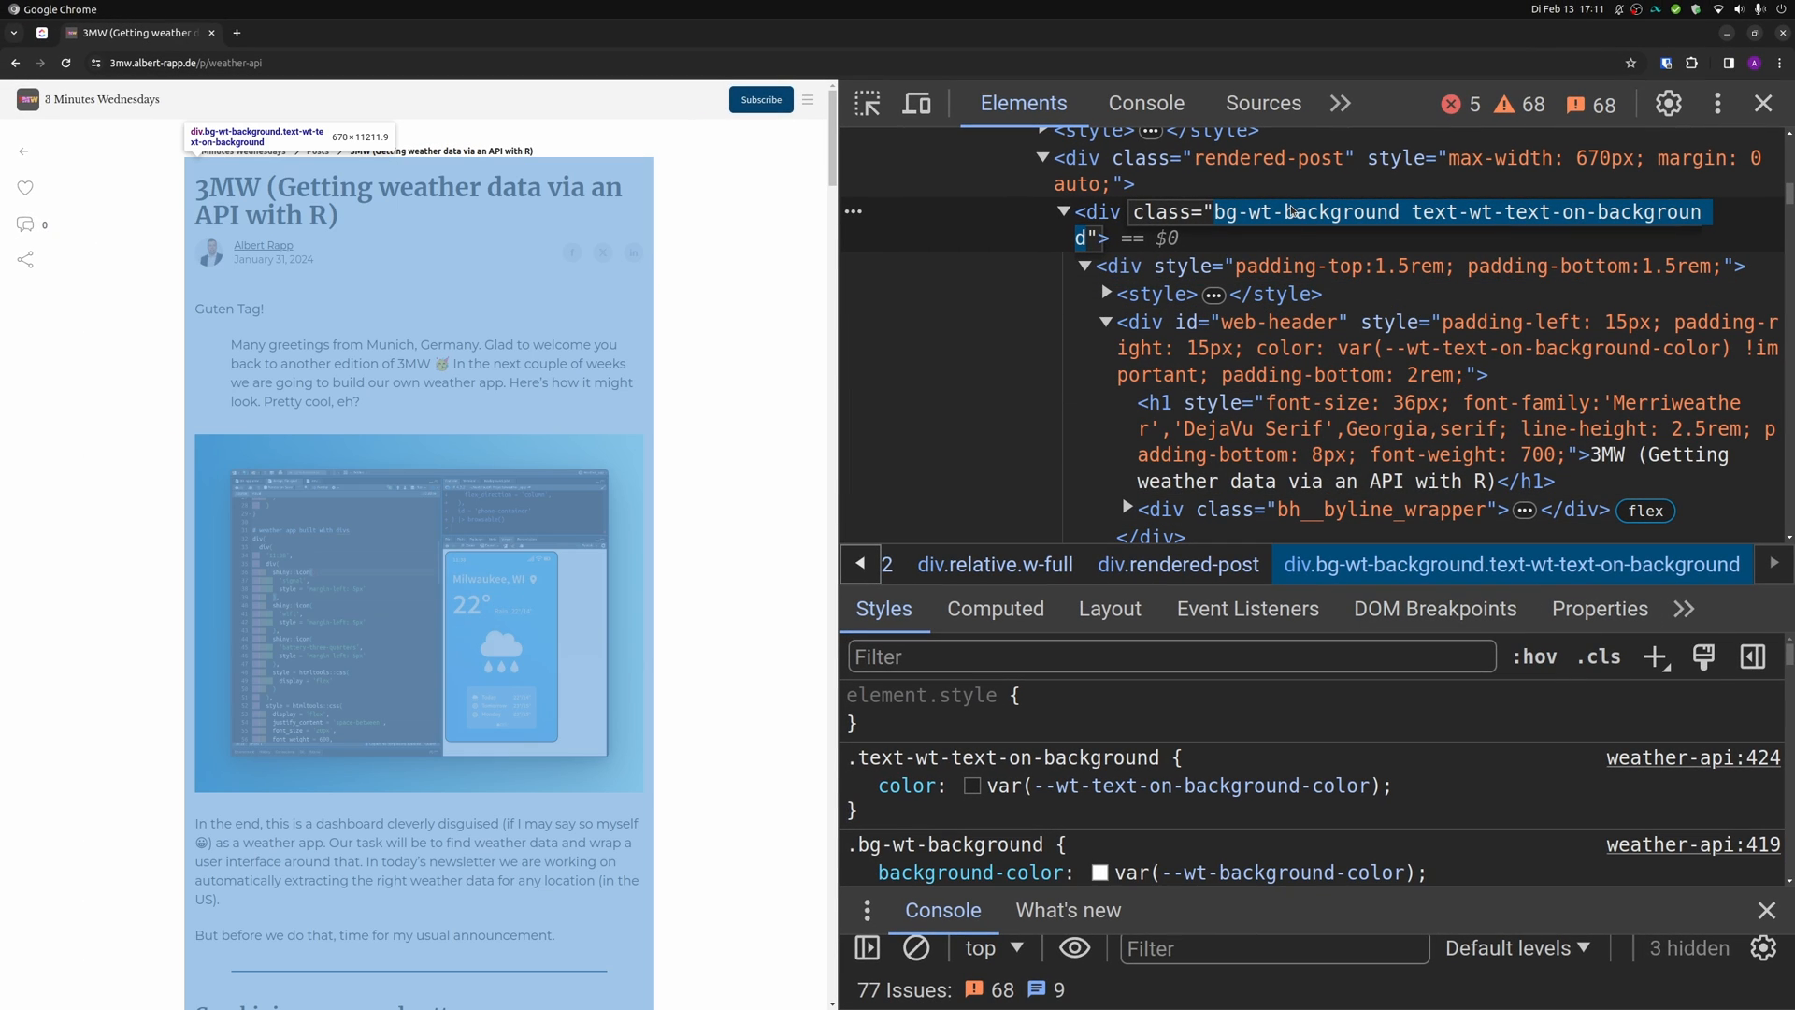
Step: Set the .text-wt-text-on-background rule's color to blue instead of the theme variable
click(858, 785)
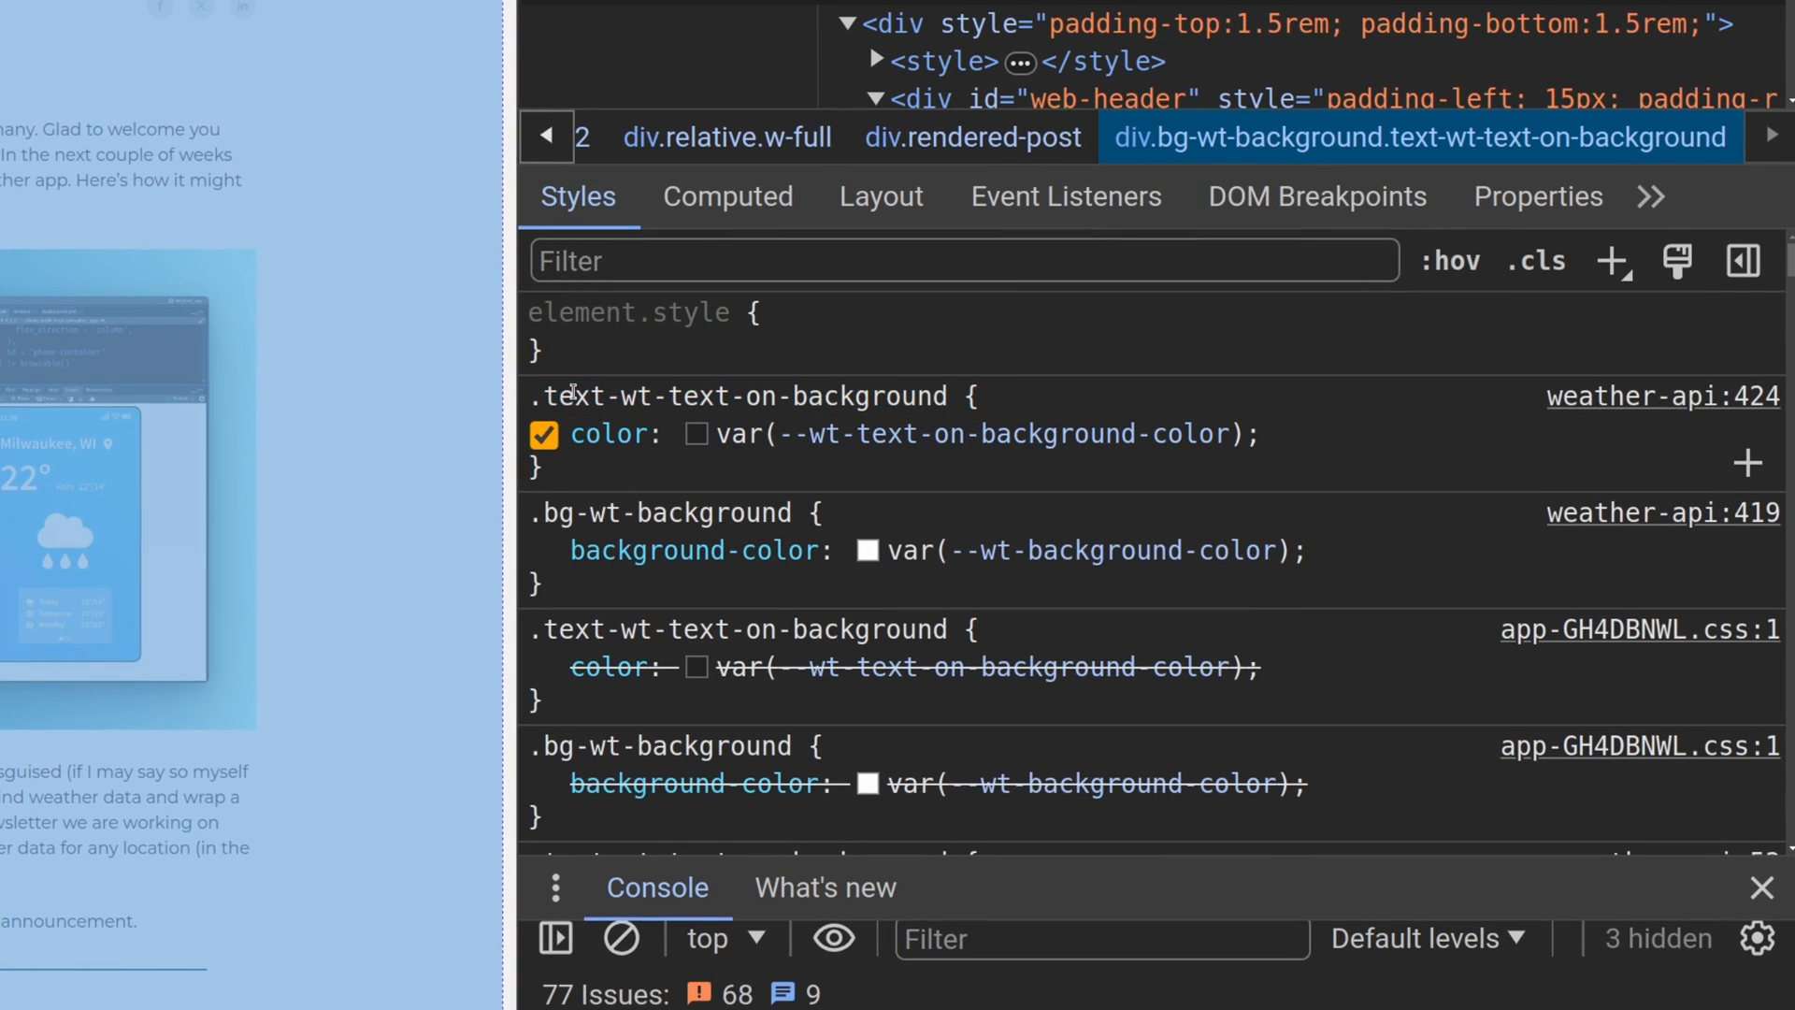
double_click(595, 396)
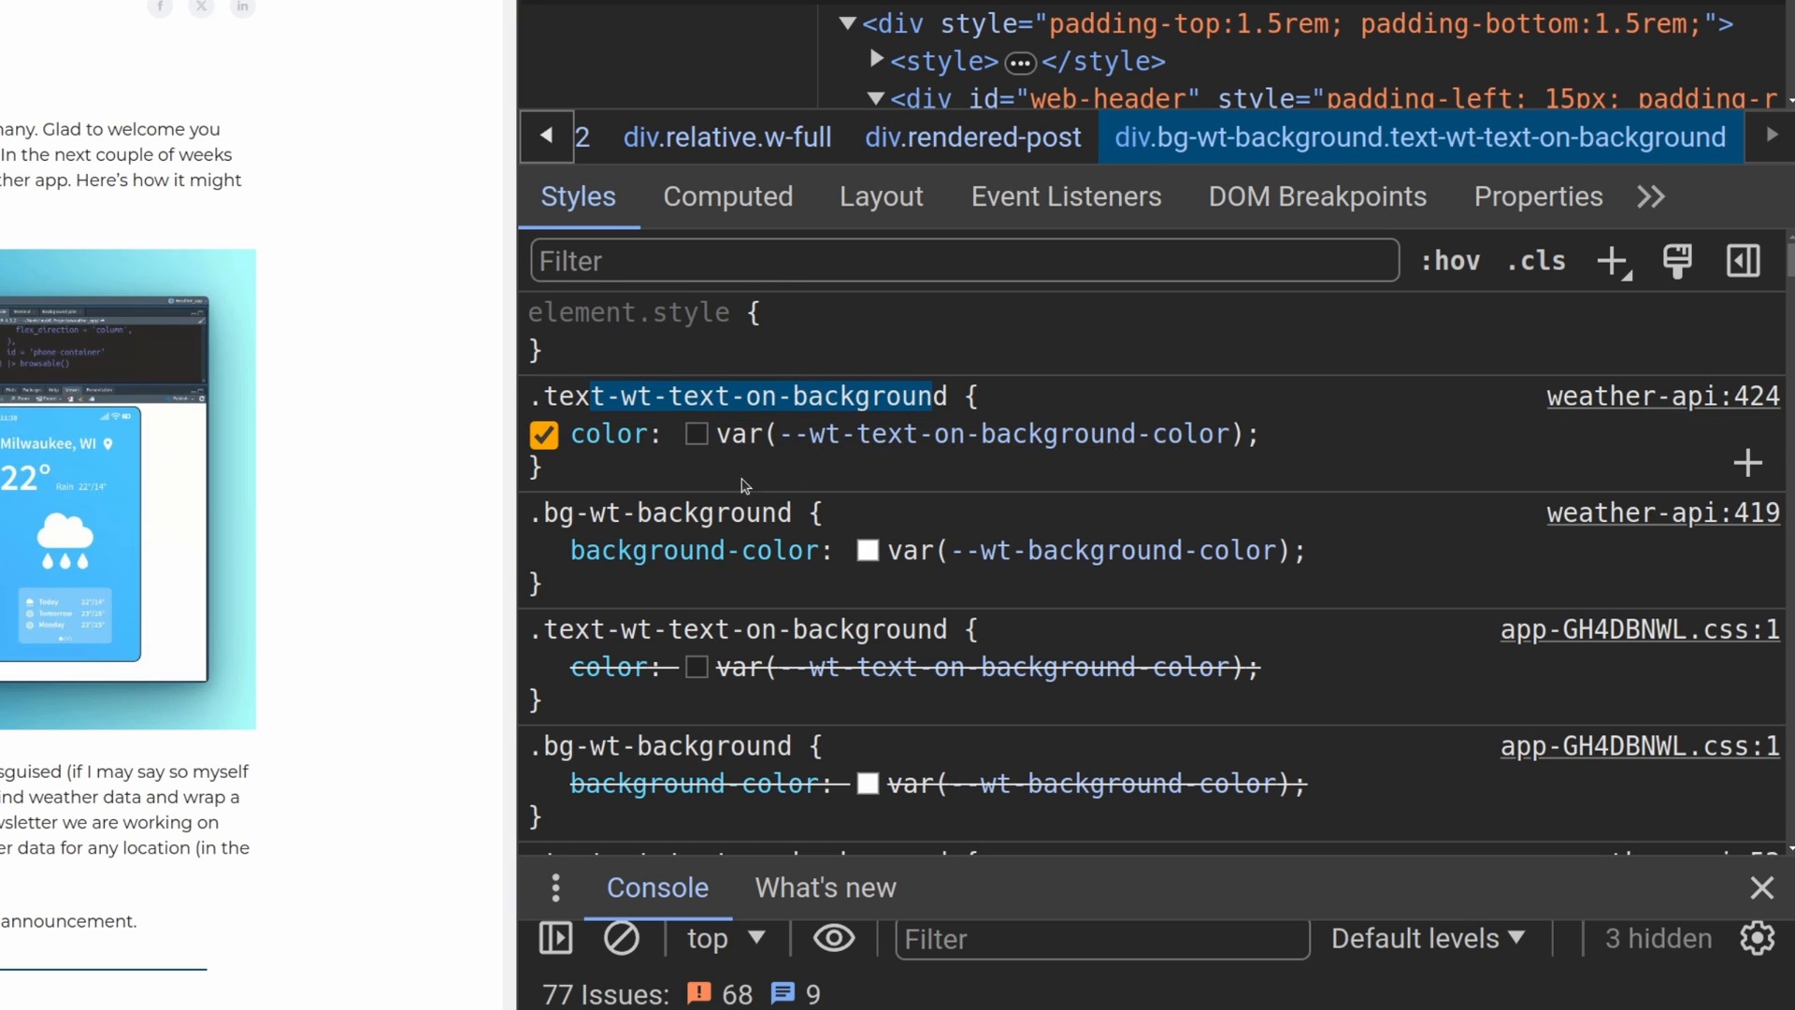
click(542, 432)
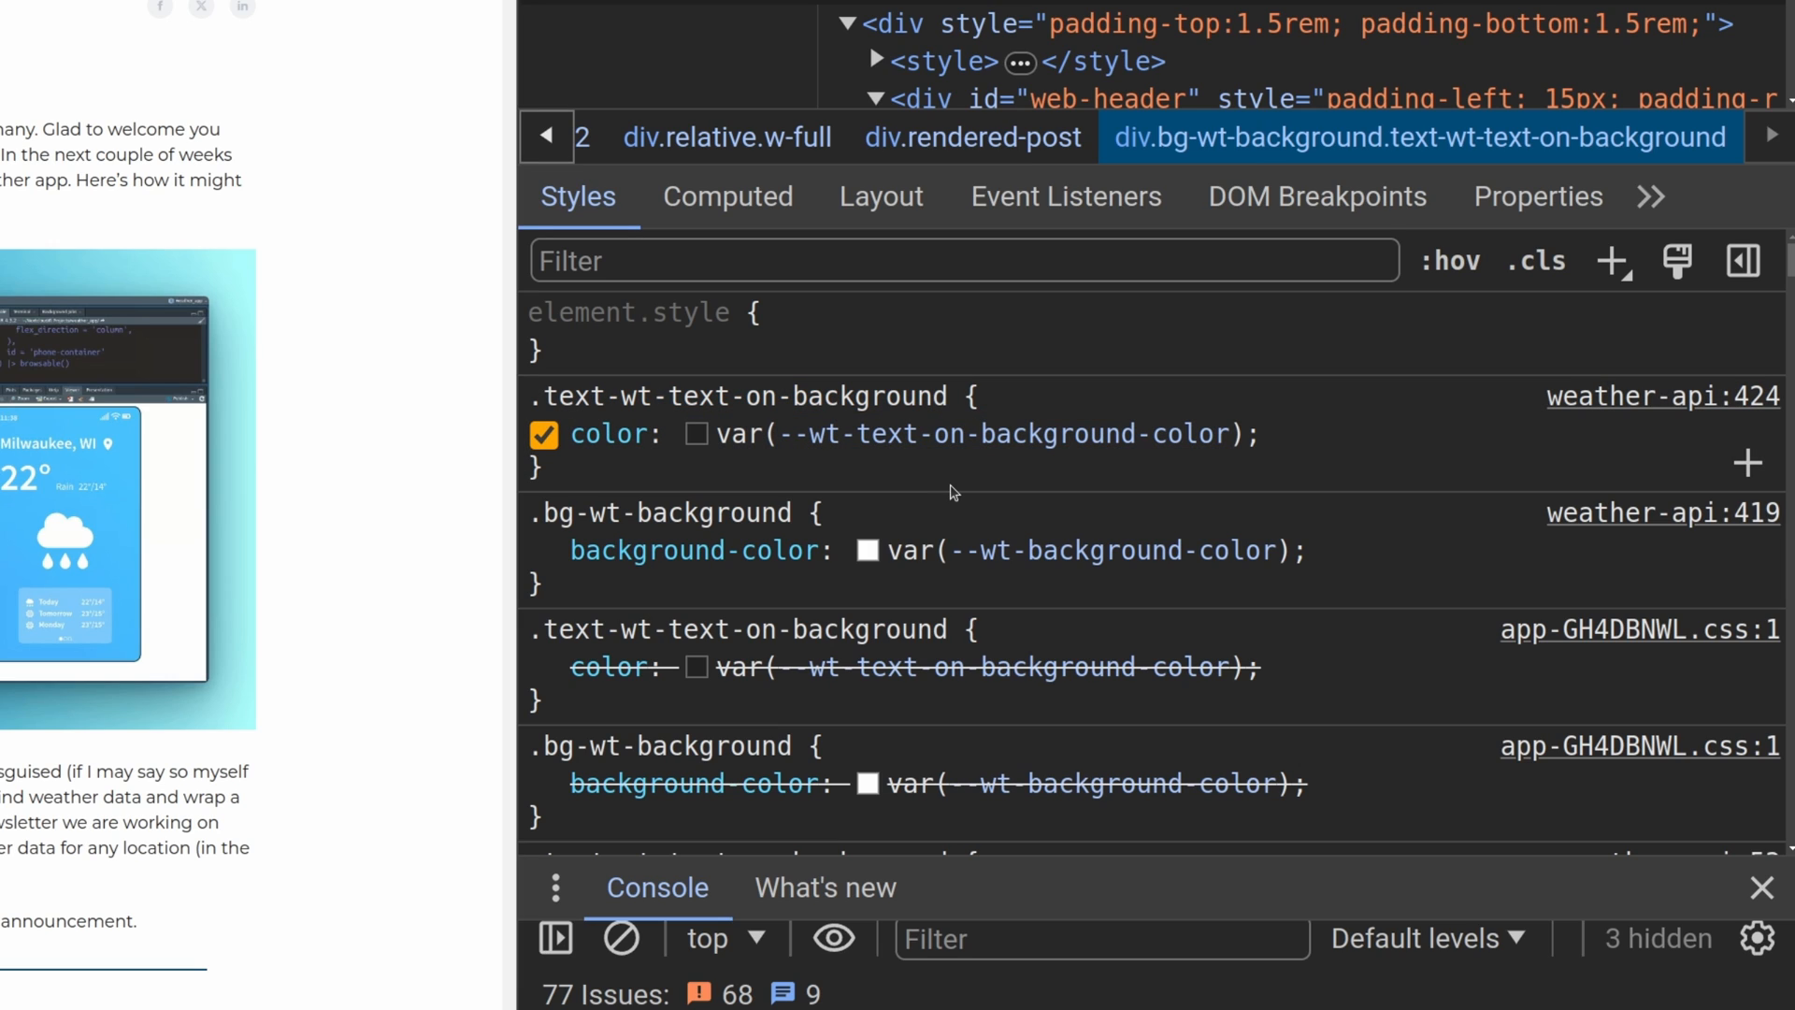
mouse_move(885, 486)
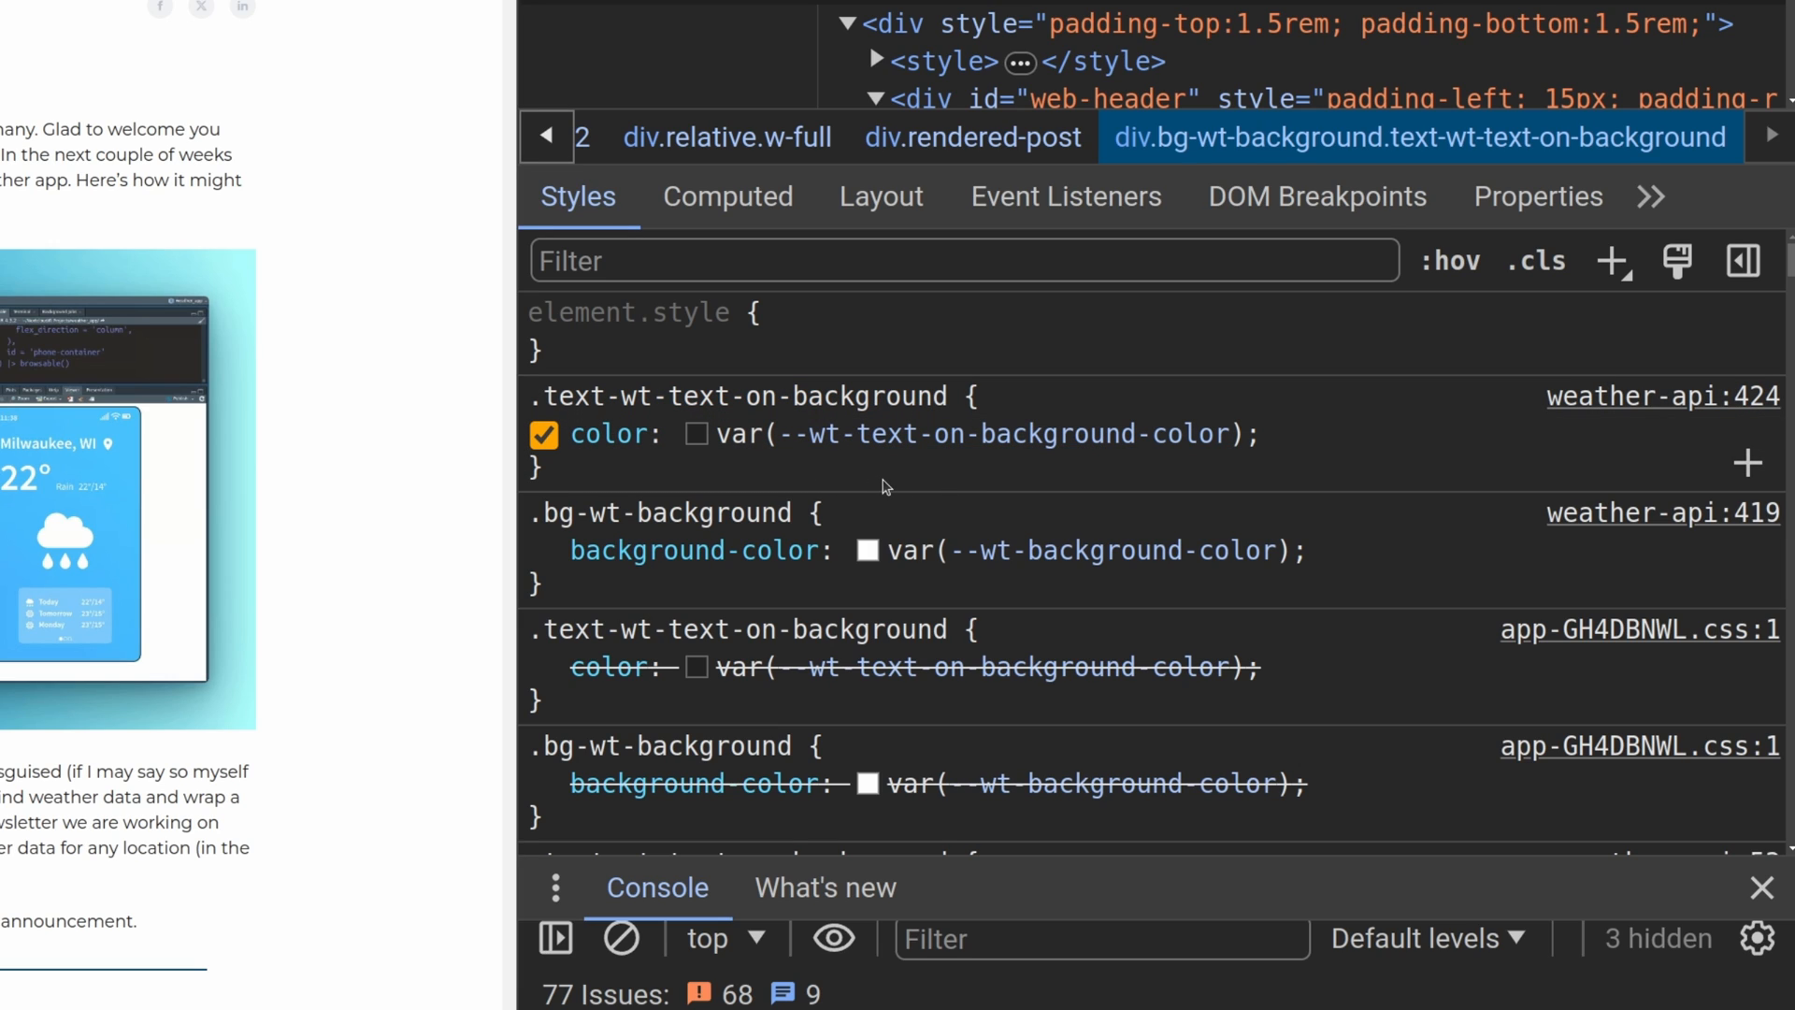
double_click(609, 434)
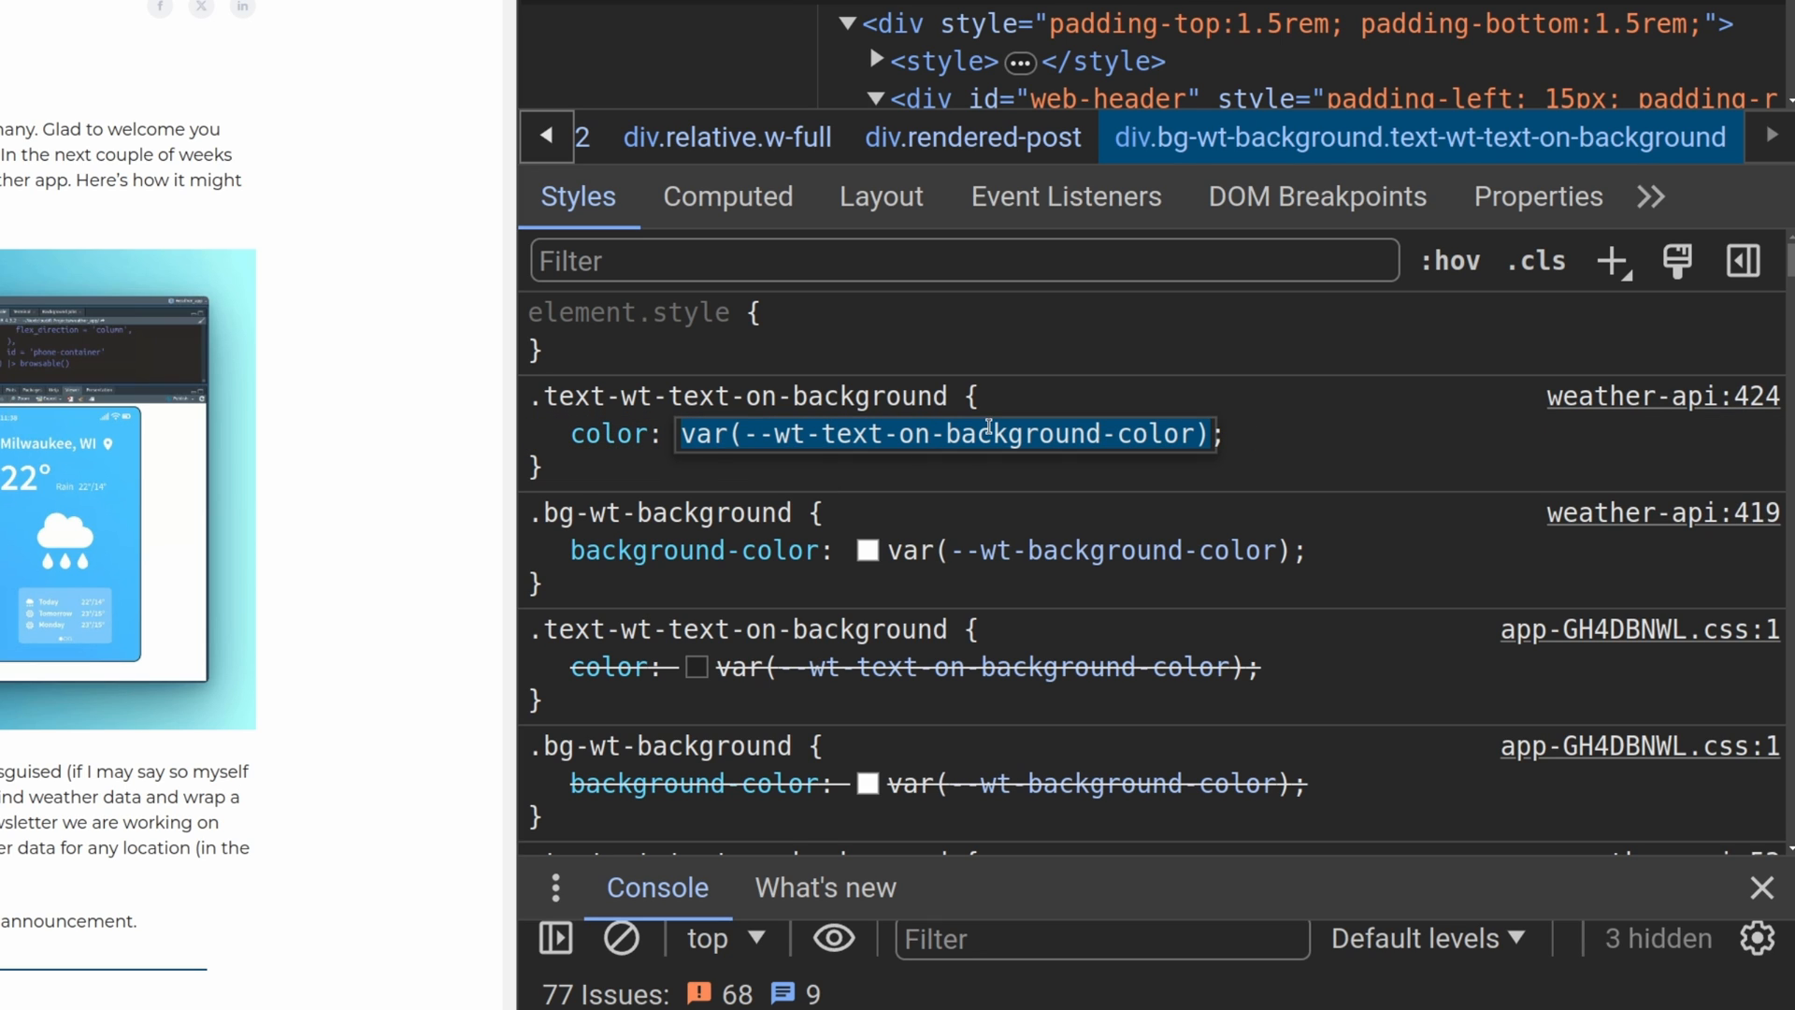
text(blue)
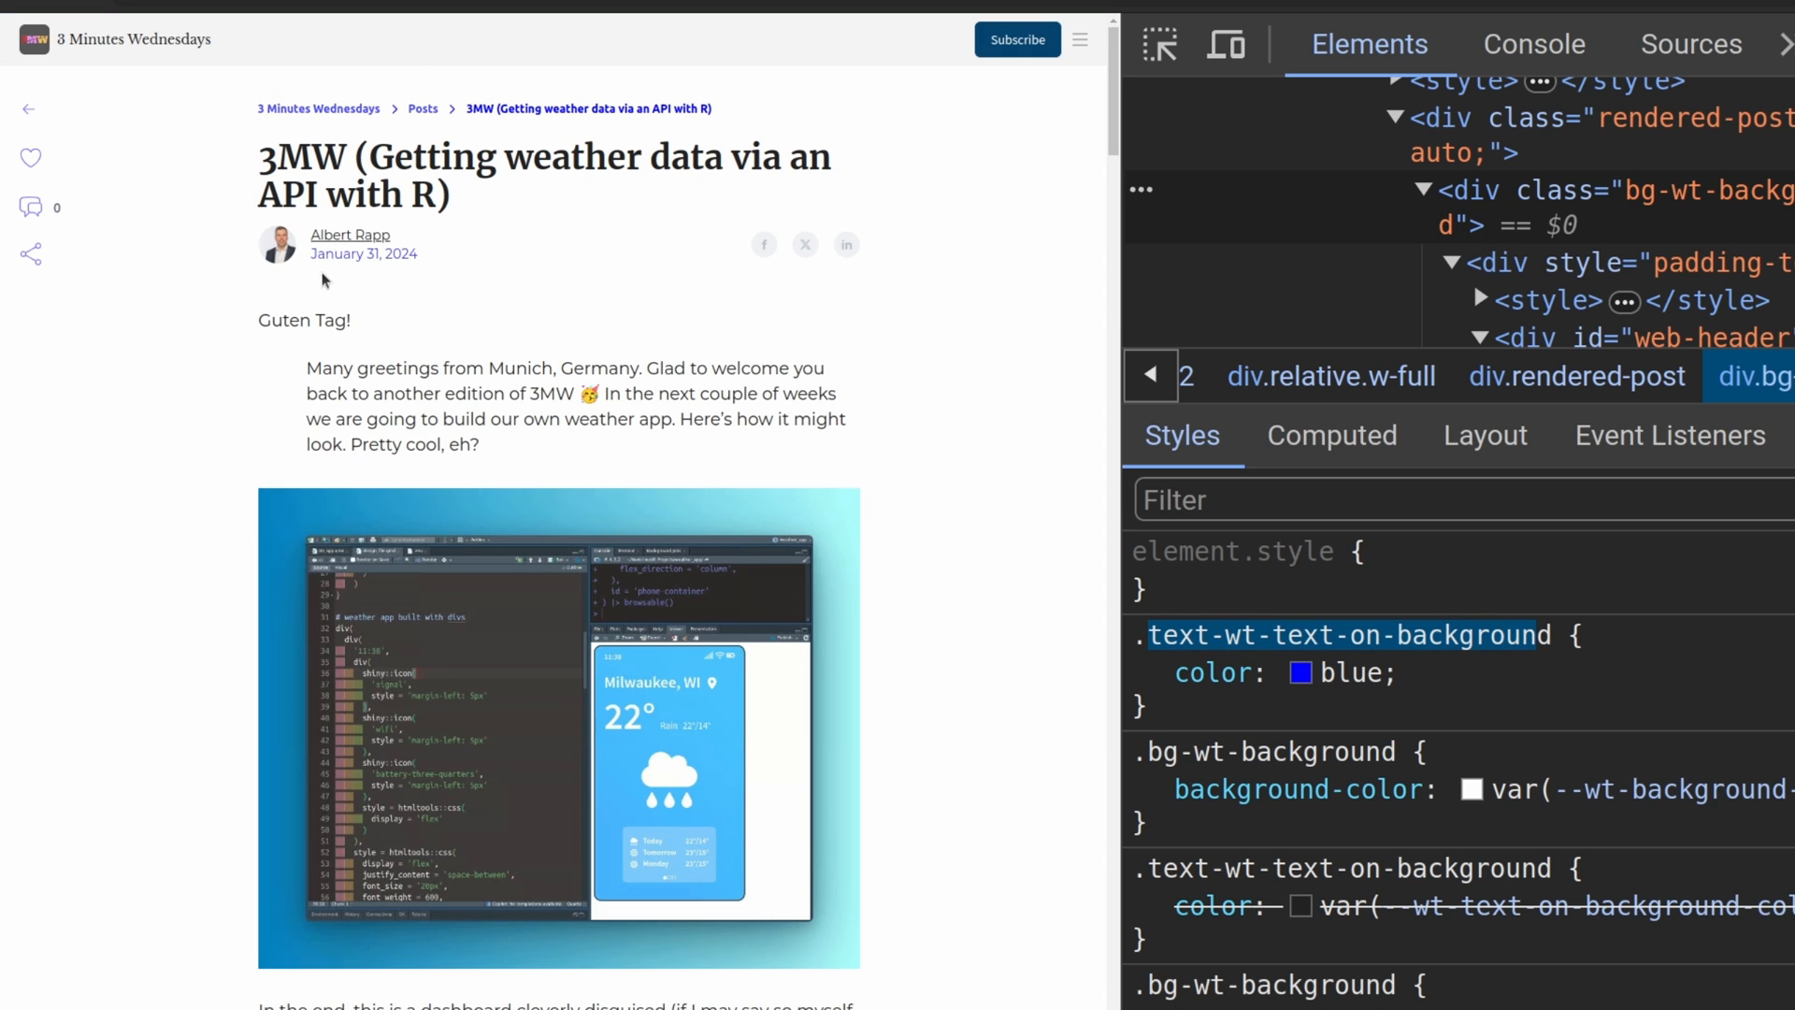
double_click(363, 252)
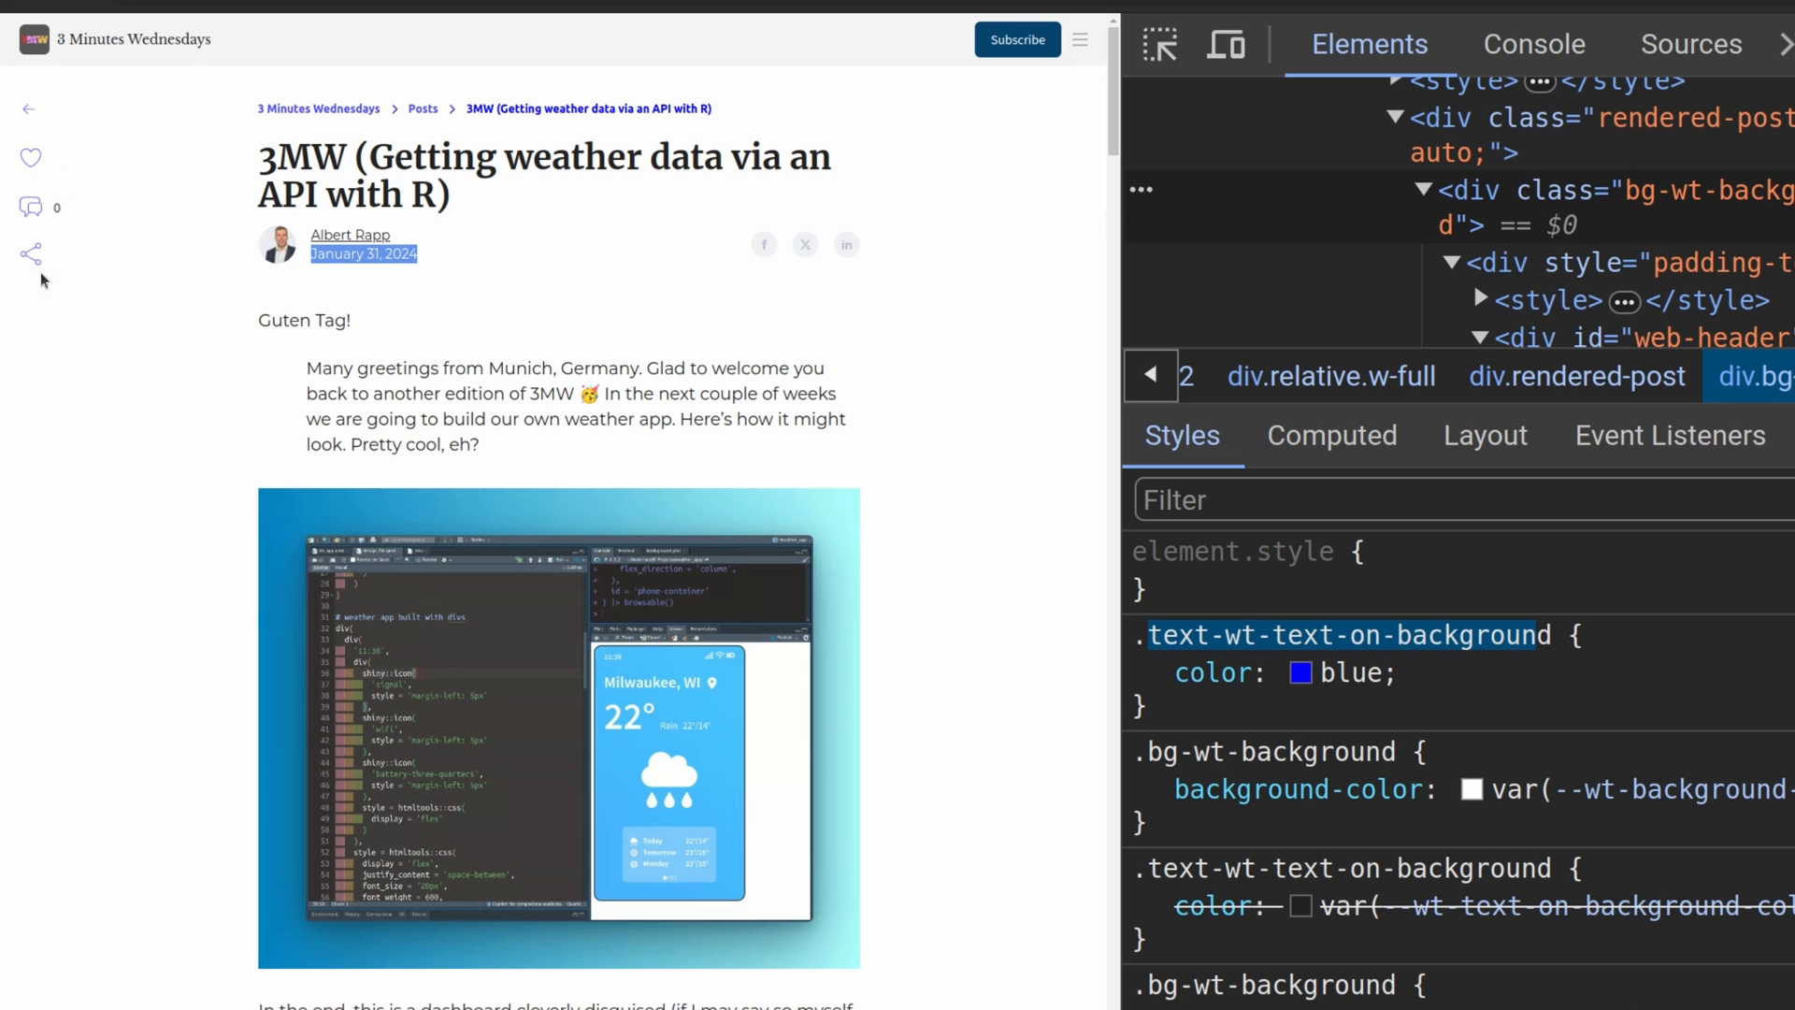
mouse_move(73, 314)
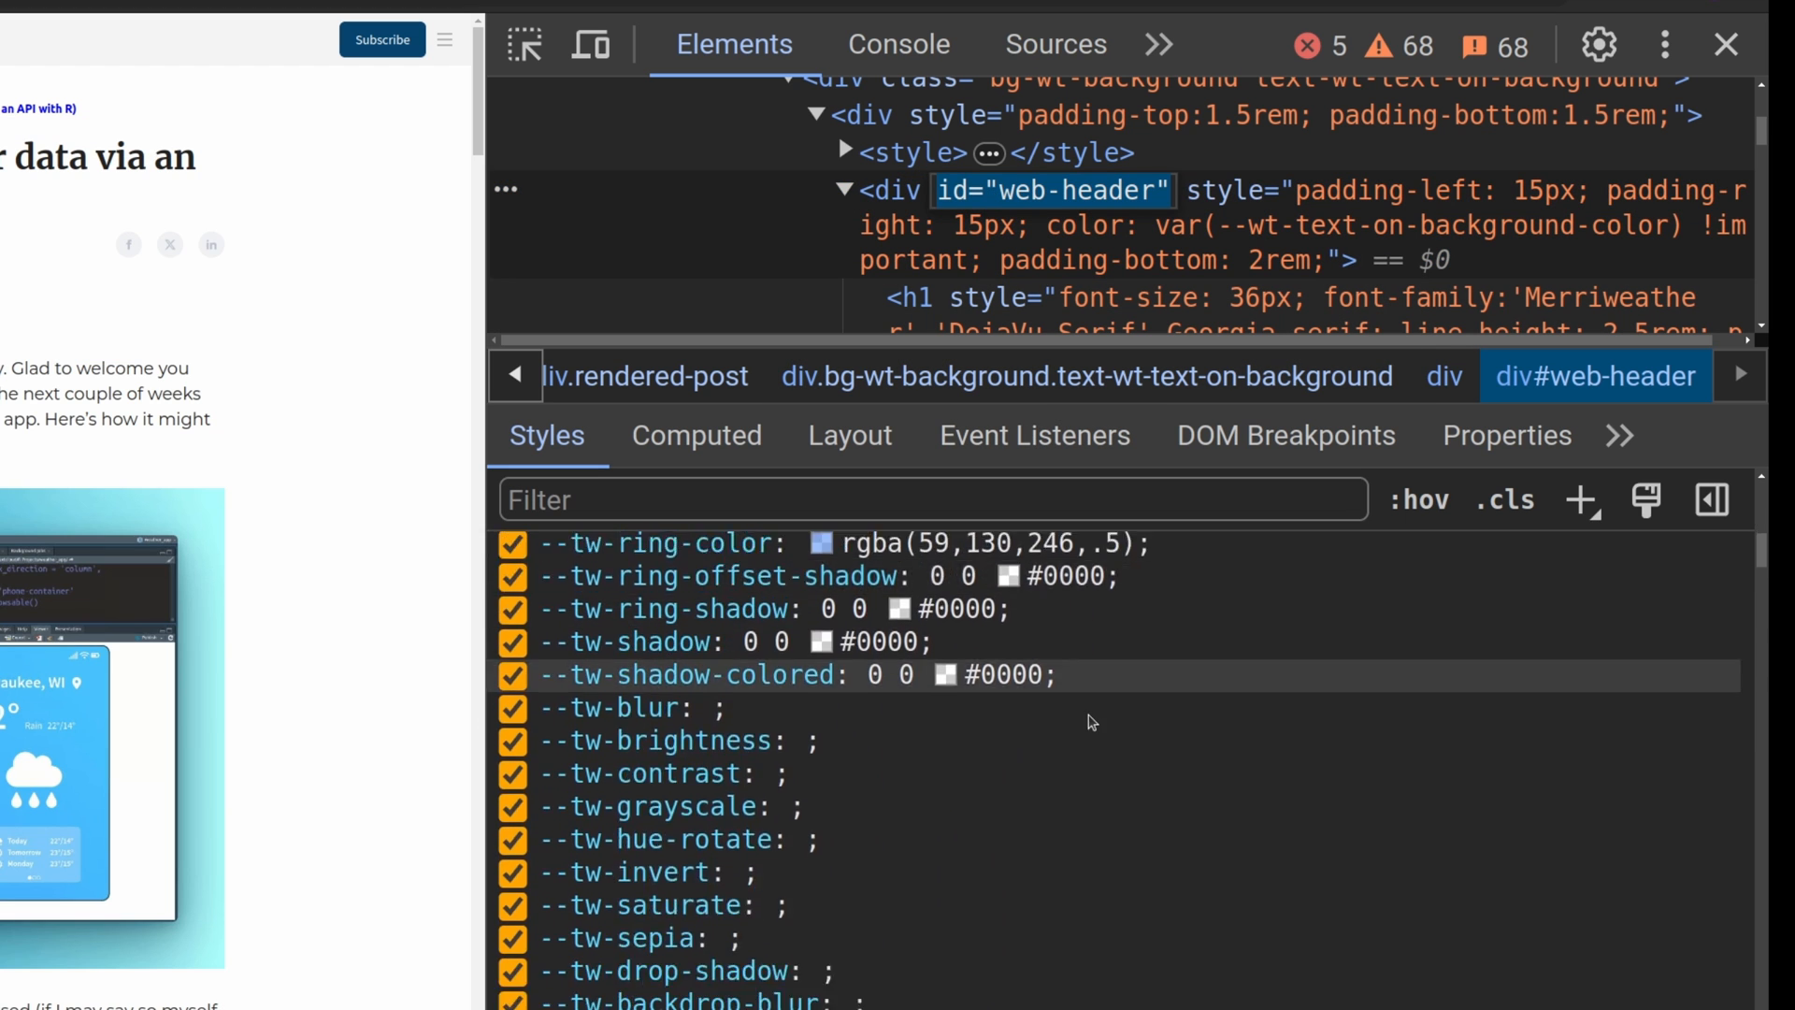
scroll(down, 3)
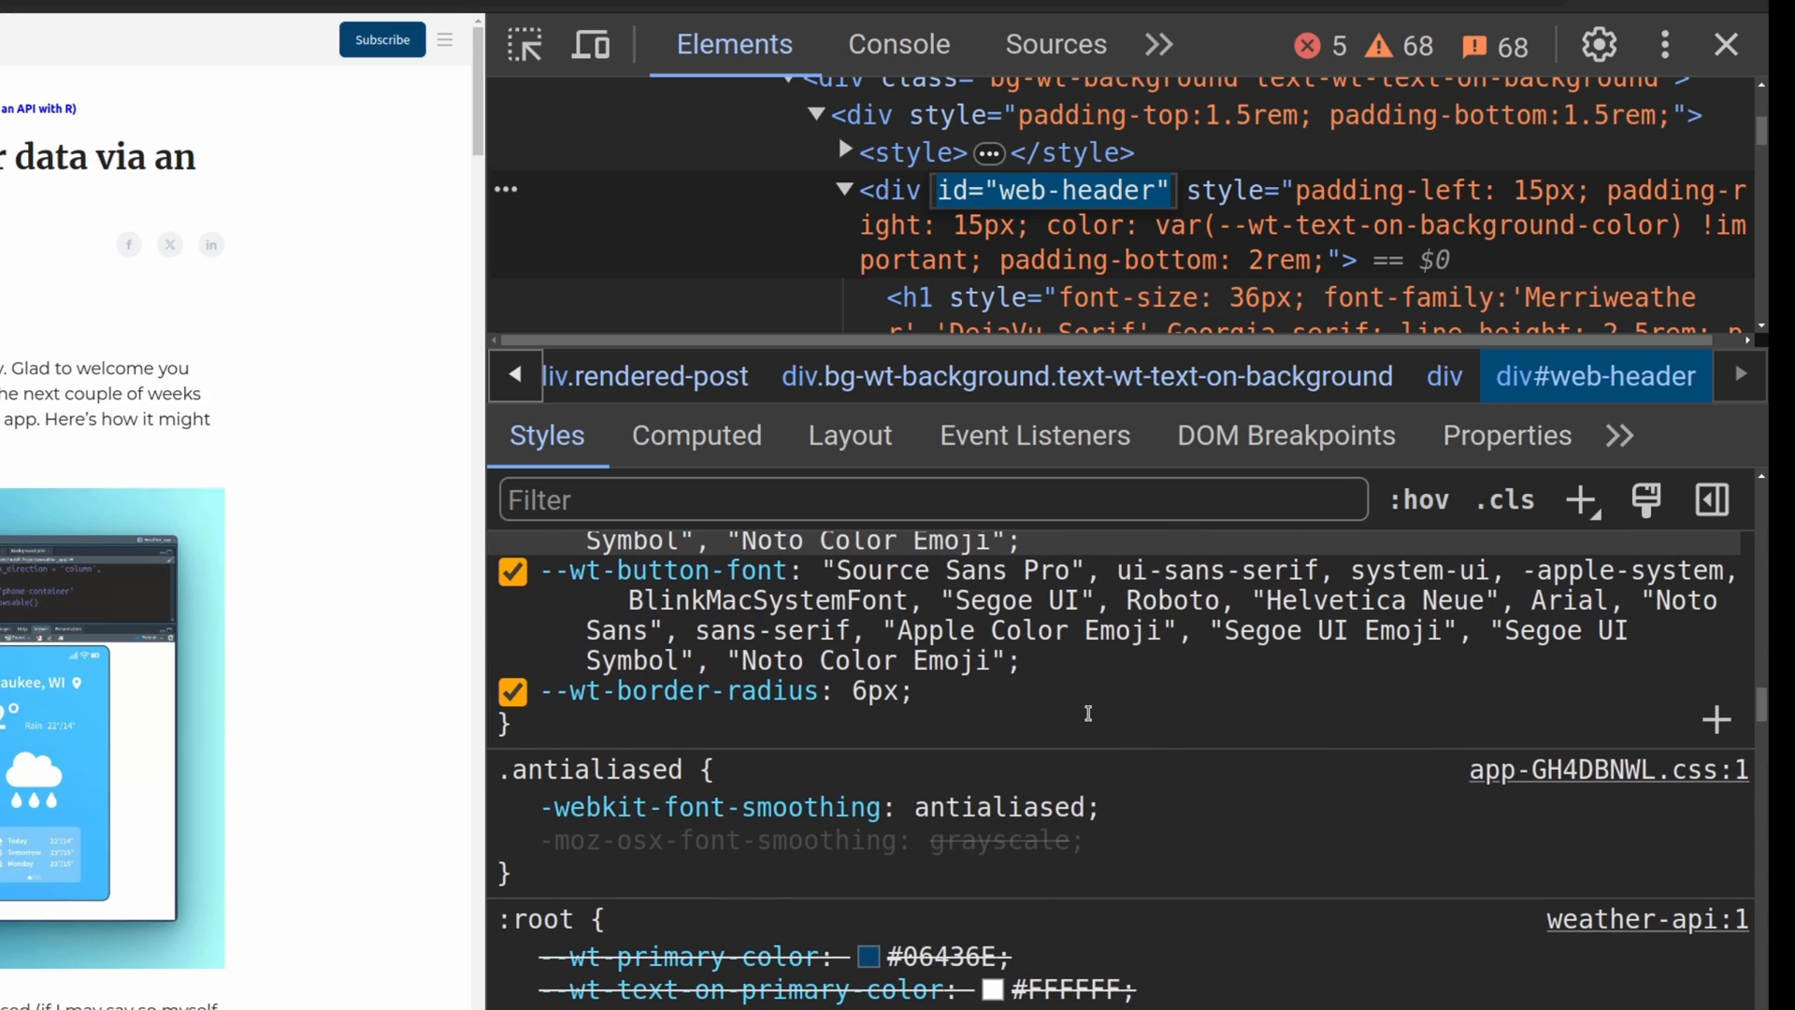
scroll(down, 3)
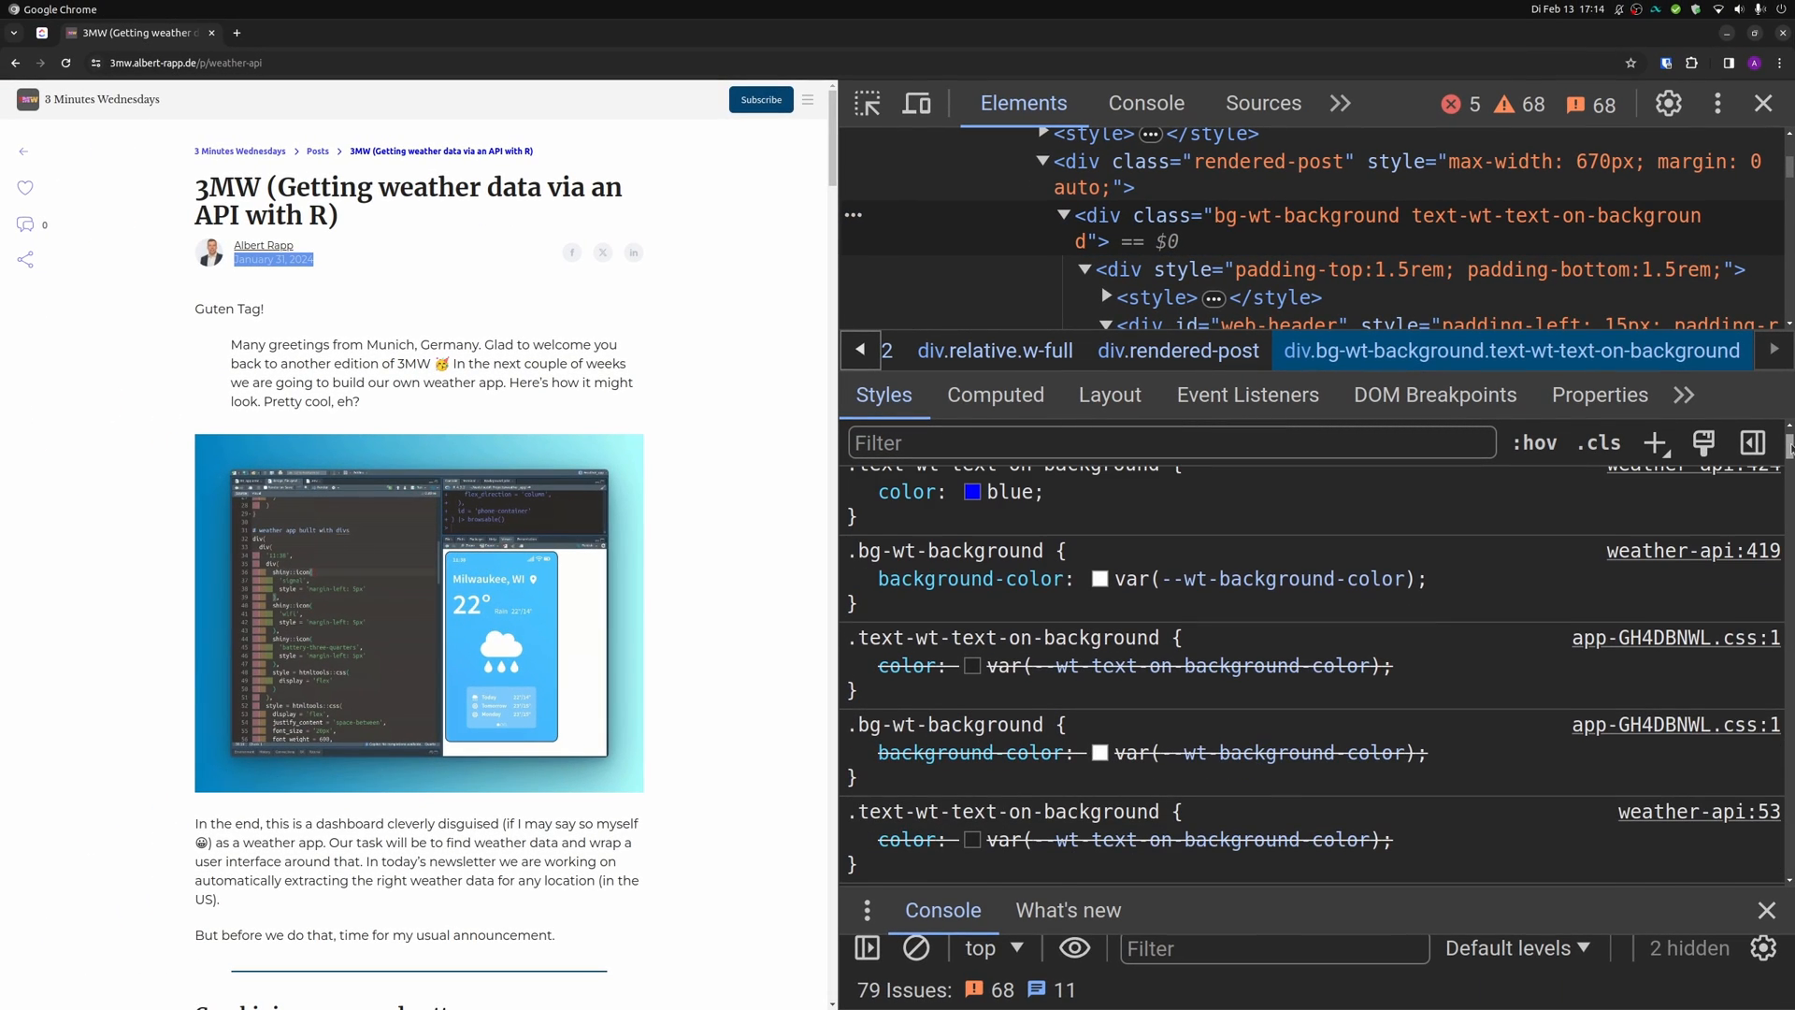
Step: Scroll the Elements tree while the page wrapper with its blue colour rule stays inspected
scroll(down, 3)
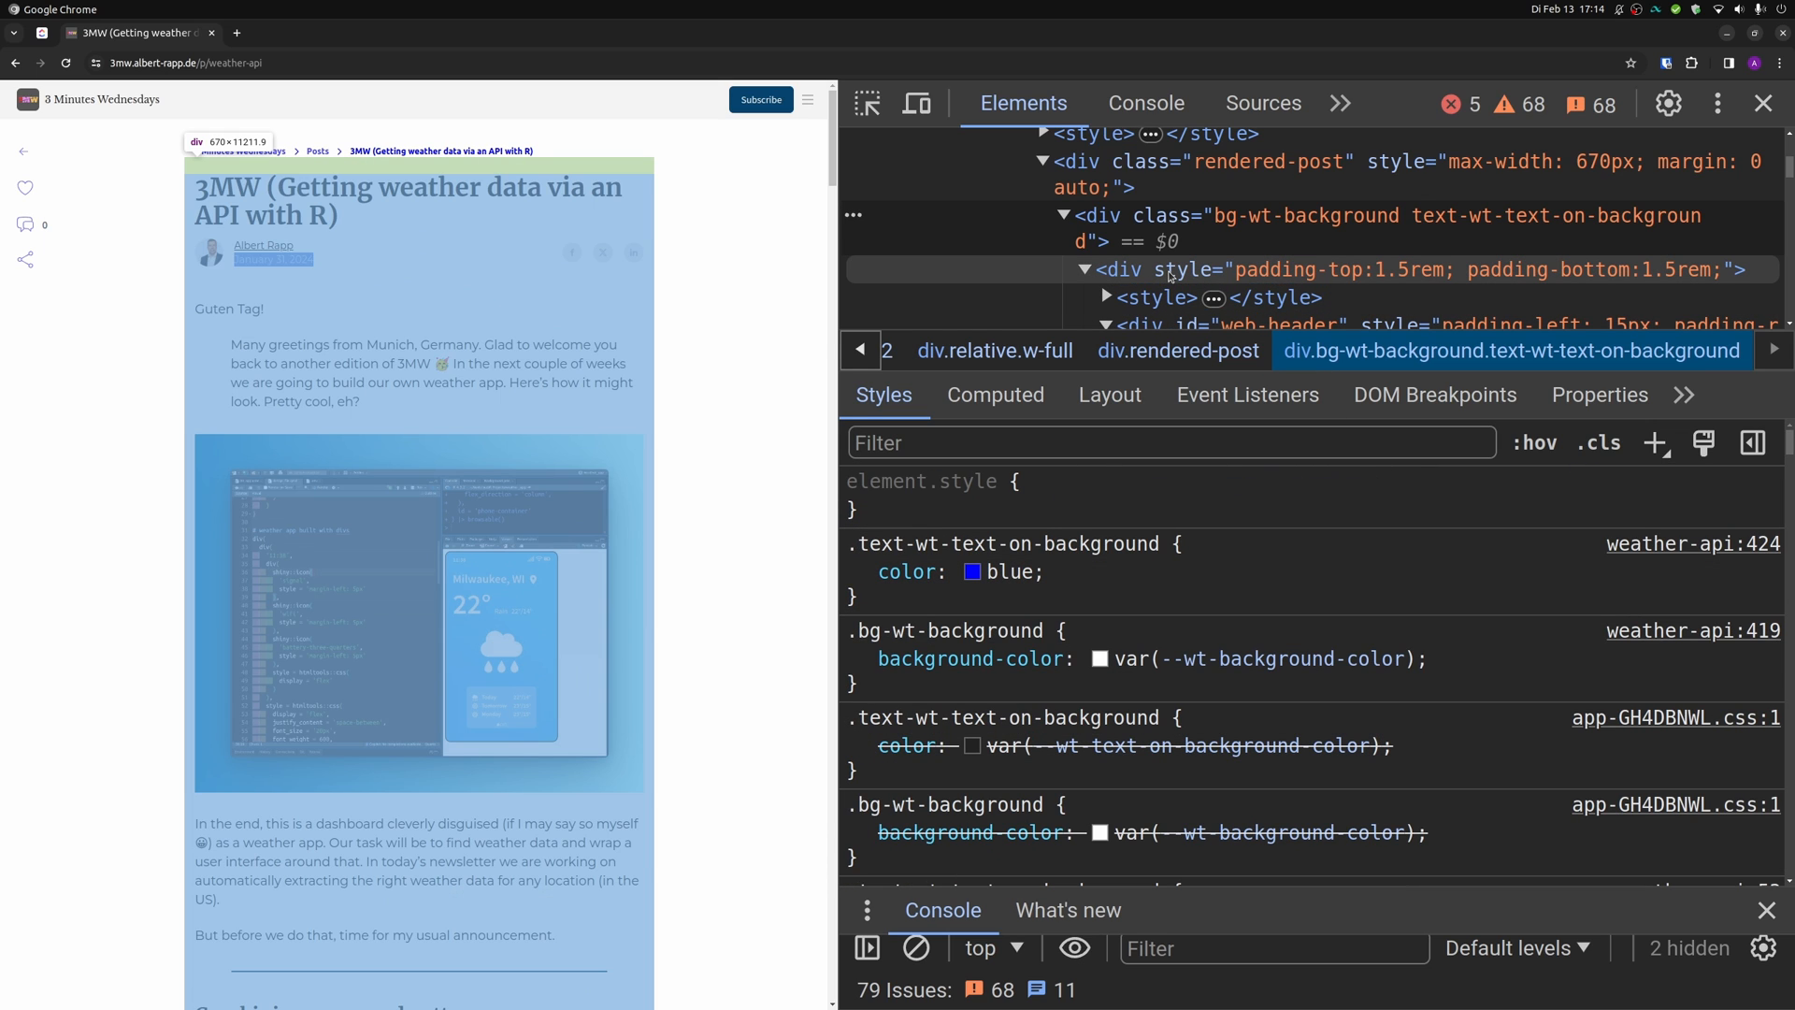
mouse_move(978, 267)
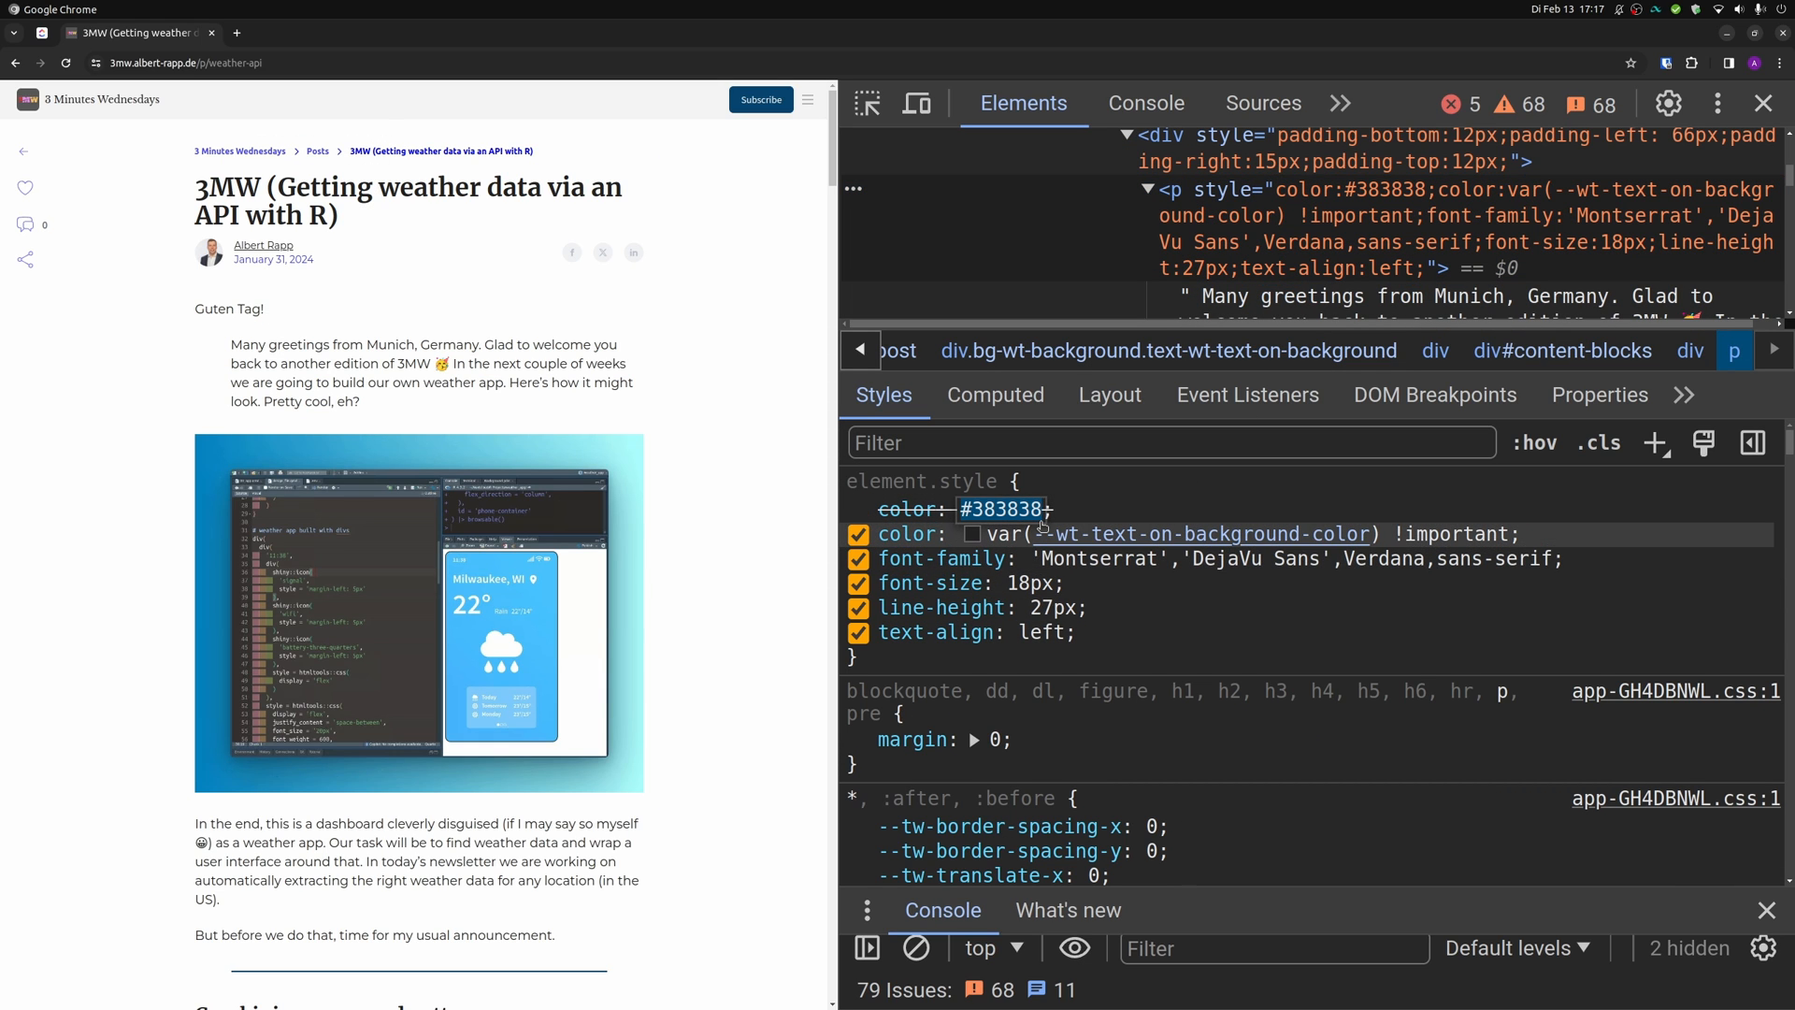
click(861, 583)
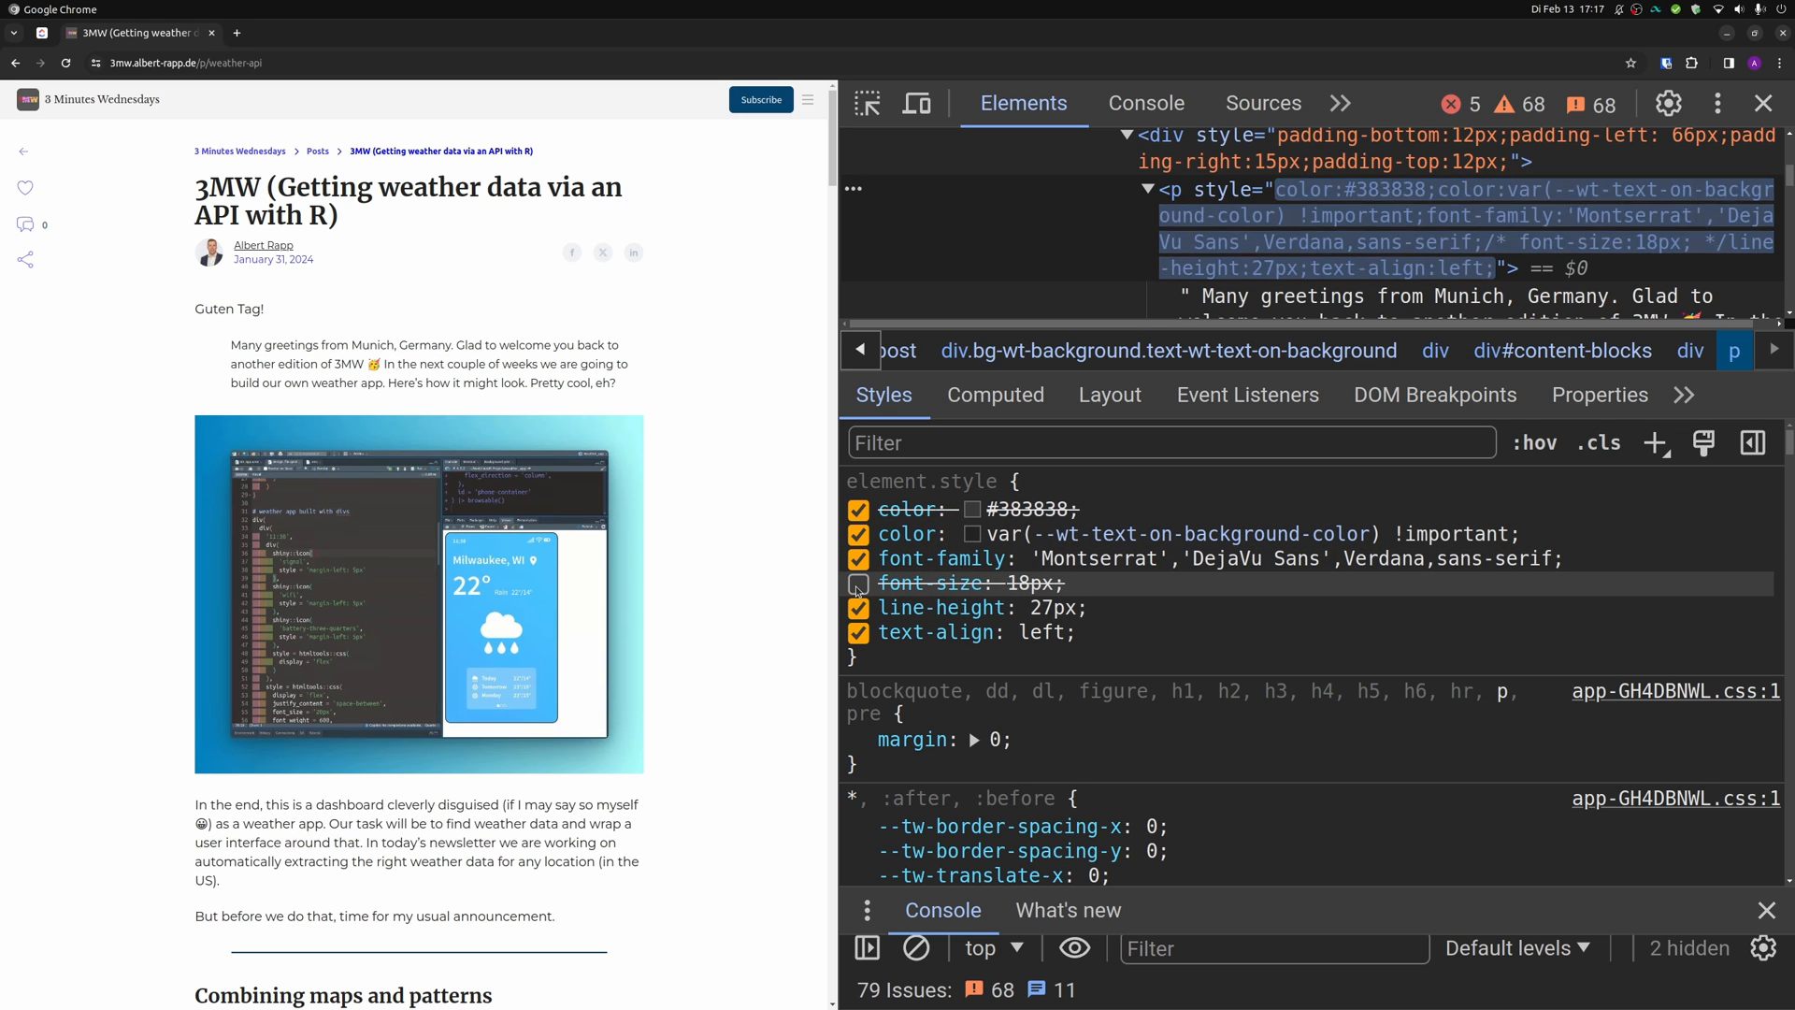
click(859, 584)
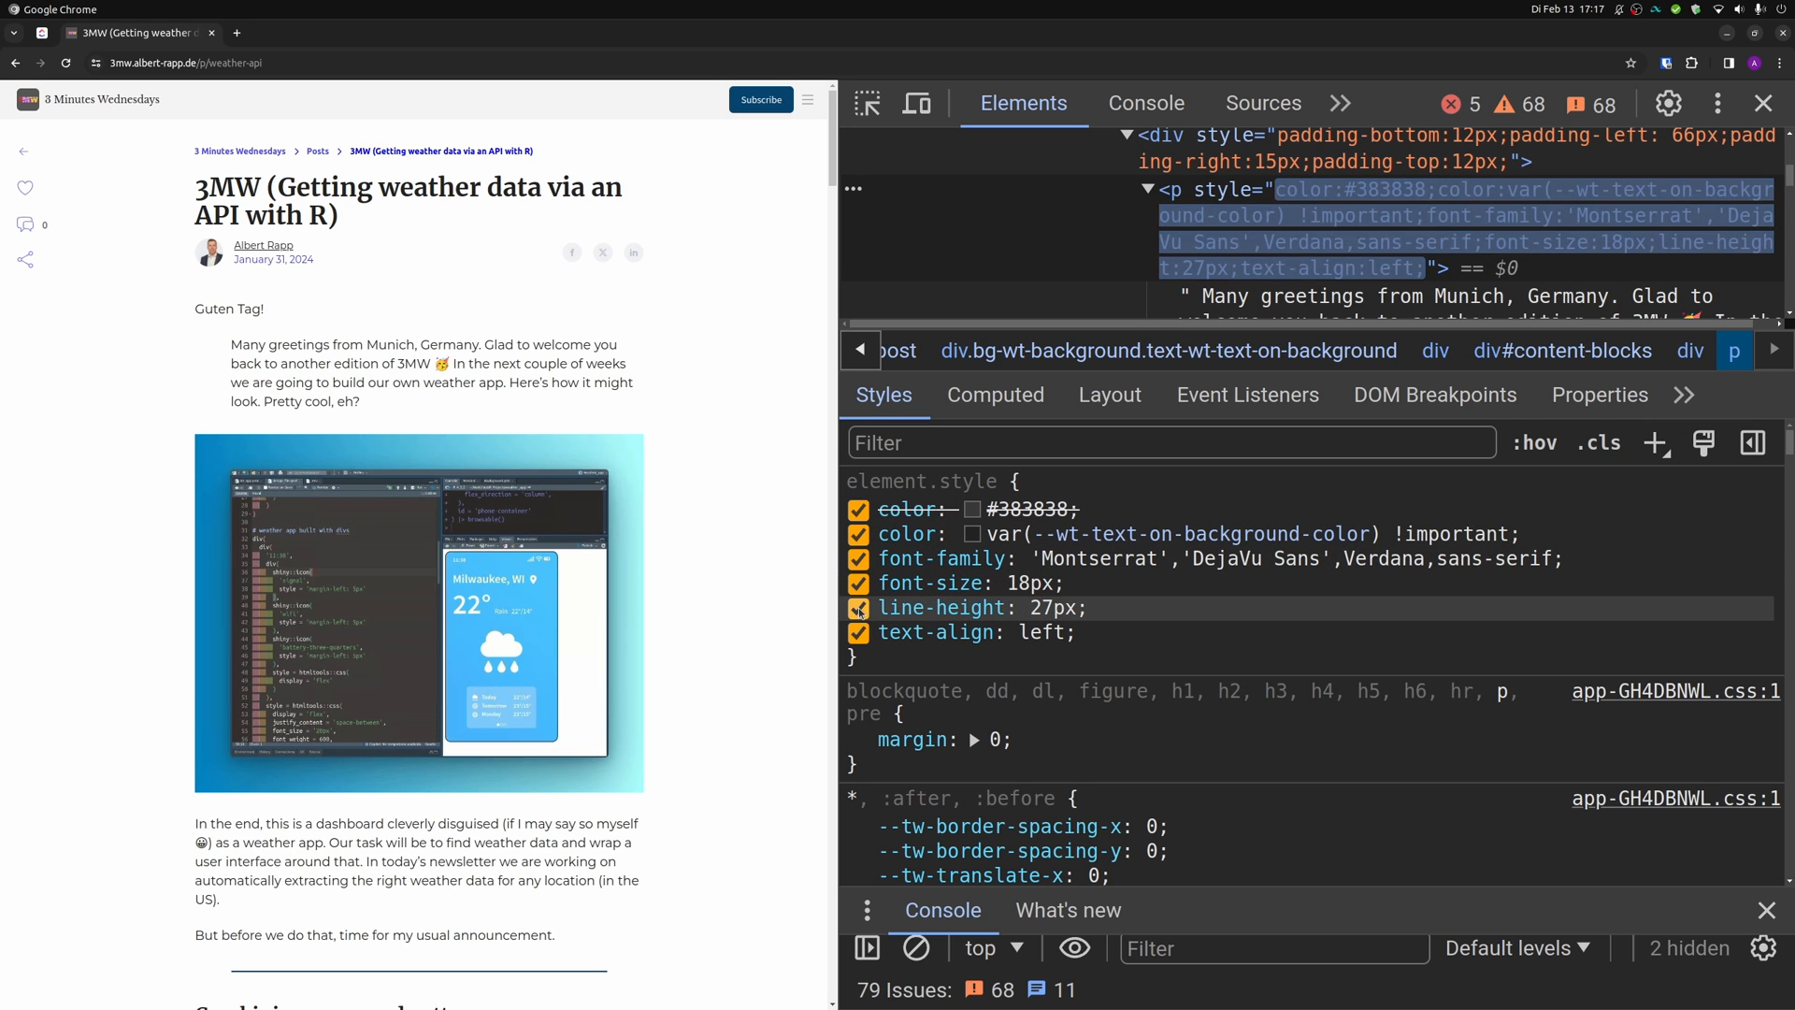